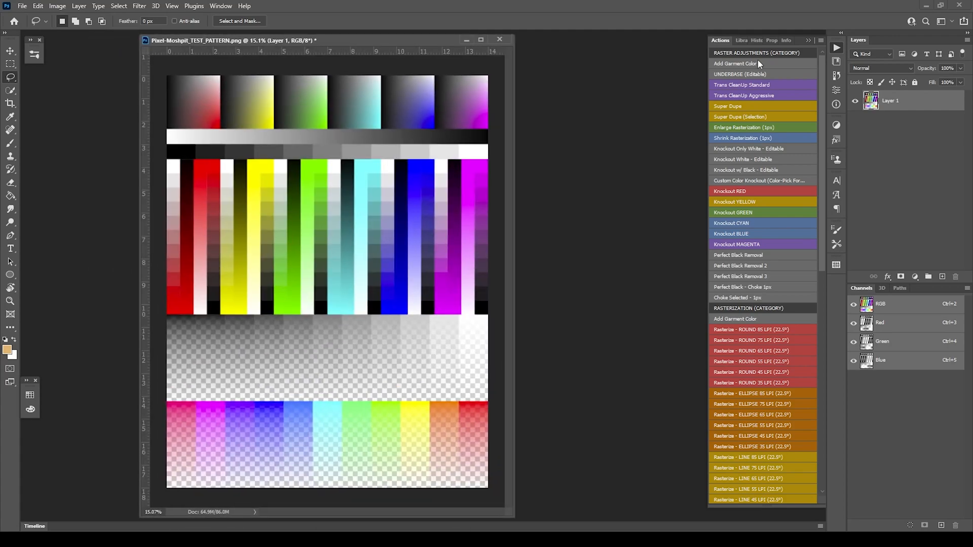
{"action": "mouse_move", "coordinate": [779, 48]}
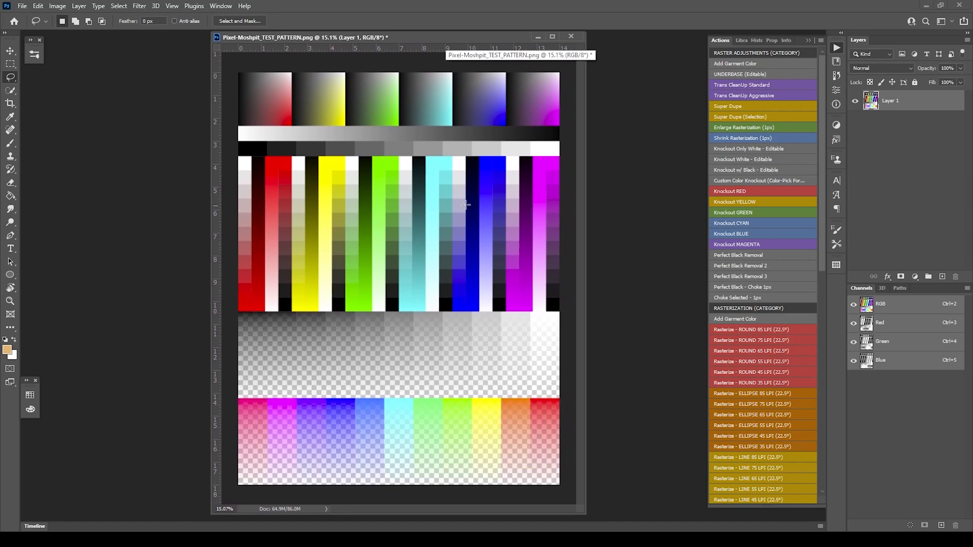
{"action": "mouse_move", "coordinate": [385, 169]}
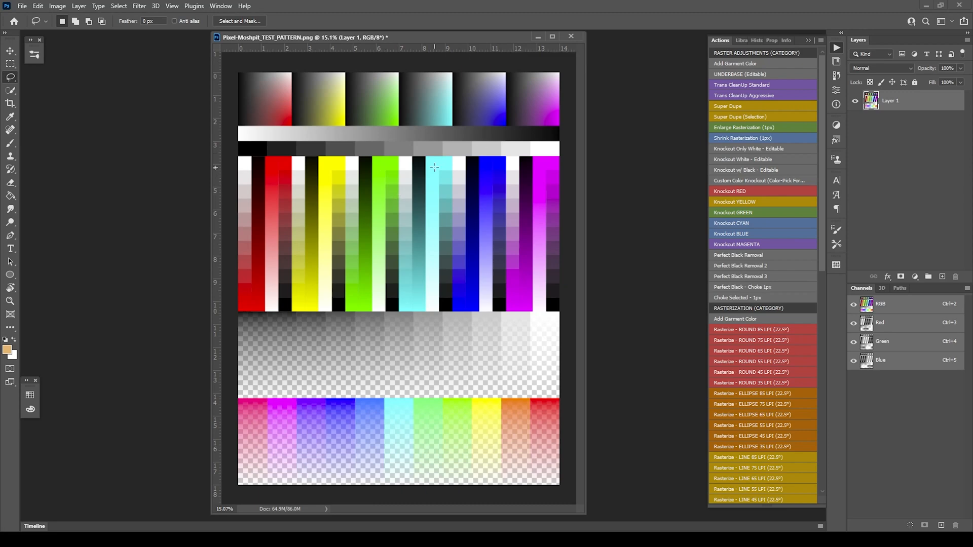
{"action": "mouse_move", "coordinate": [488, 345]}
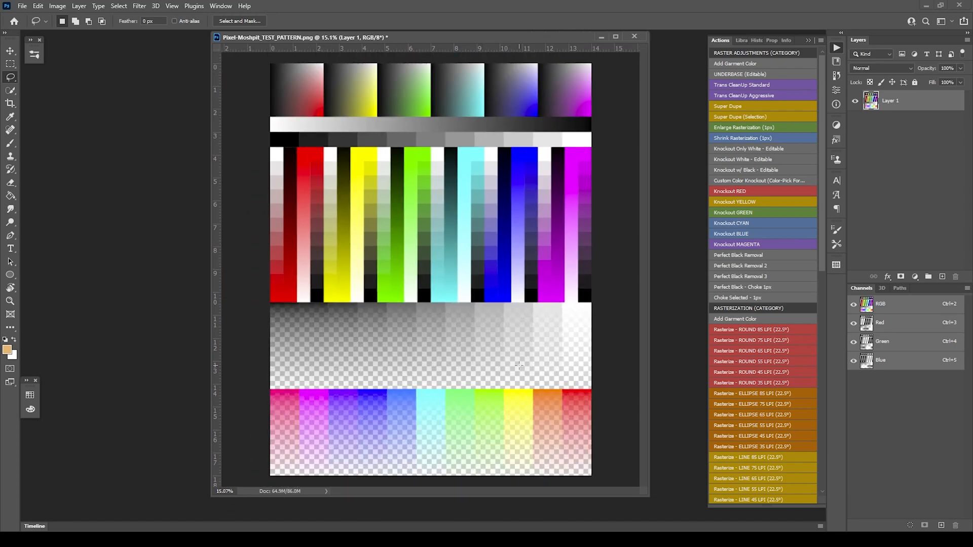
{"action": "mouse_move", "coordinate": [490, 170]}
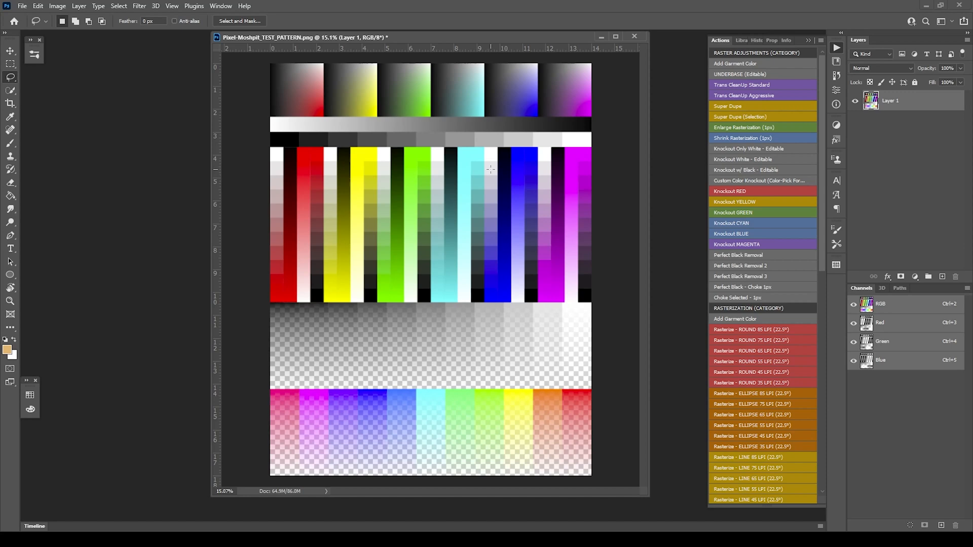
{"action": "mouse_move", "coordinate": [392, 208]}
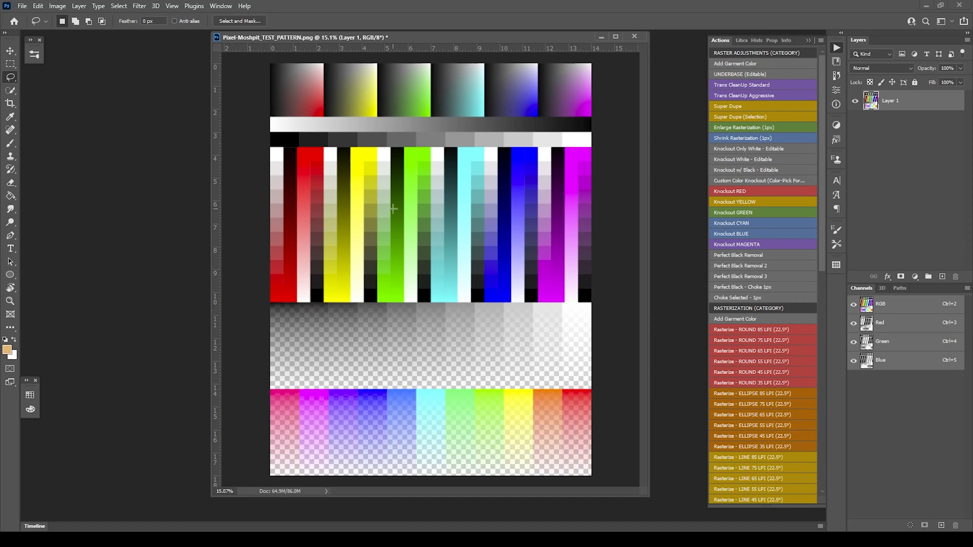
{"action": "mouse_move", "coordinate": [298, 226]}
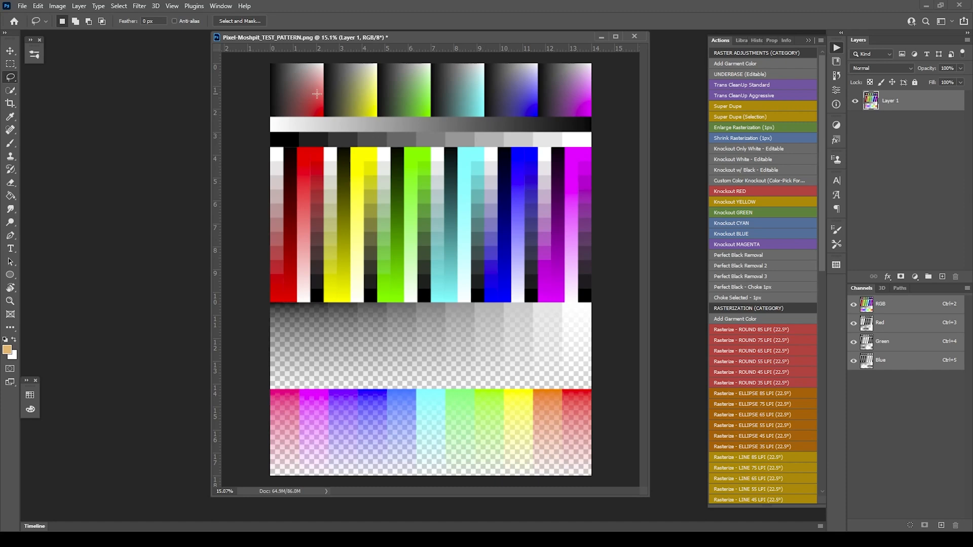
{"action": "mouse_move", "coordinate": [313, 66]}
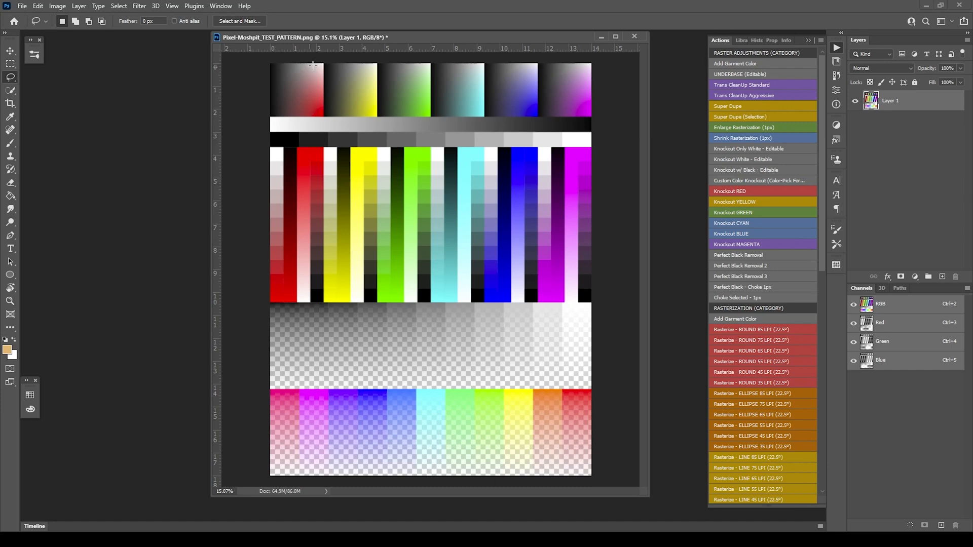
{"action": "mouse_move", "coordinate": [275, 65]}
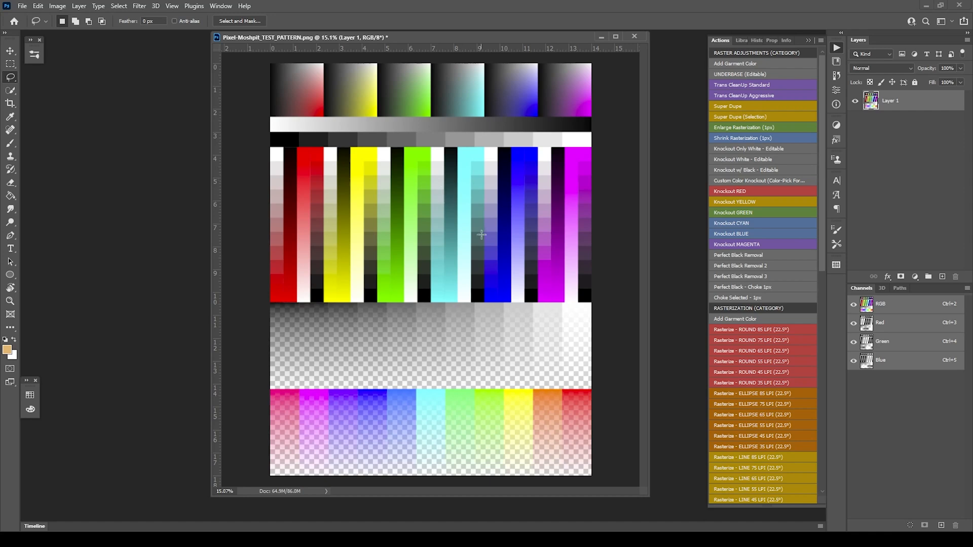
{"action": "mouse_move", "coordinate": [328, 362]}
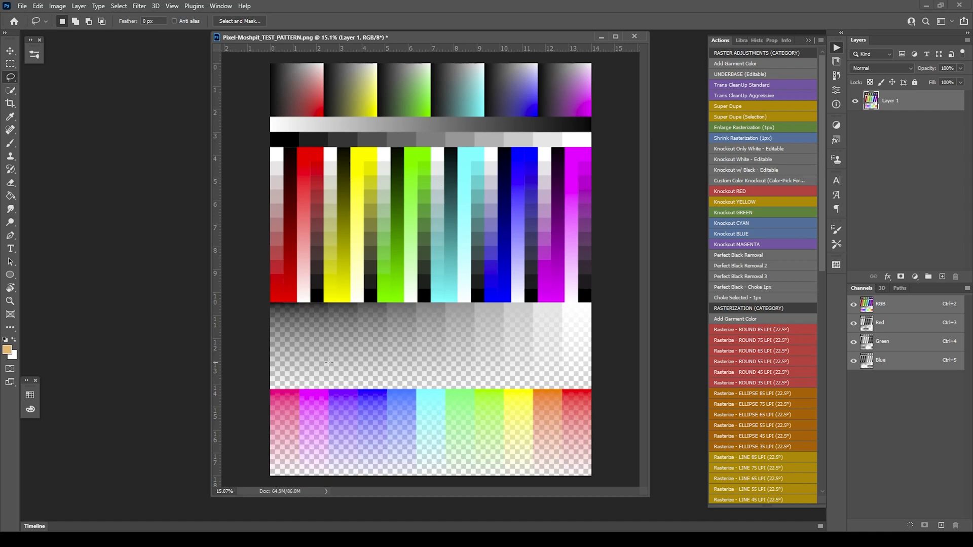
{"action": "mouse_move", "coordinate": [323, 399]}
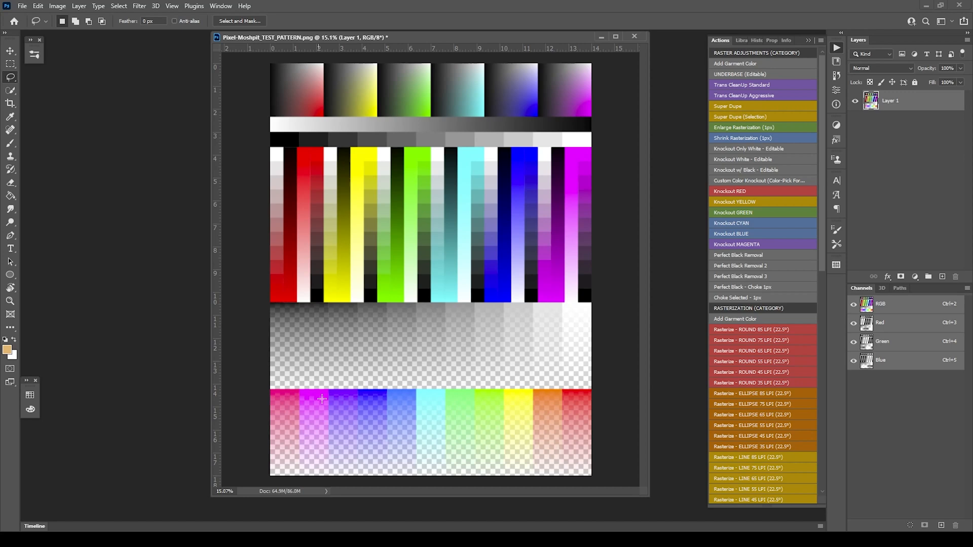
{"action": "mouse_move", "coordinate": [403, 313]}
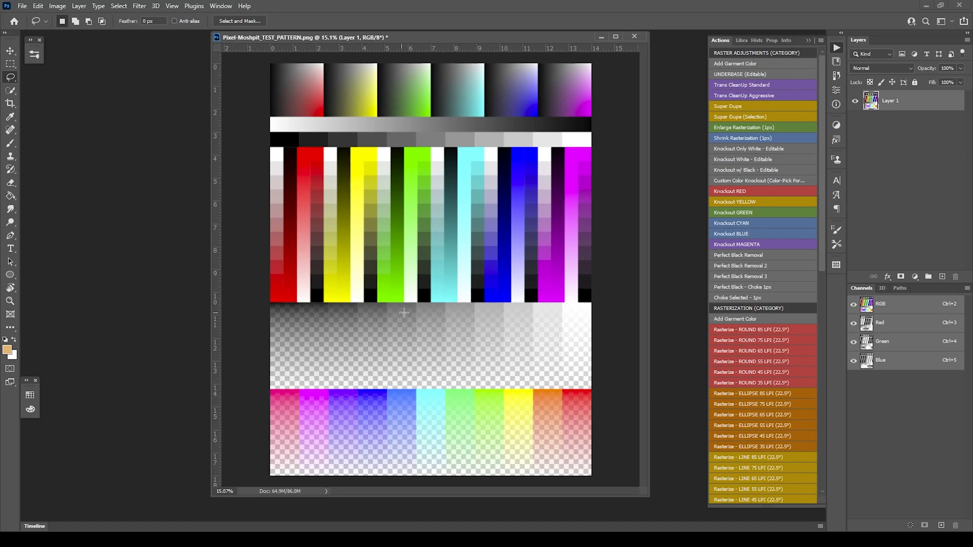
{"action": "mouse_move", "coordinate": [427, 384]}
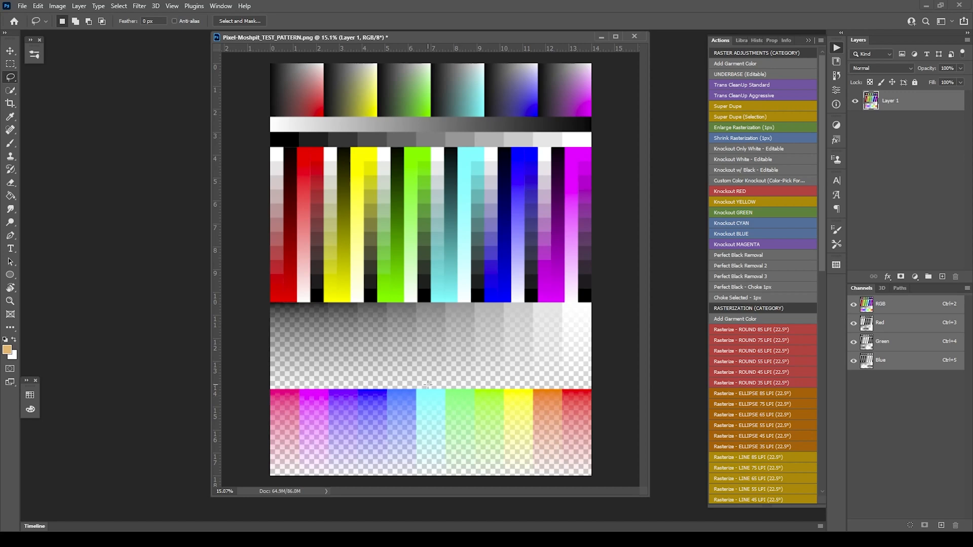
{"action": "mouse_move", "coordinate": [493, 257]}
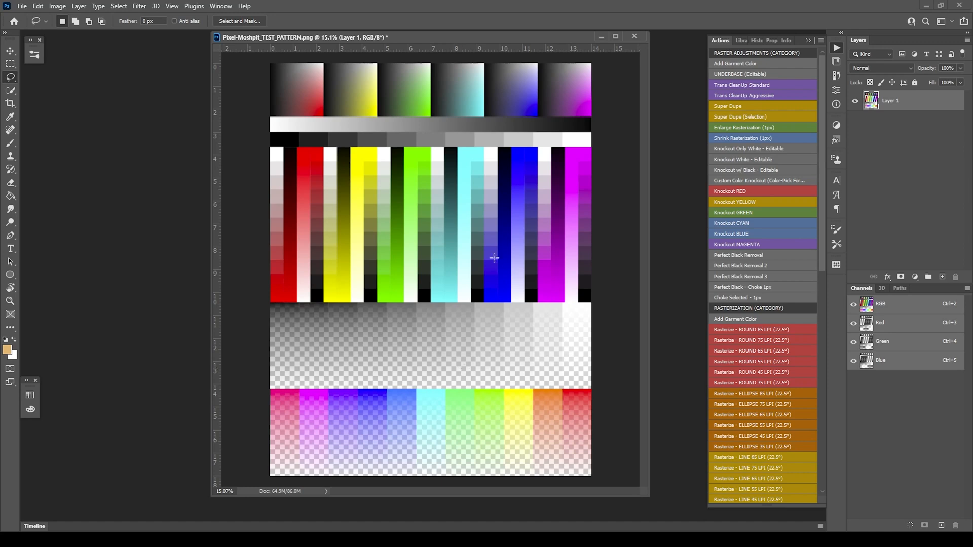
{"action": "mouse_move", "coordinate": [486, 193]}
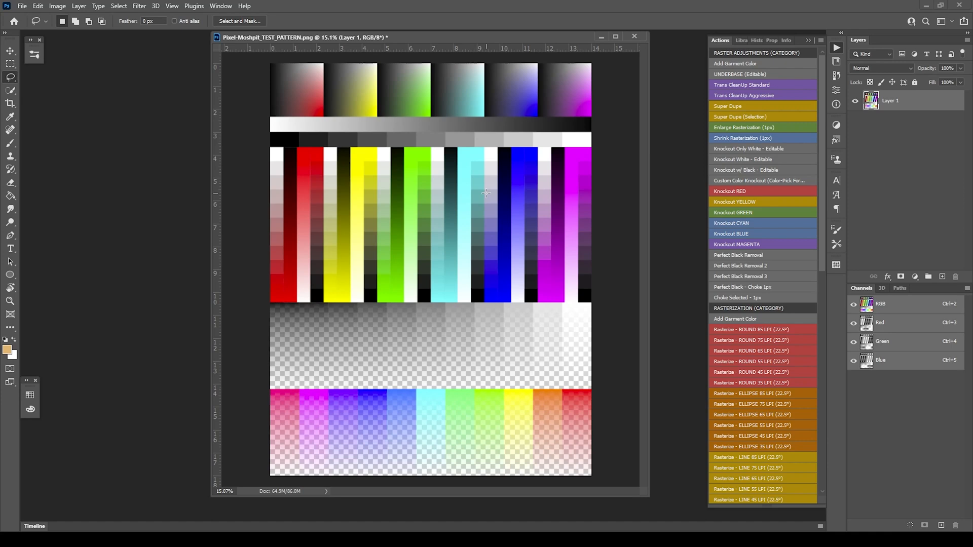
{"action": "mouse_move", "coordinate": [439, 288]}
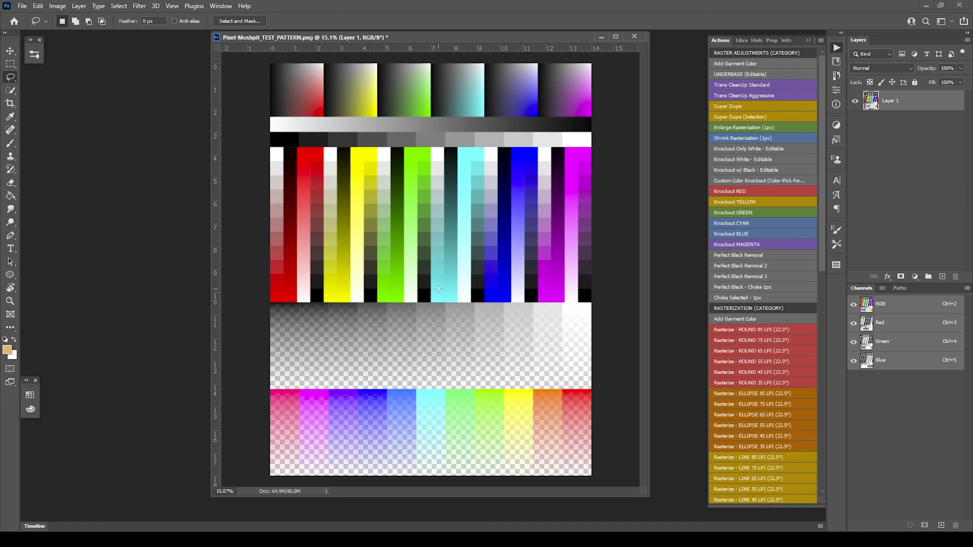
{"action": "mouse_move", "coordinate": [485, 318]}
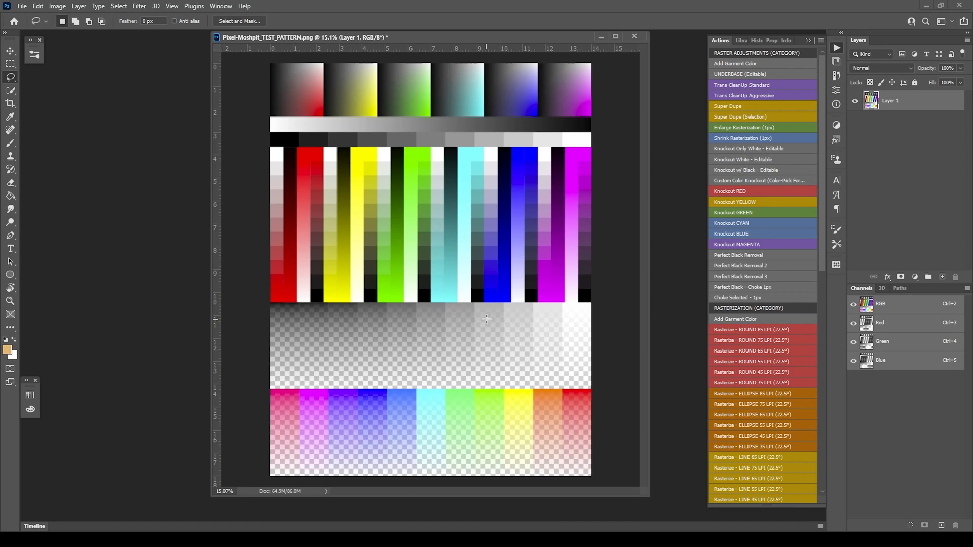
{"action": "mouse_move", "coordinate": [424, 327]}
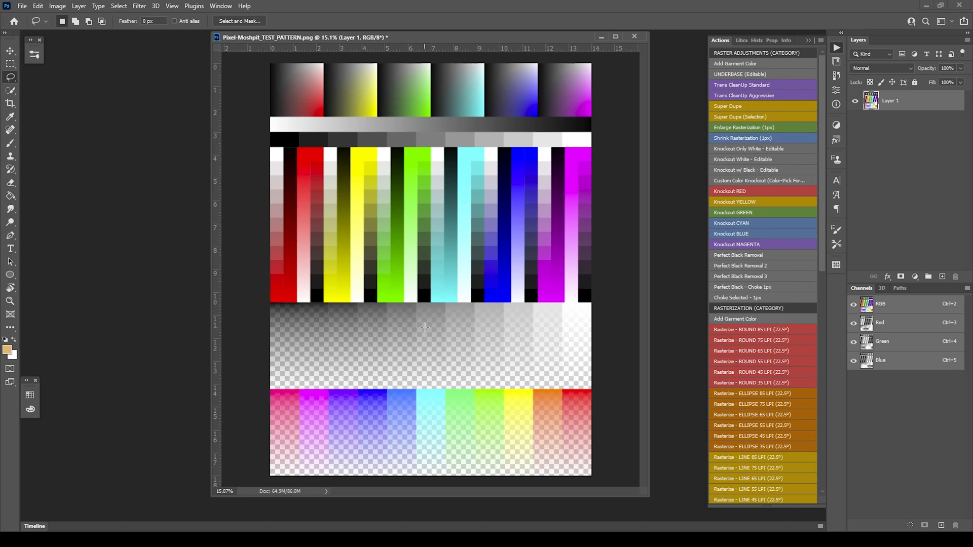
{"action": "mouse_move", "coordinate": [456, 306]}
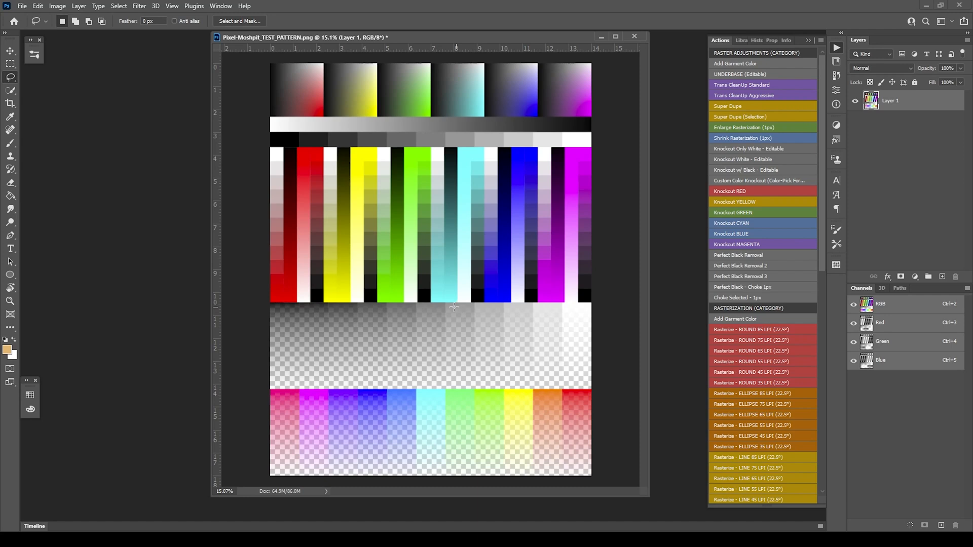
{"action": "mouse_move", "coordinate": [461, 323]}
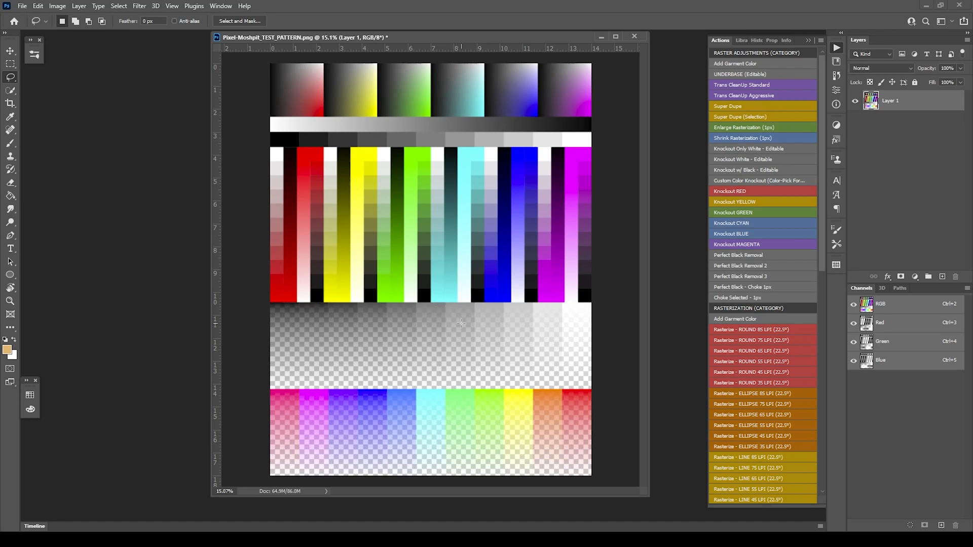
{"action": "mouse_move", "coordinate": [501, 53]}
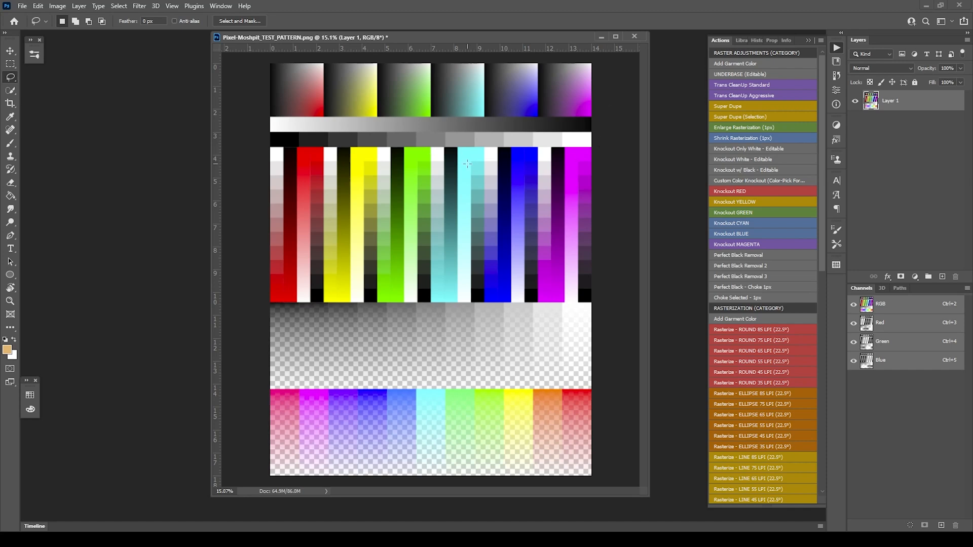
{"action": "mouse_move", "coordinate": [414, 156]}
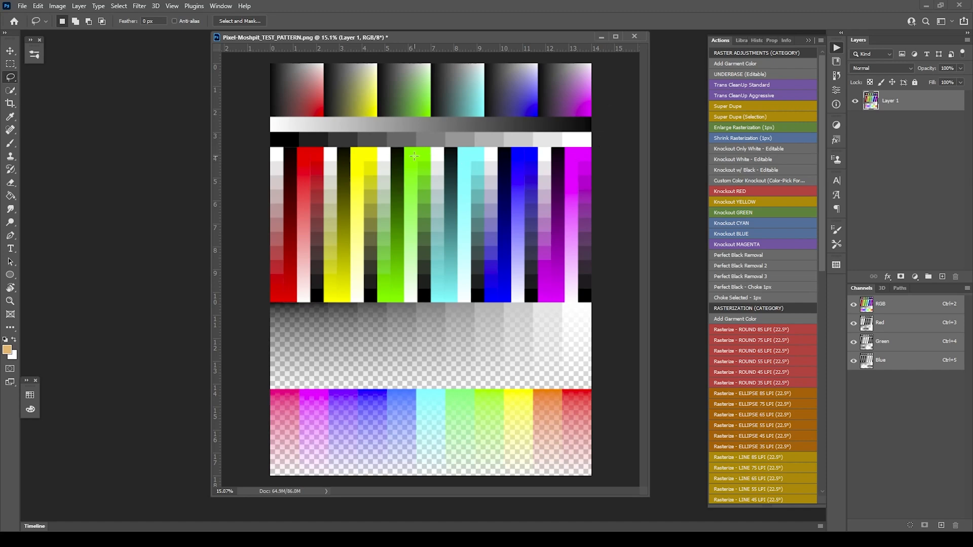
{"action": "mouse_move", "coordinate": [456, 144]}
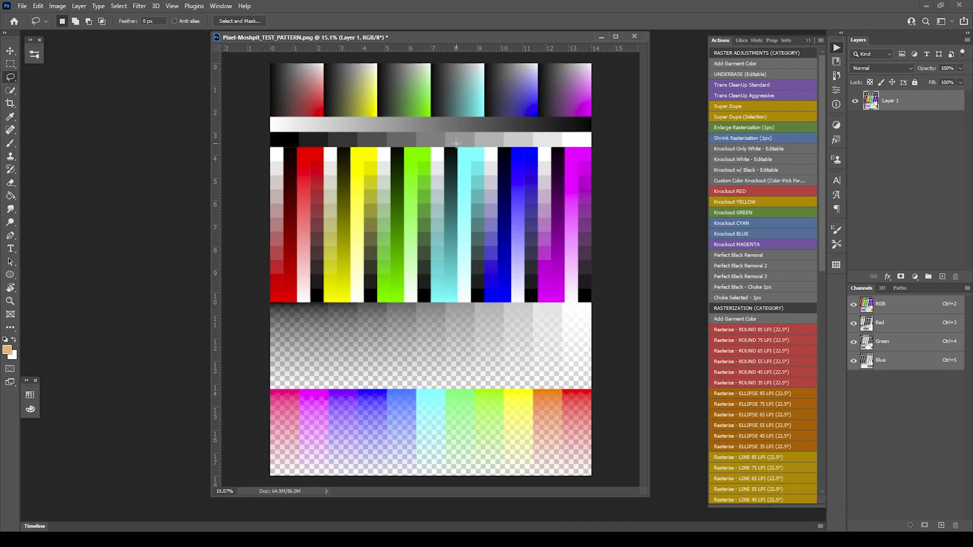
{"action": "mouse_move", "coordinate": [454, 147]}
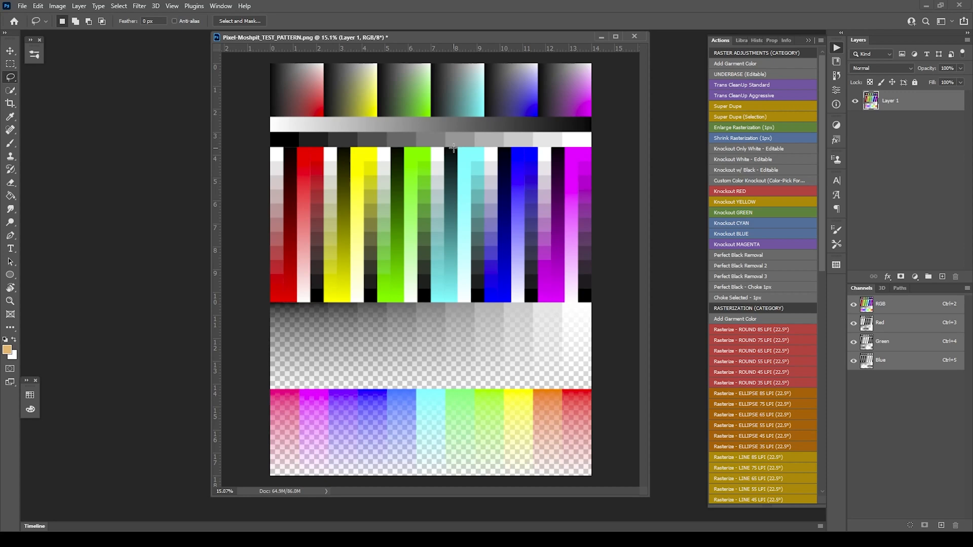
{"action": "mouse_move", "coordinate": [408, 335]}
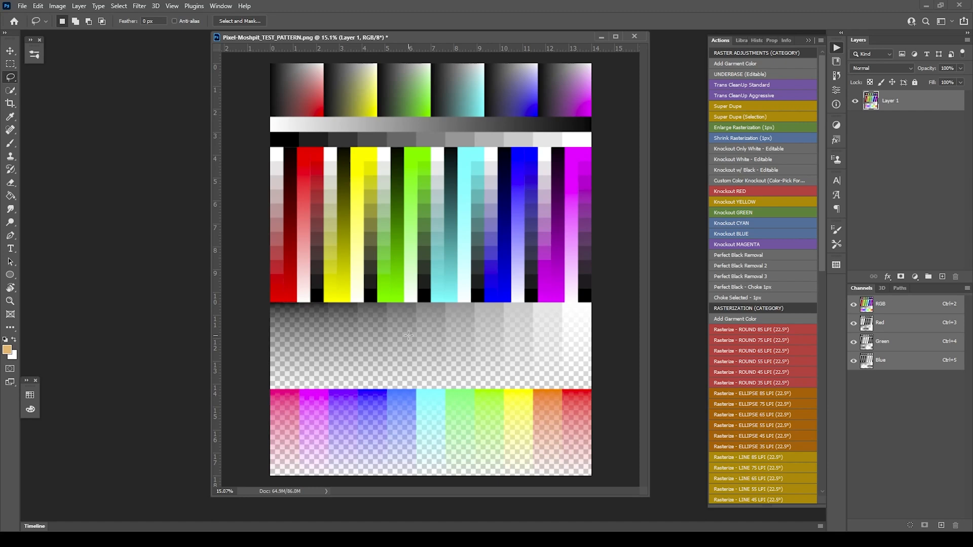
{"action": "mouse_move", "coordinate": [462, 327]}
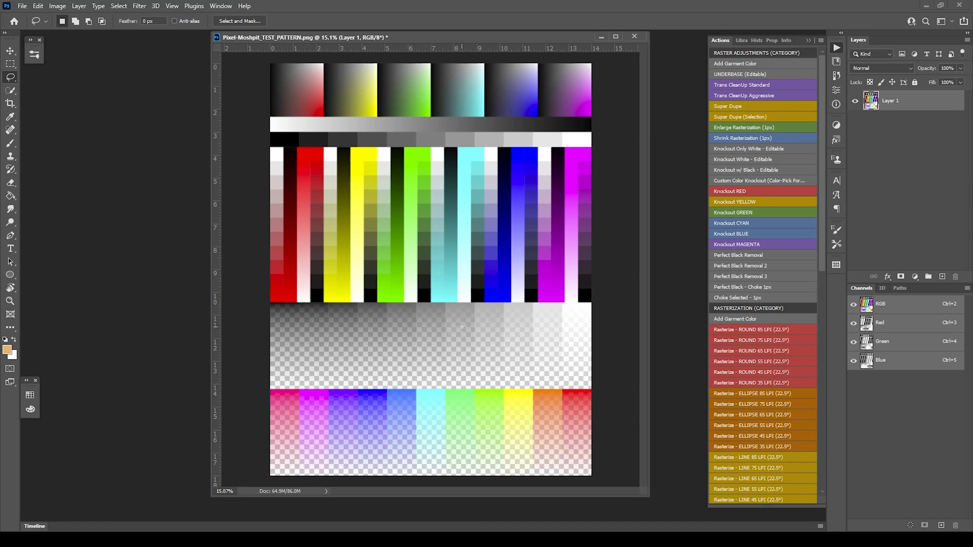
{"action": "mouse_move", "coordinate": [495, 321]}
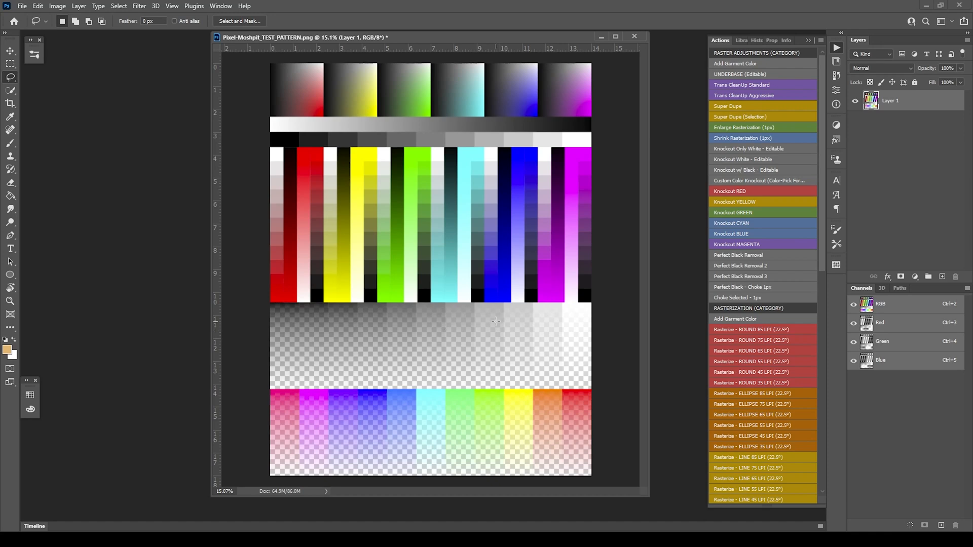
{"action": "mouse_move", "coordinate": [495, 316]}
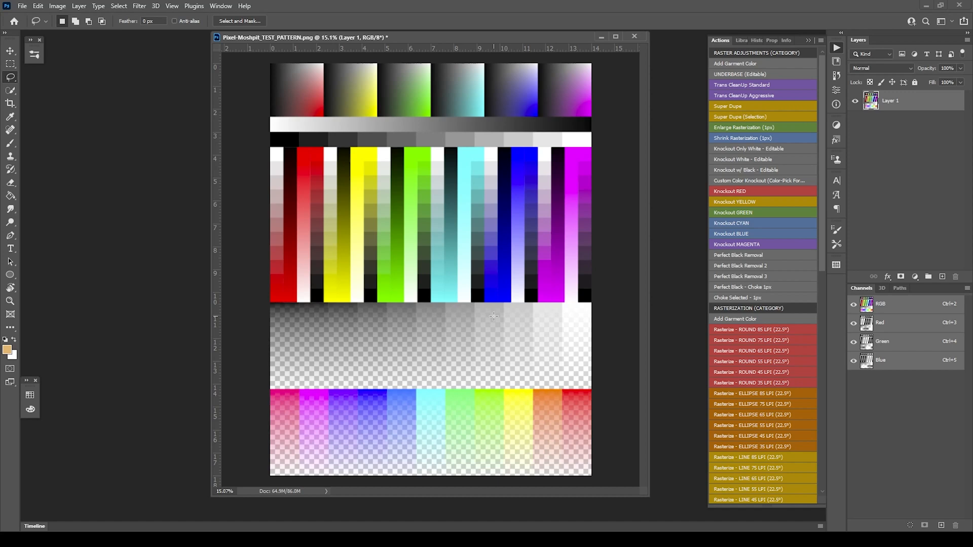
{"action": "mouse_move", "coordinate": [521, 190]}
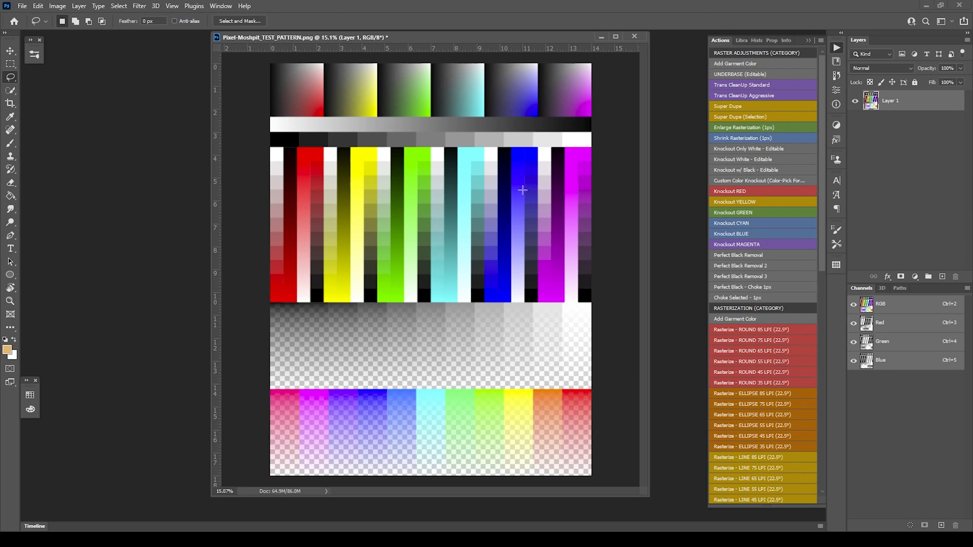
{"action": "mouse_move", "coordinate": [512, 300]}
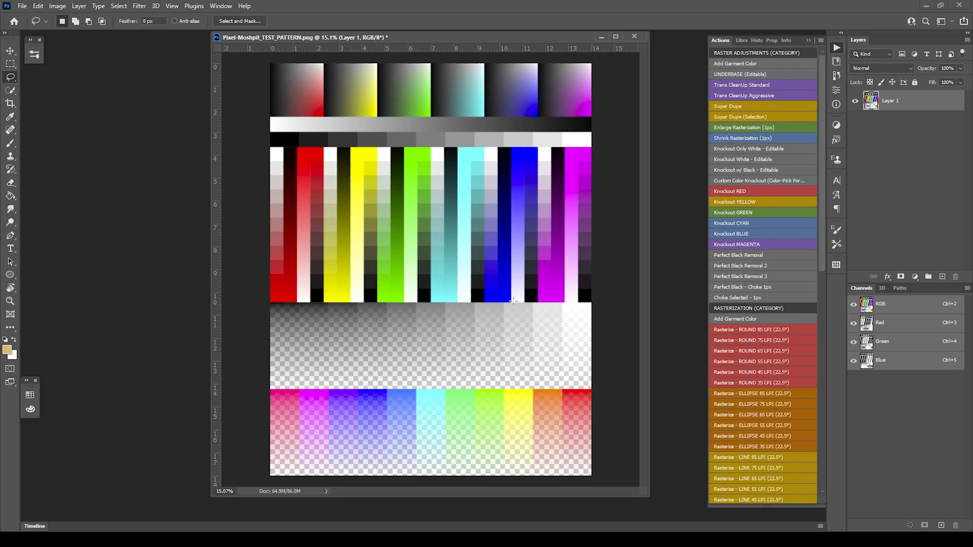
{"action": "mouse_move", "coordinate": [416, 341]}
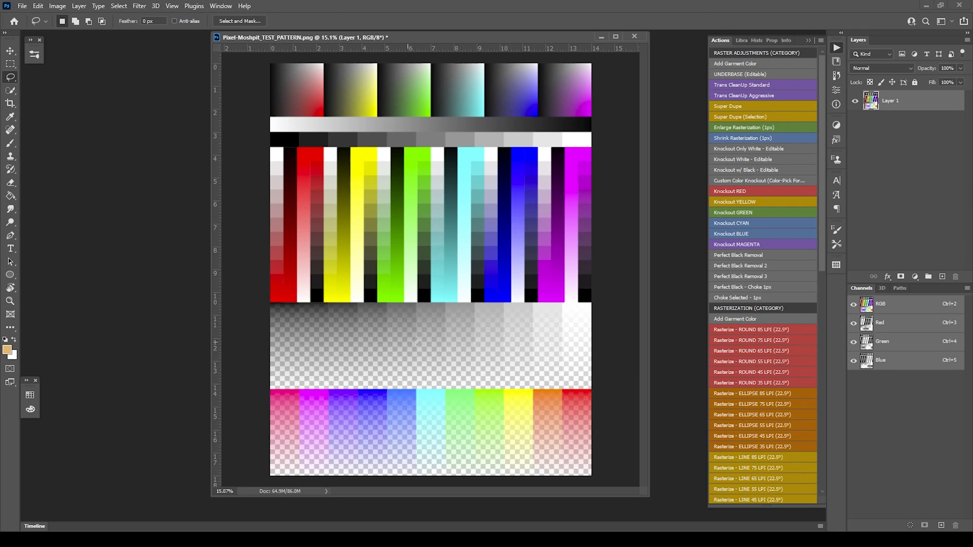
{"action": "mouse_move", "coordinate": [561, 333]}
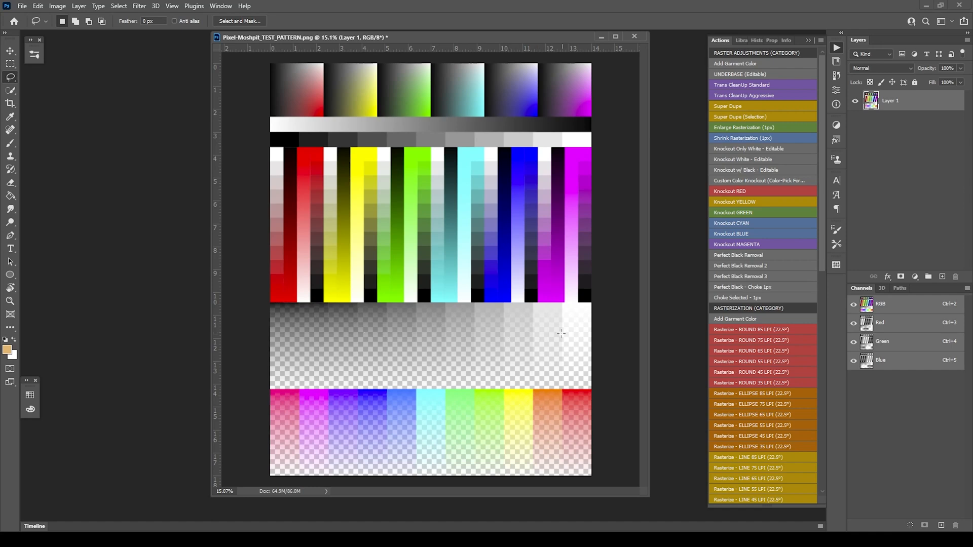
{"action": "mouse_move", "coordinate": [572, 423]}
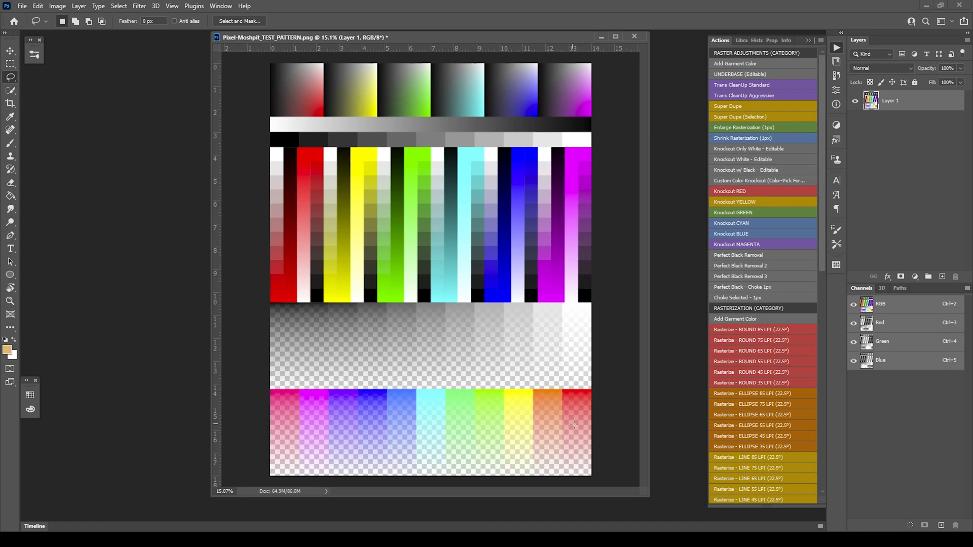
{"action": "mouse_move", "coordinate": [405, 423]}
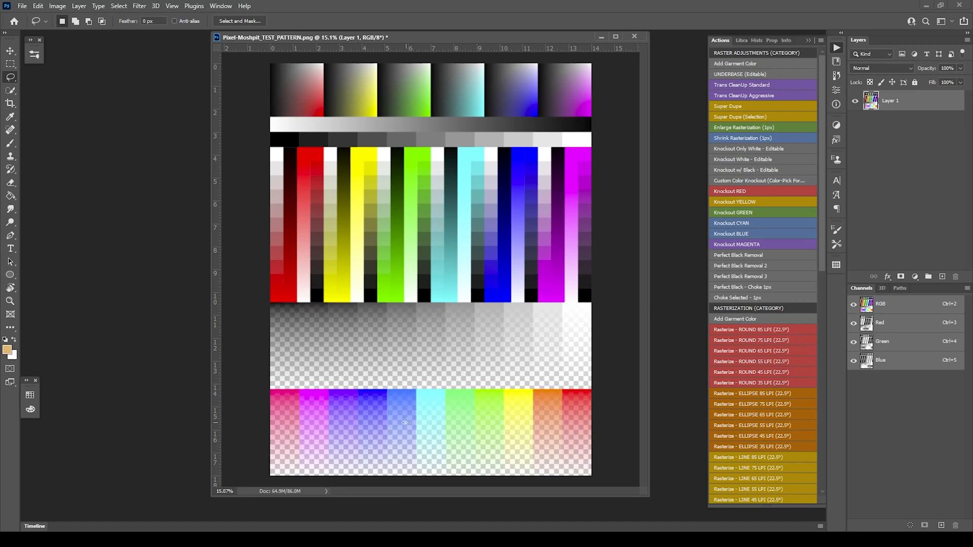
{"action": "mouse_move", "coordinate": [379, 420]}
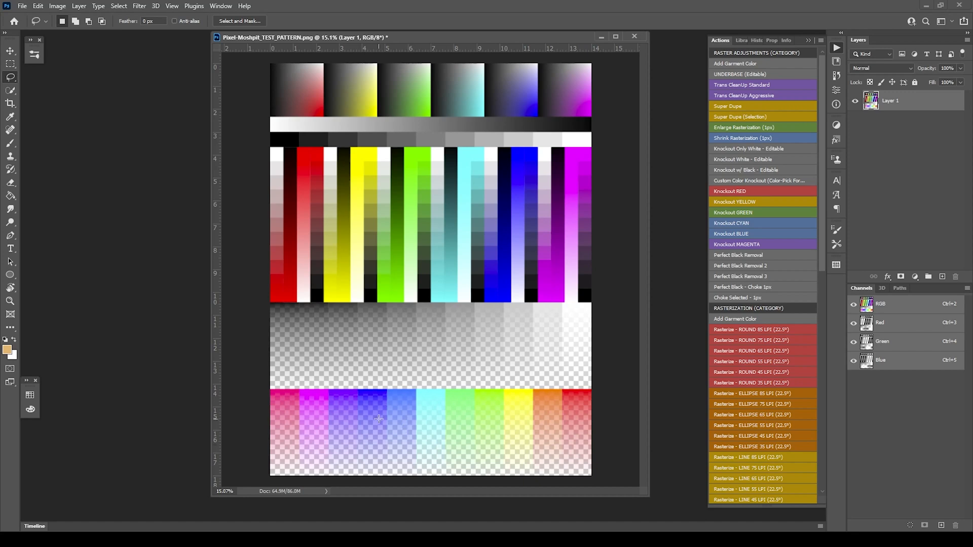
{"action": "mouse_move", "coordinate": [464, 335]}
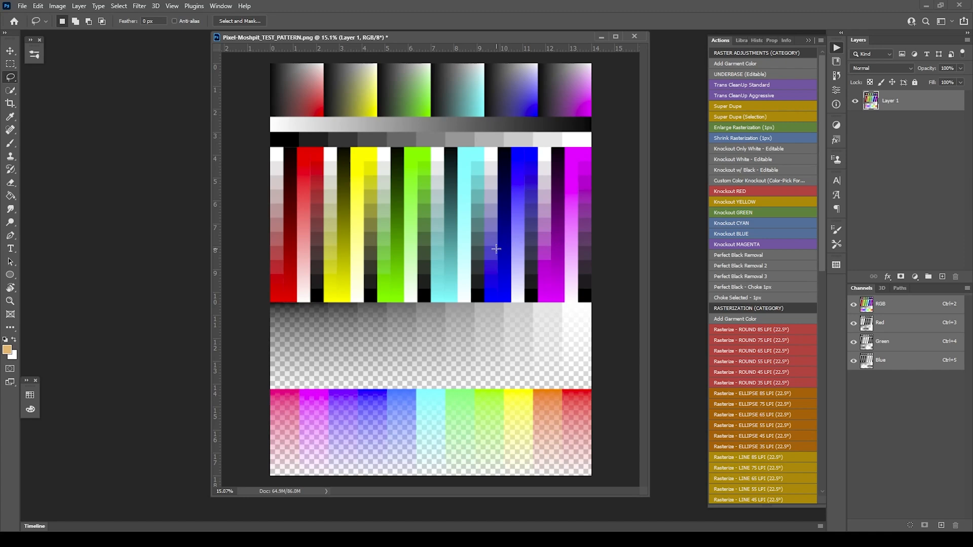
{"action": "mouse_move", "coordinate": [480, 263]}
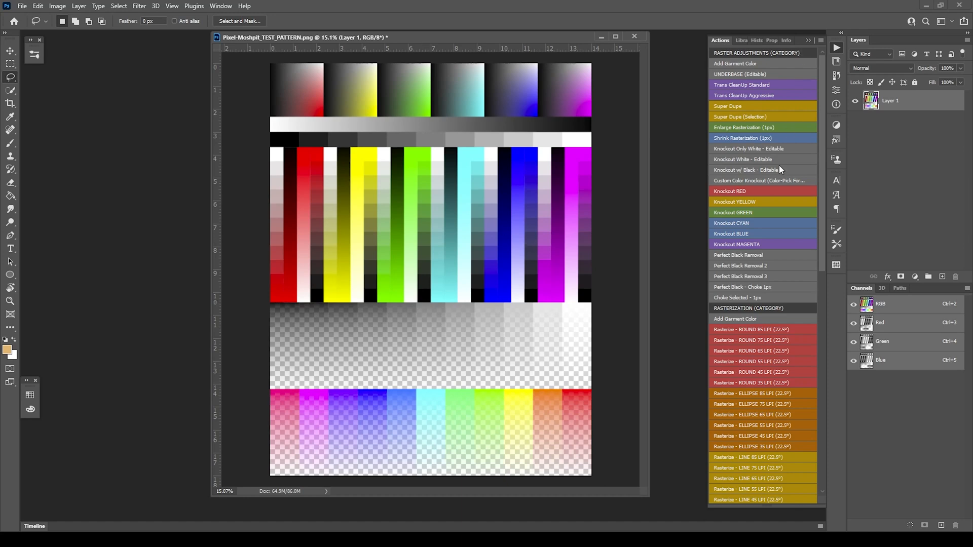
{"action": "mouse_move", "coordinate": [872, 174]}
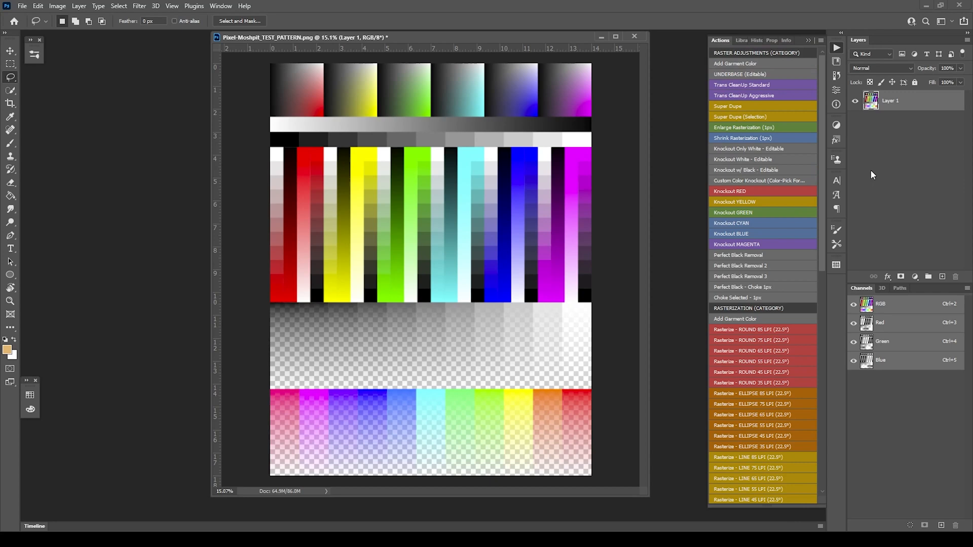
{"action": "mouse_move", "coordinate": [684, 171]}
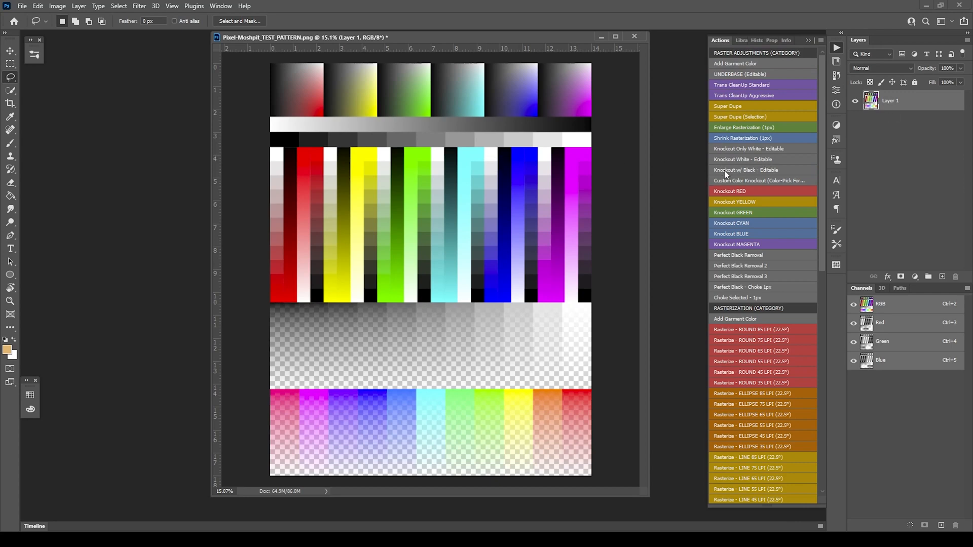
{"action": "mouse_move", "coordinate": [674, 105]}
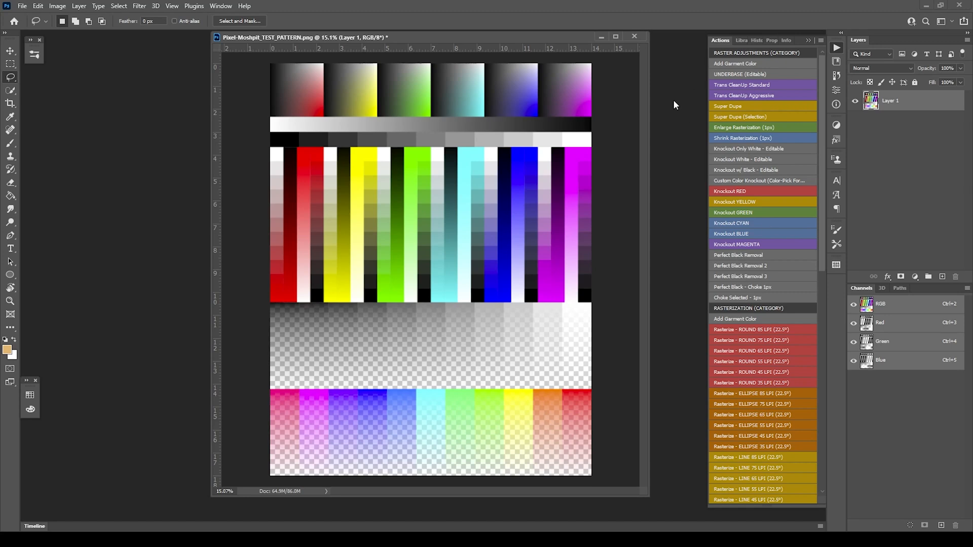
{"action": "mouse_move", "coordinate": [728, 176]}
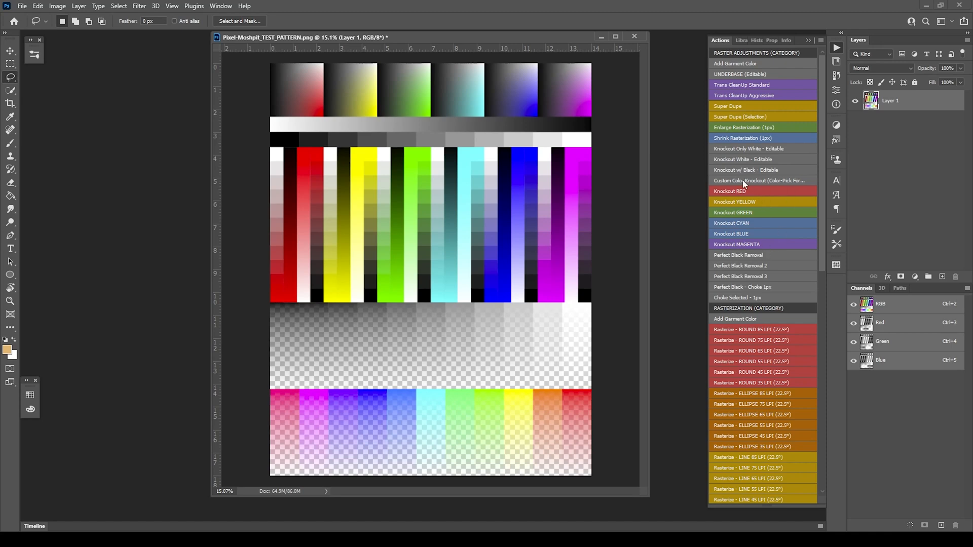
{"action": "mouse_move", "coordinate": [769, 196]}
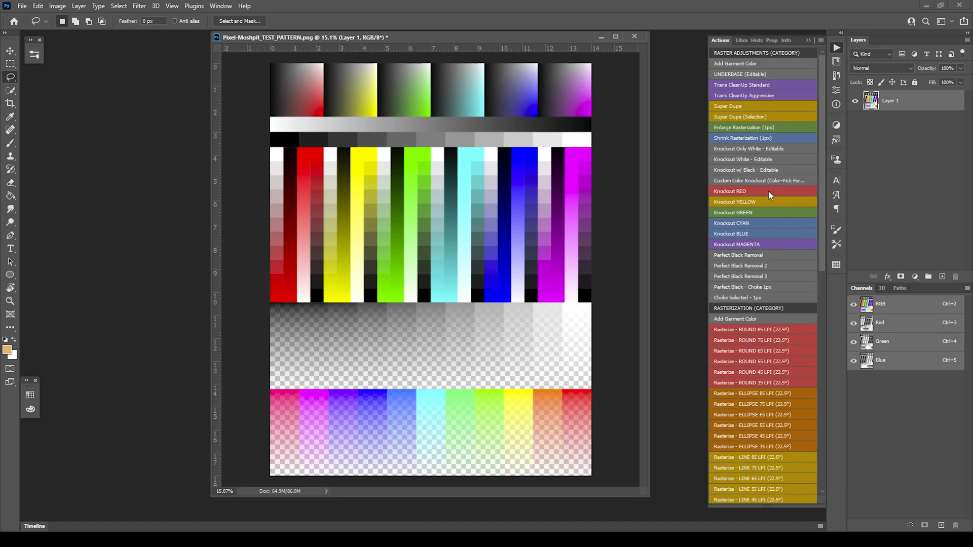
{"action": "mouse_move", "coordinate": [741, 215]}
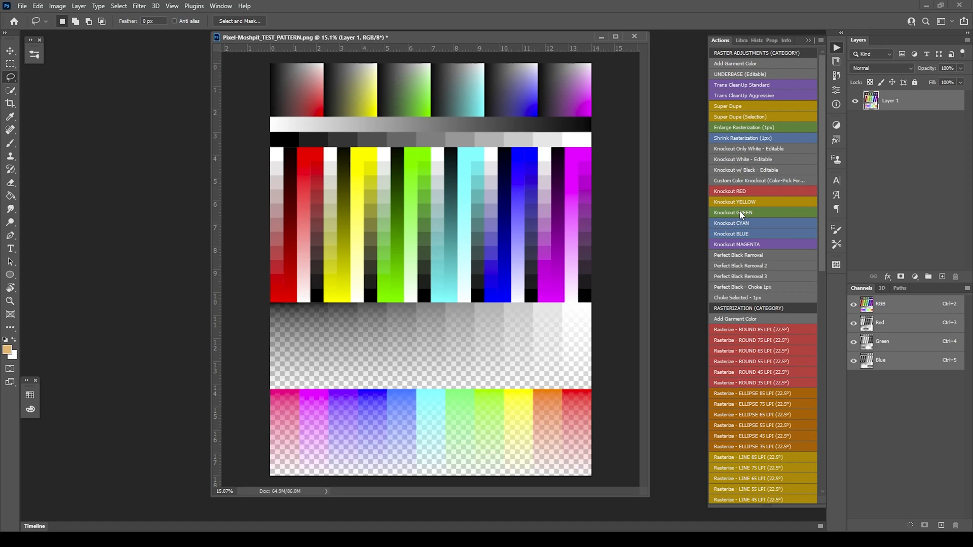
{"action": "mouse_move", "coordinate": [728, 172]}
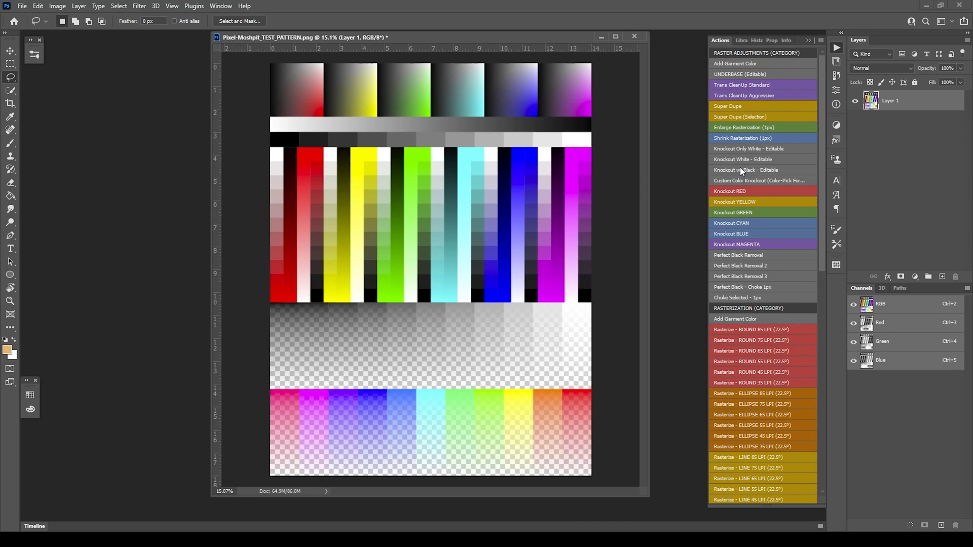
{"action": "mouse_move", "coordinate": [742, 172]}
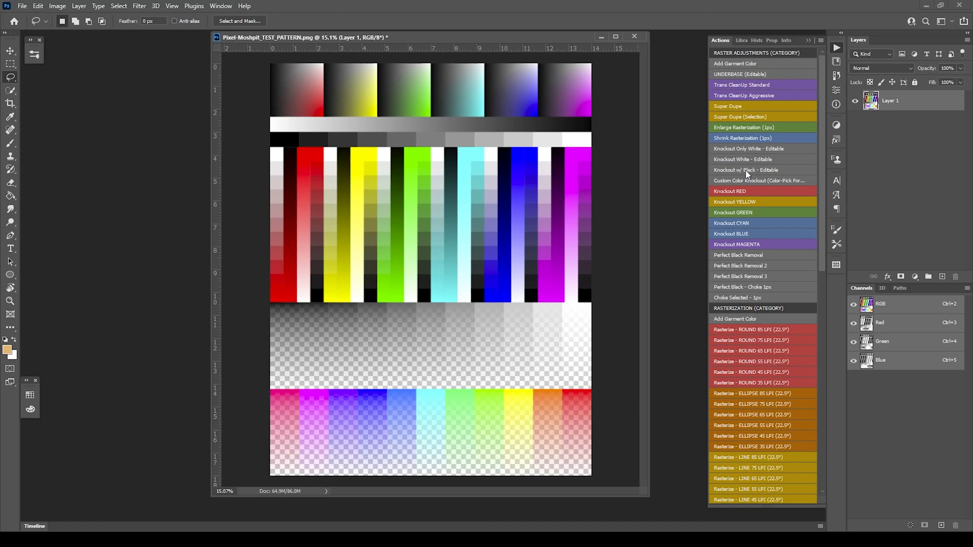
{"action": "mouse_move", "coordinate": [750, 174]}
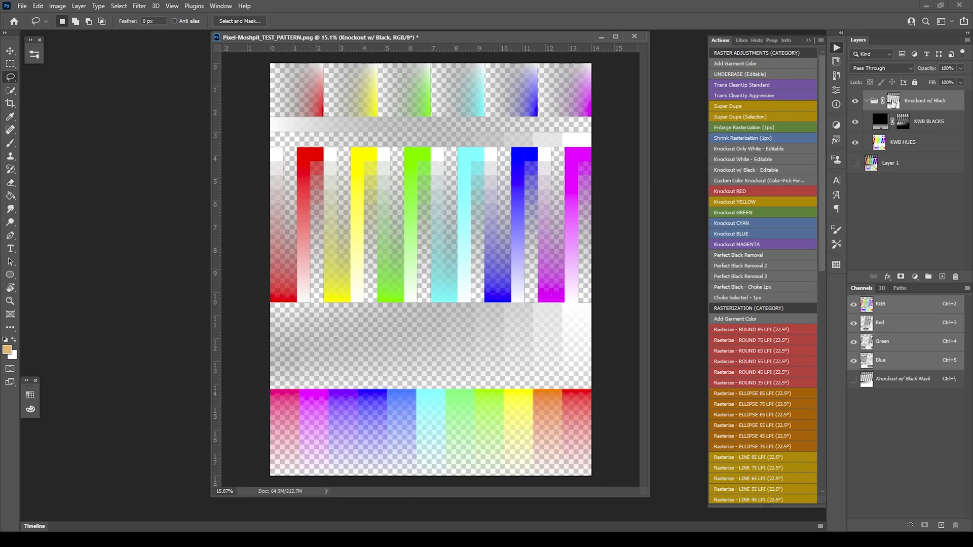
{"action": "mouse_move", "coordinate": [893, 99]}
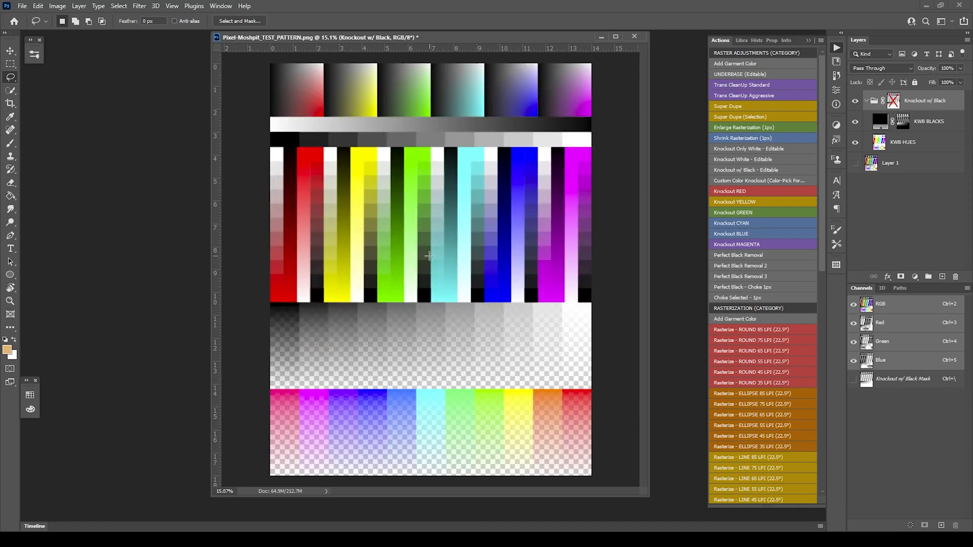
{"action": "mouse_move", "coordinate": [456, 169]}
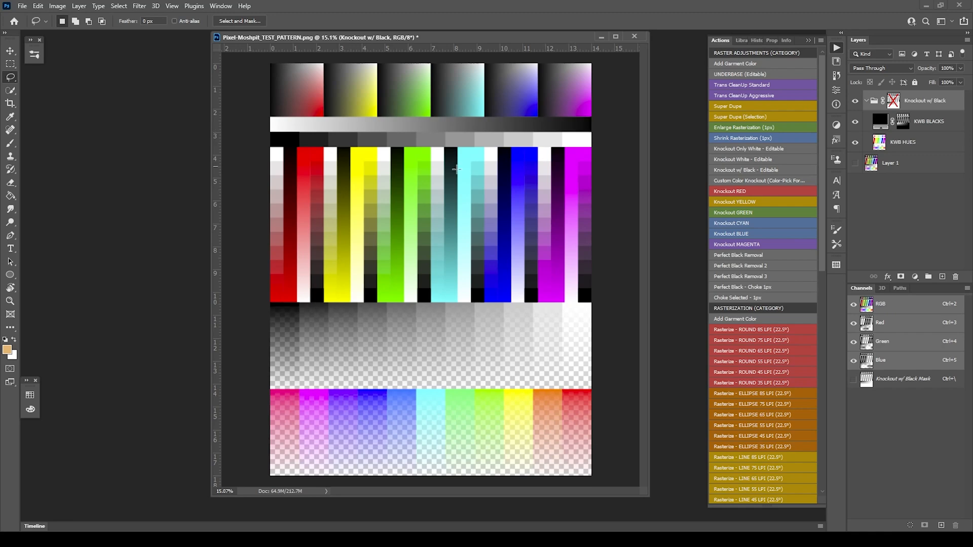
- Inspect the KWB BLACKS and KWB HUES layers, leaving KWB BLACKS hidden to show hues alone
{"action": "left_click", "coordinate": [902, 141]}
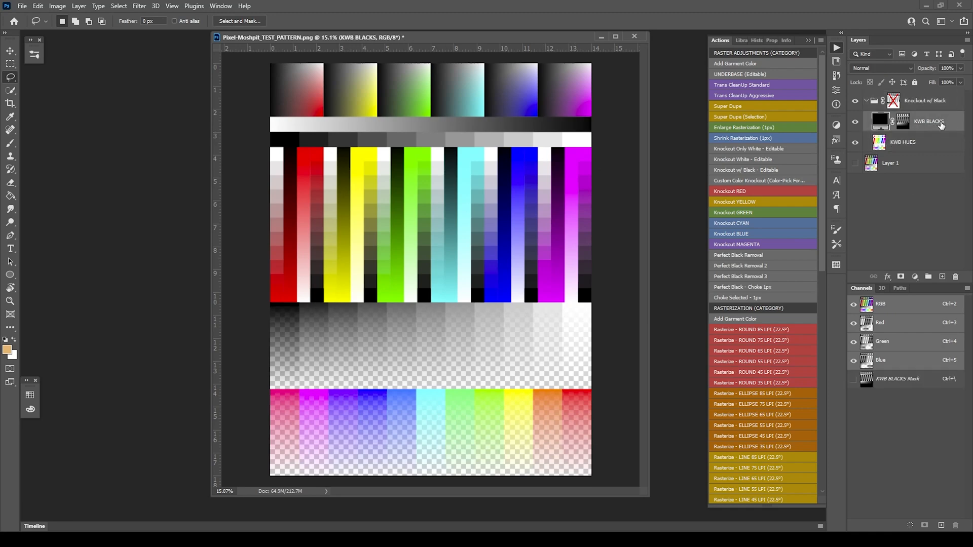
{"action": "left_click", "coordinate": [855, 121]}
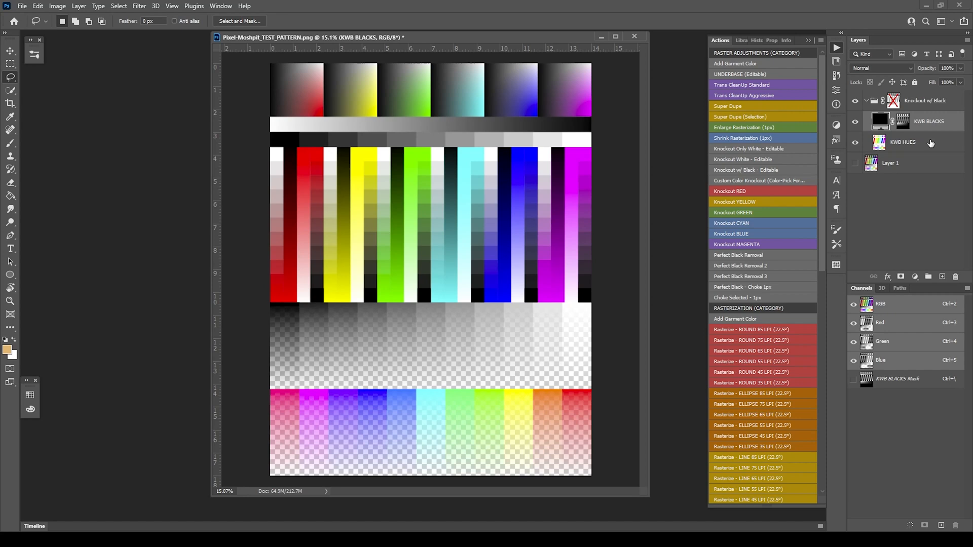
{"action": "left_click", "coordinate": [903, 142]}
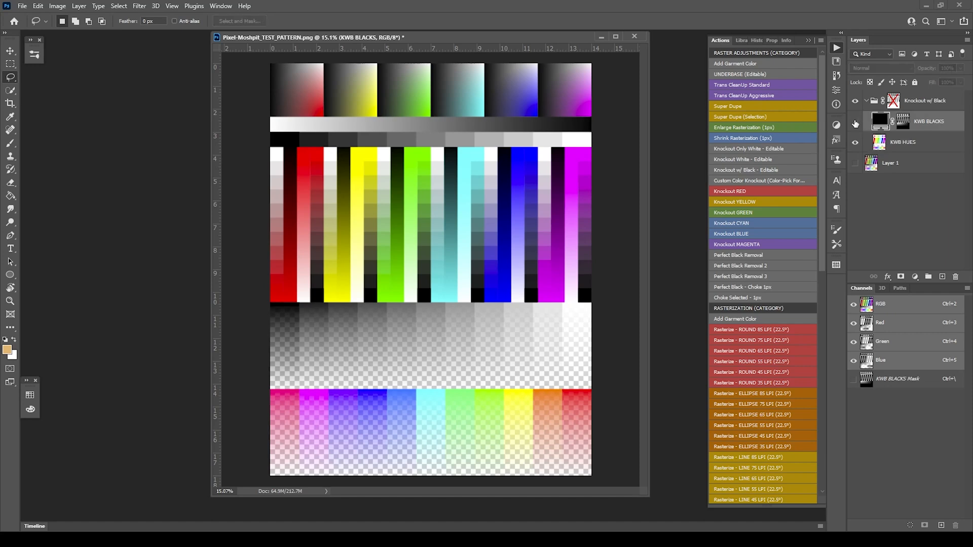
{"action": "left_click", "coordinate": [854, 121]}
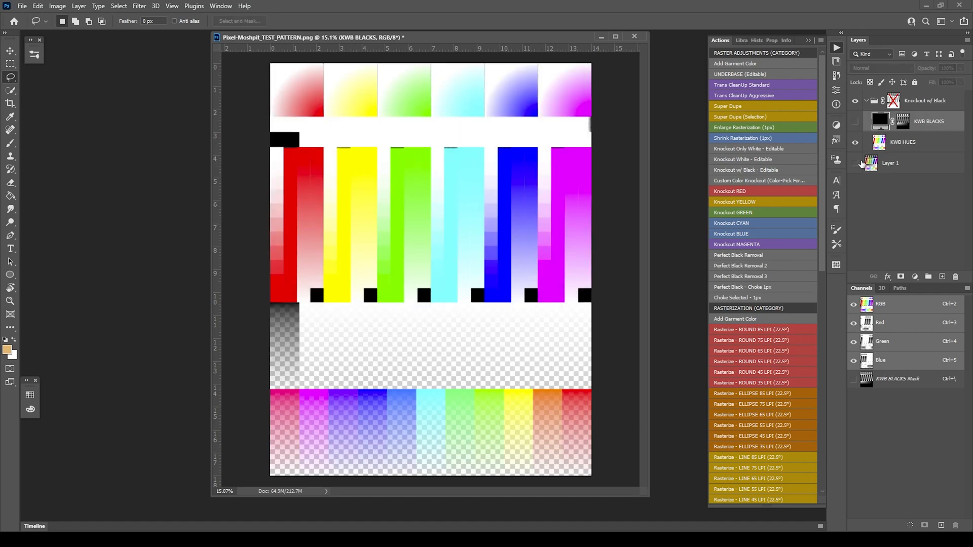
{"action": "left_click", "coordinate": [854, 165]}
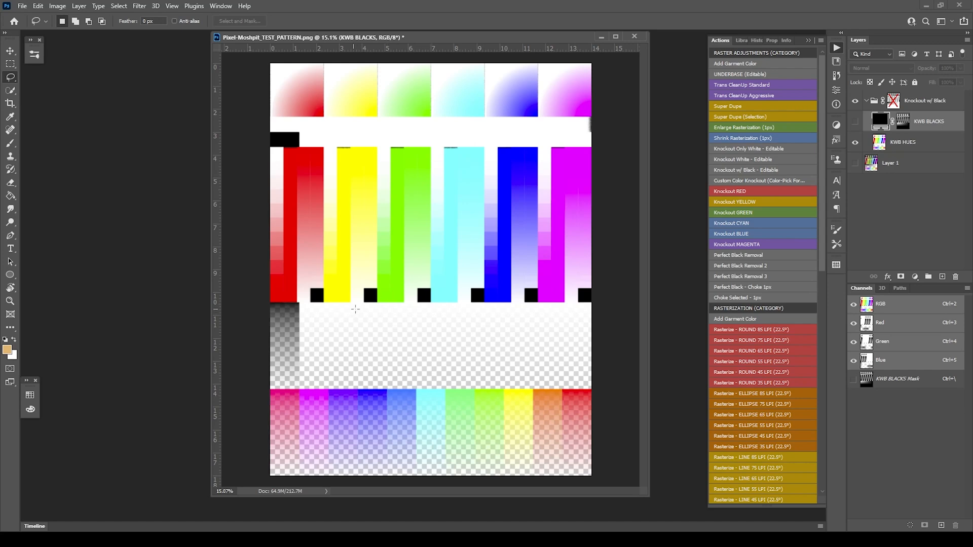
{"action": "mouse_move", "coordinate": [383, 290]}
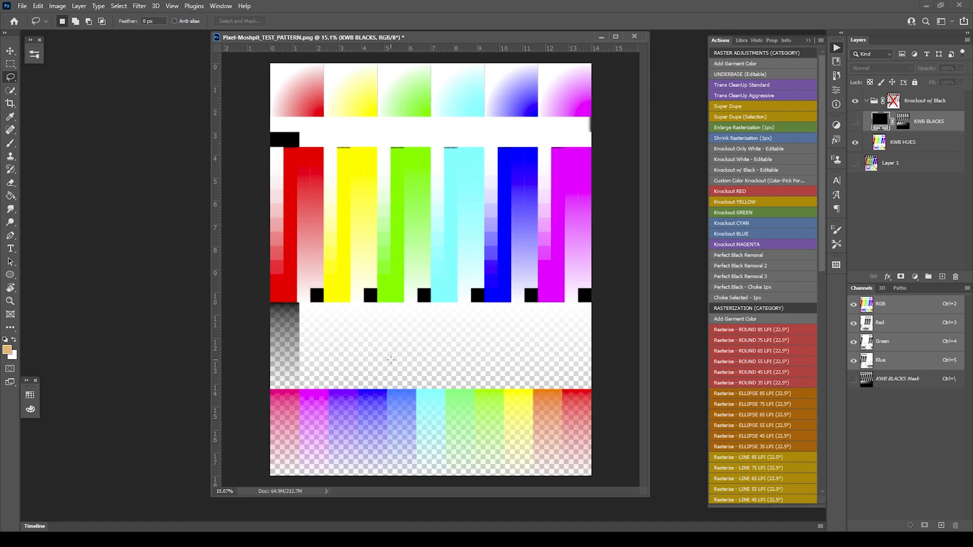
{"action": "mouse_move", "coordinate": [295, 310]}
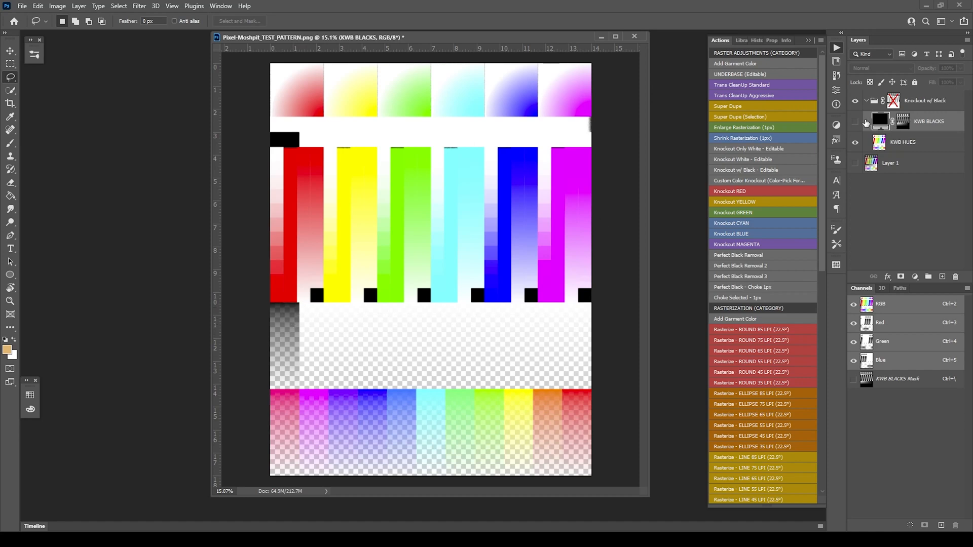
{"action": "left_click", "coordinate": [854, 122]}
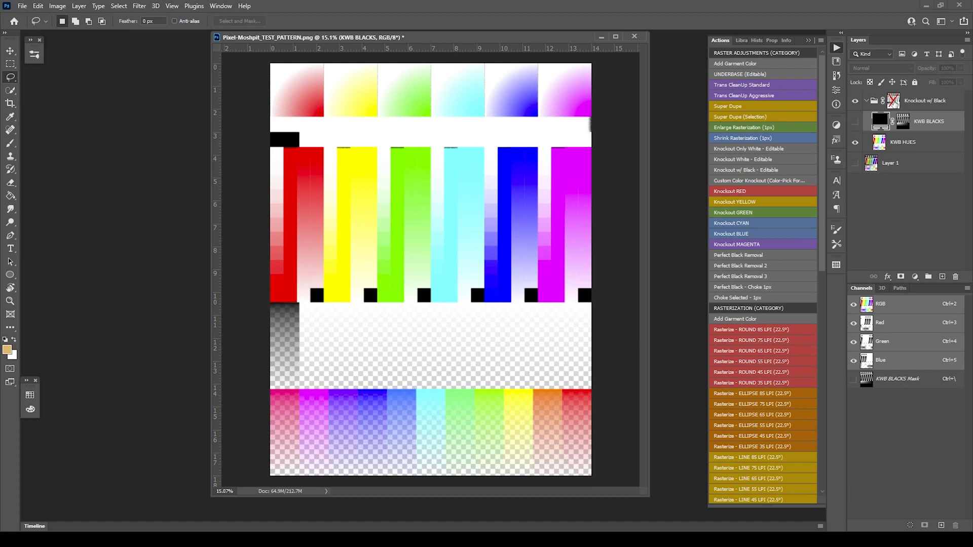
{"action": "mouse_move", "coordinate": [911, 121]}
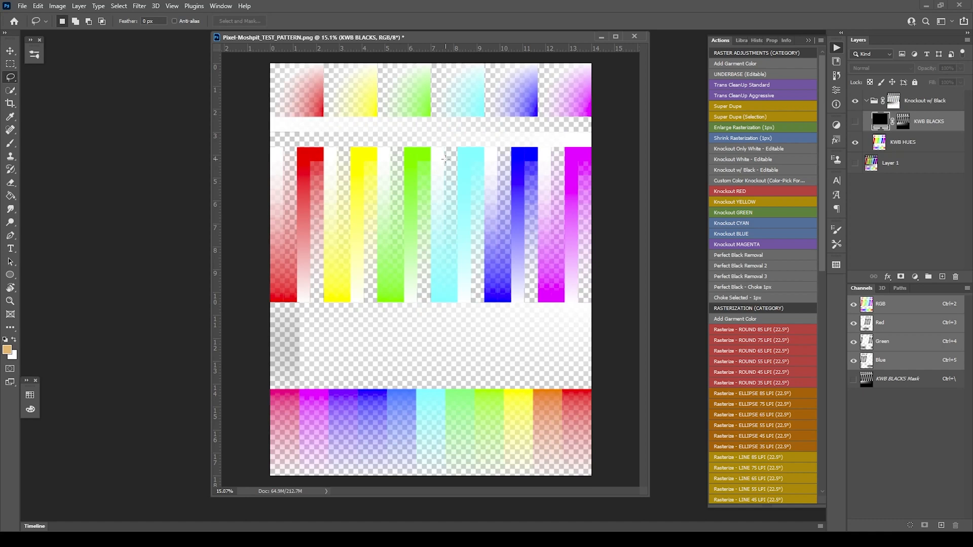
{"action": "mouse_move", "coordinate": [447, 160]}
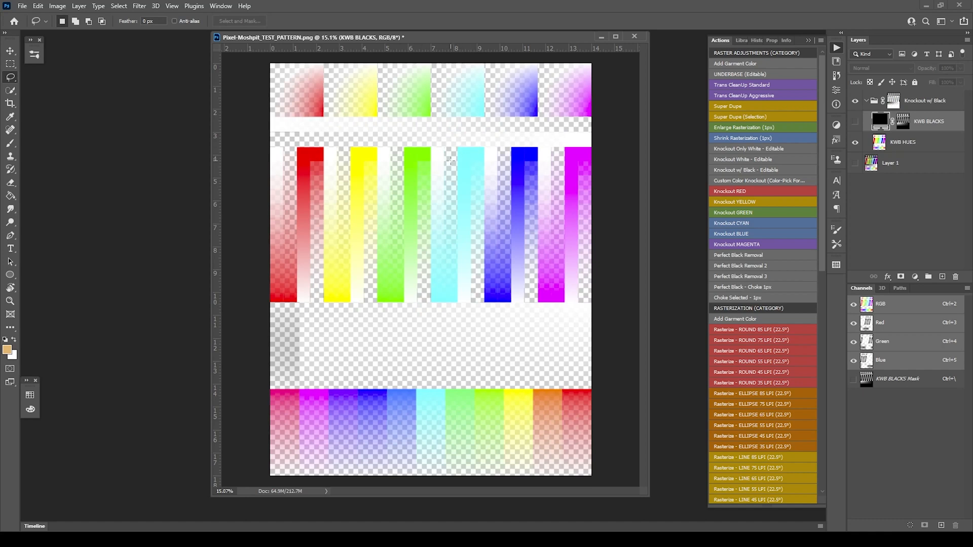
{"action": "mouse_move", "coordinate": [576, 153]}
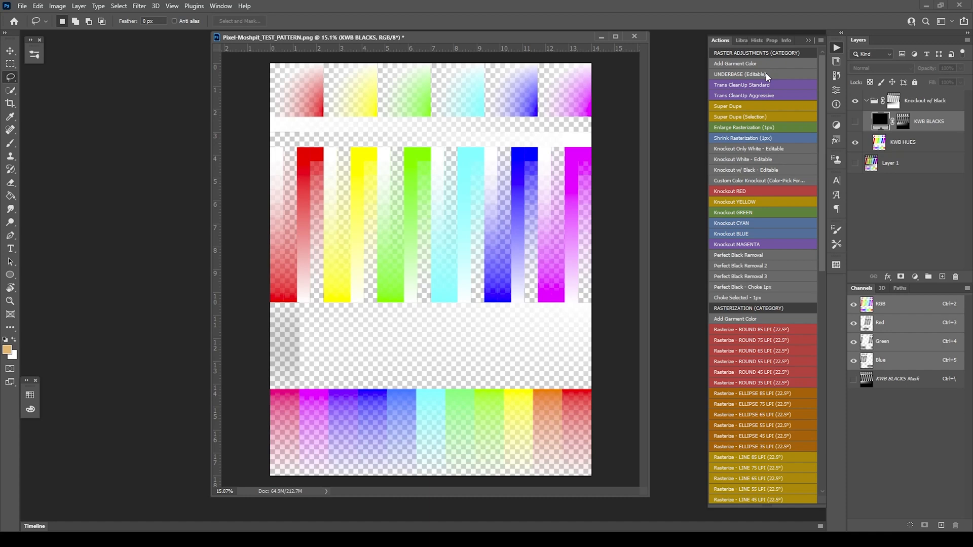
{"action": "mouse_move", "coordinate": [776, 63]}
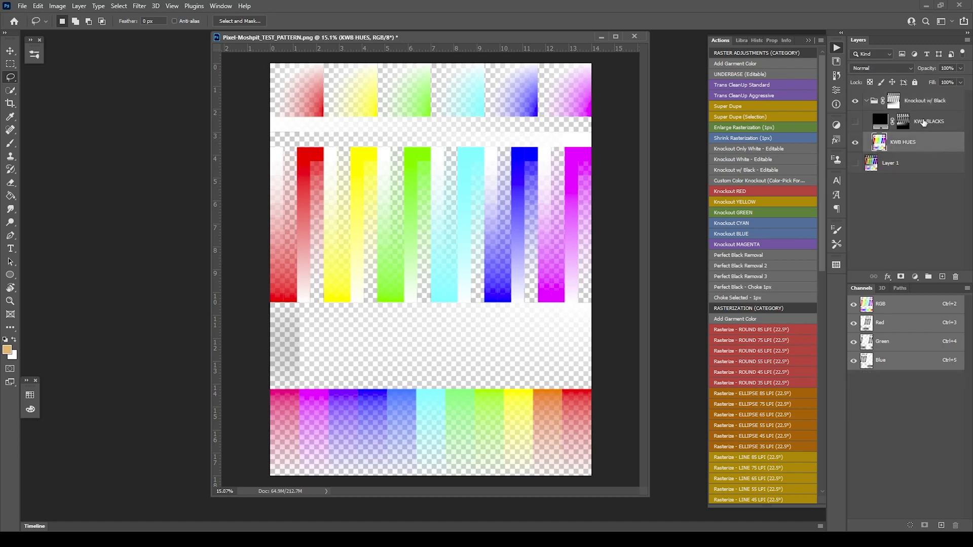
- Add a black Solid Color fill layer beneath the knockout group, then select KWB HUES
{"action": "left_click", "coordinate": [867, 101]}
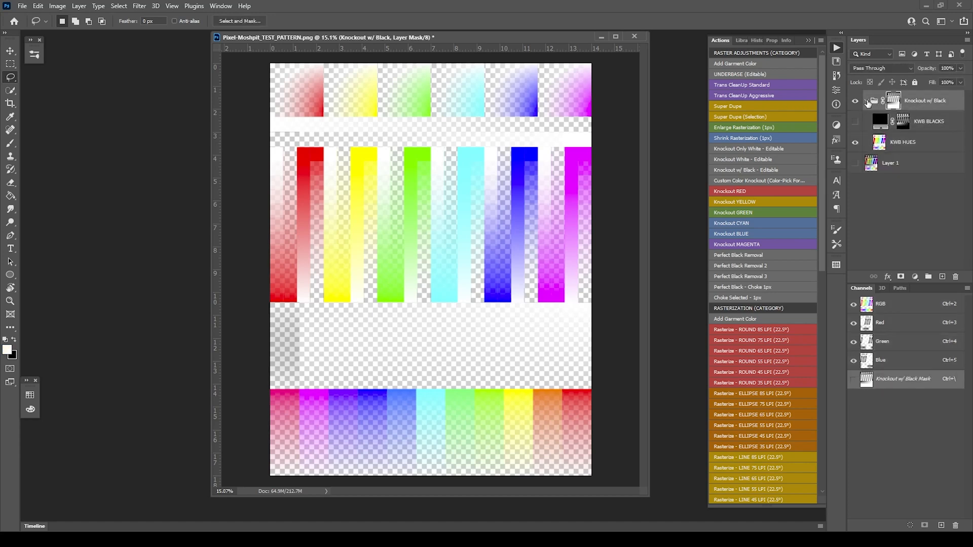
{"action": "left_click", "coordinate": [889, 162]}
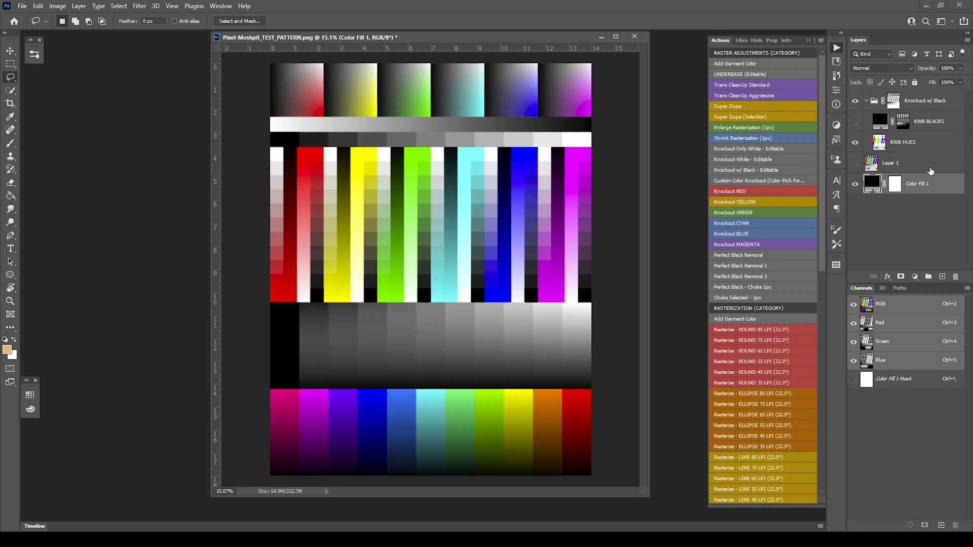
{"action": "mouse_move", "coordinate": [913, 184]}
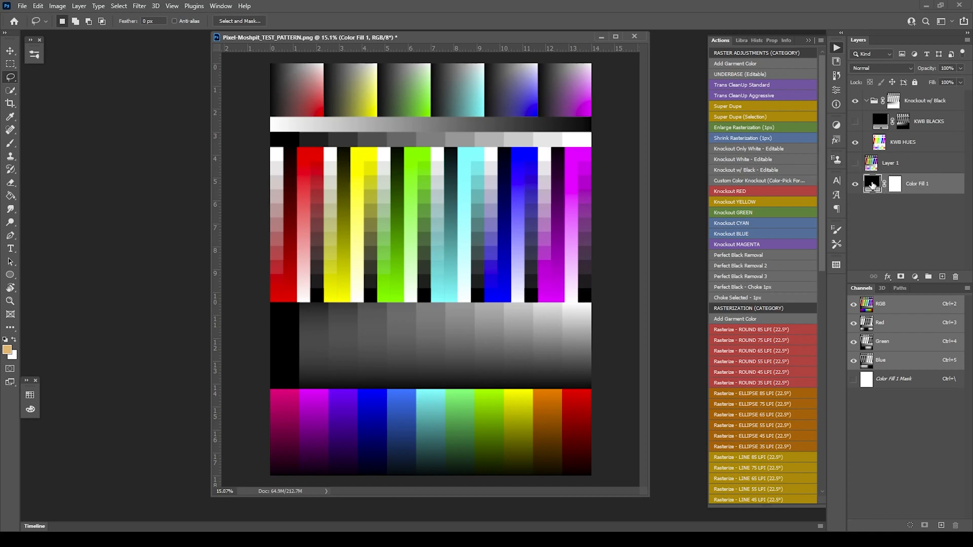
{"action": "left_click", "coordinate": [871, 183]}
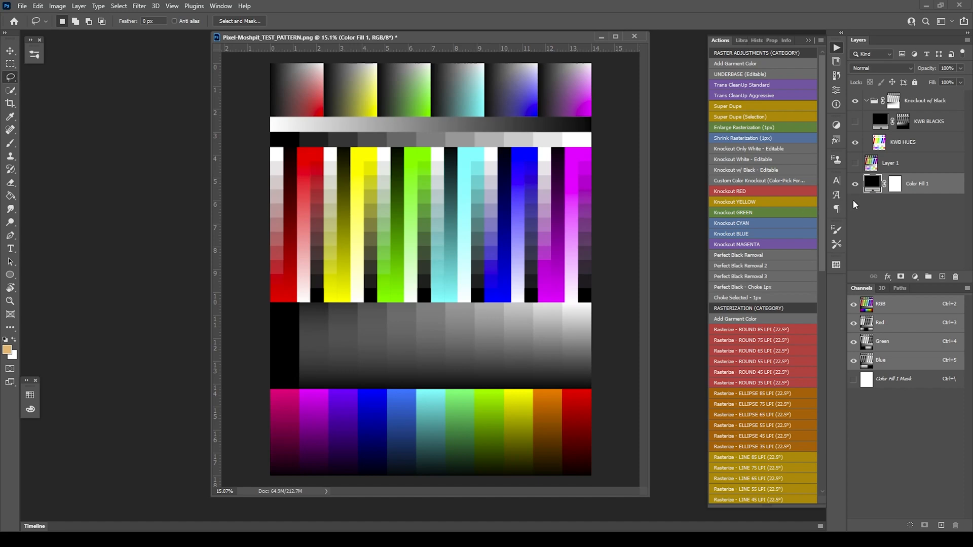
{"action": "mouse_move", "coordinate": [854, 204]}
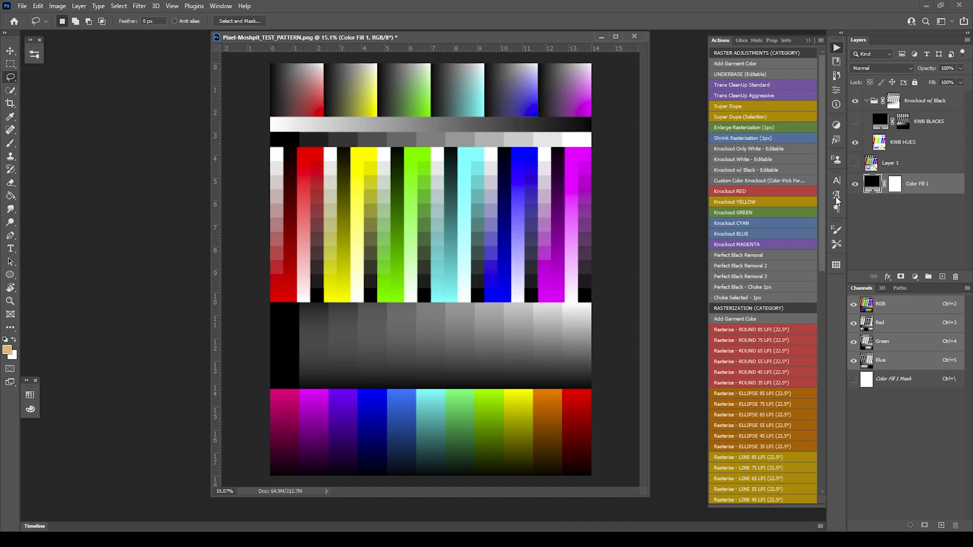
{"action": "mouse_move", "coordinate": [497, 189]}
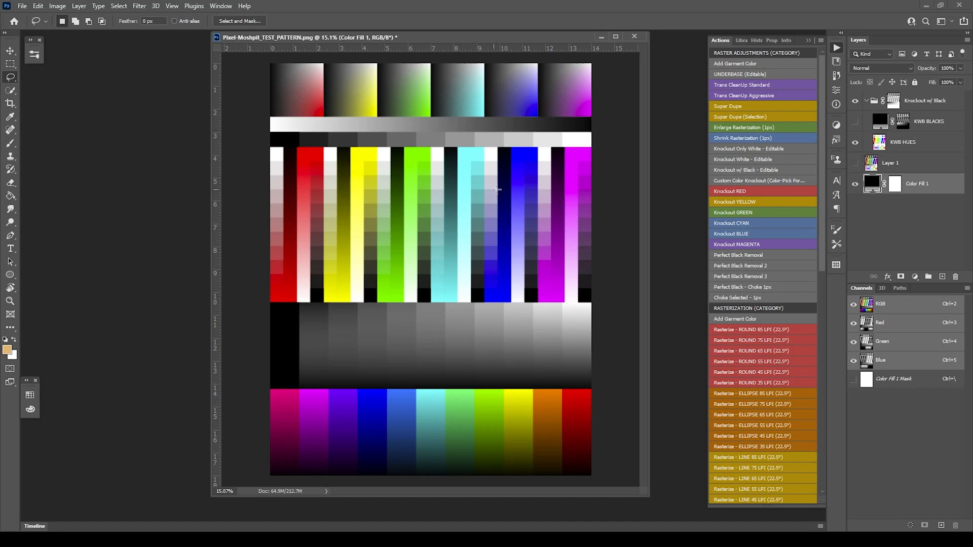
{"action": "left_click", "coordinate": [924, 100]}
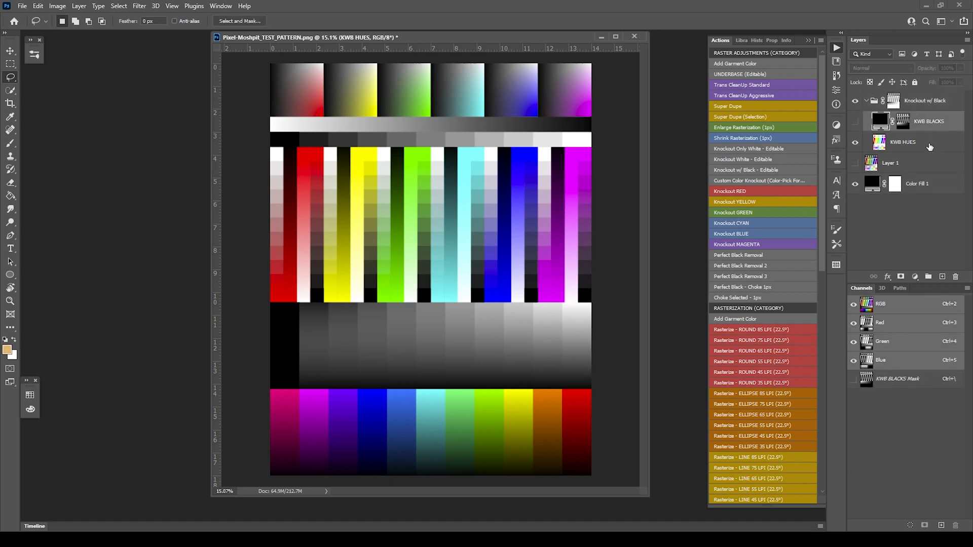
{"action": "left_click", "coordinate": [903, 142]}
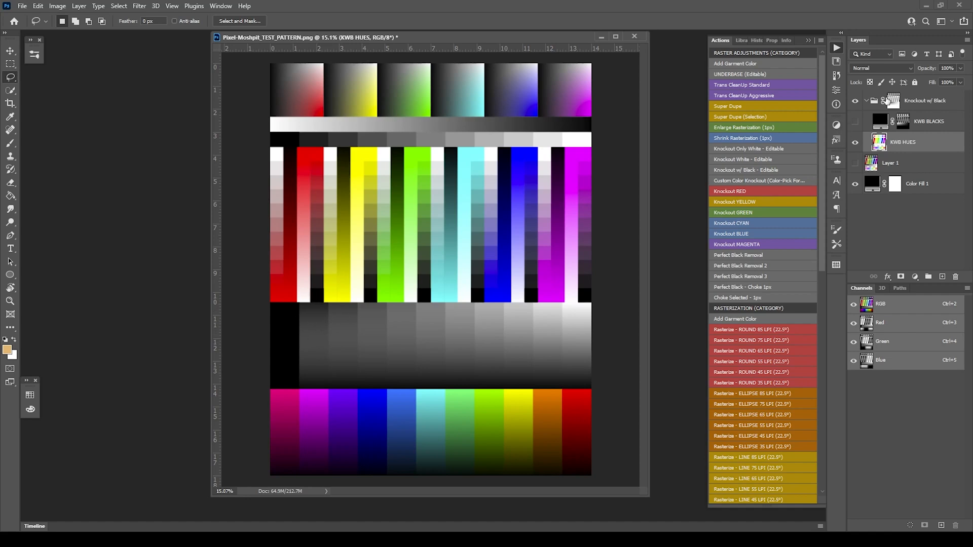
- Show the KWB BLACKS layer again and select it
{"action": "left_click", "coordinate": [855, 122]}
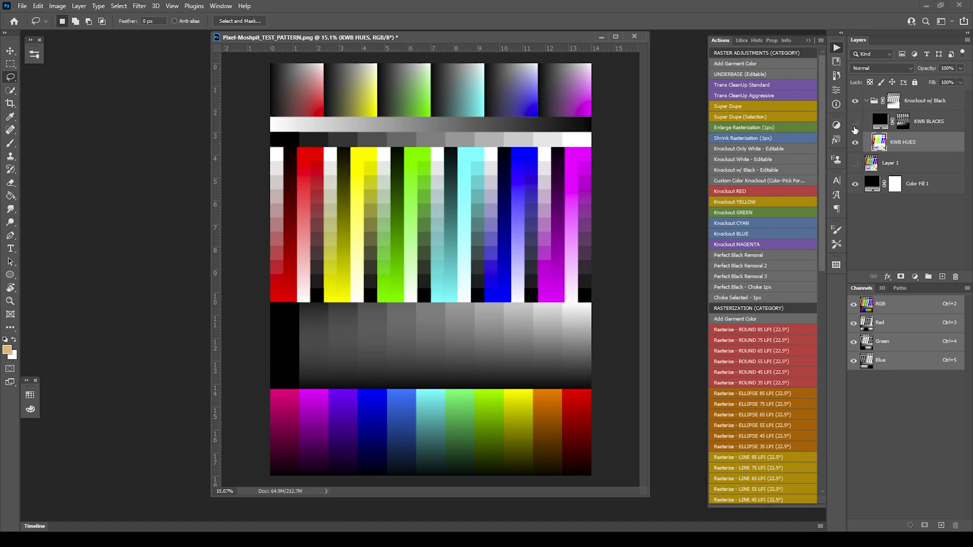
{"action": "left_click", "coordinate": [927, 121]}
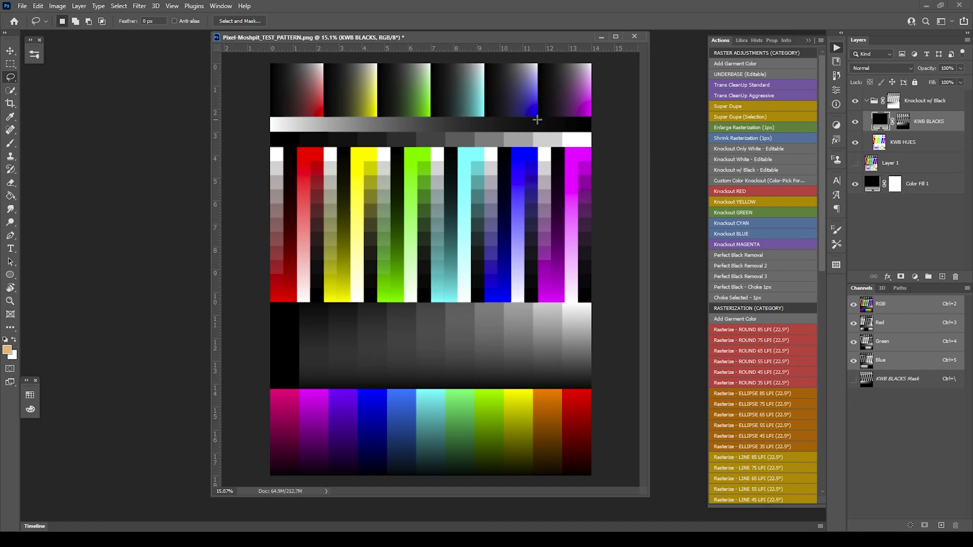
{"action": "mouse_move", "coordinate": [892, 121]}
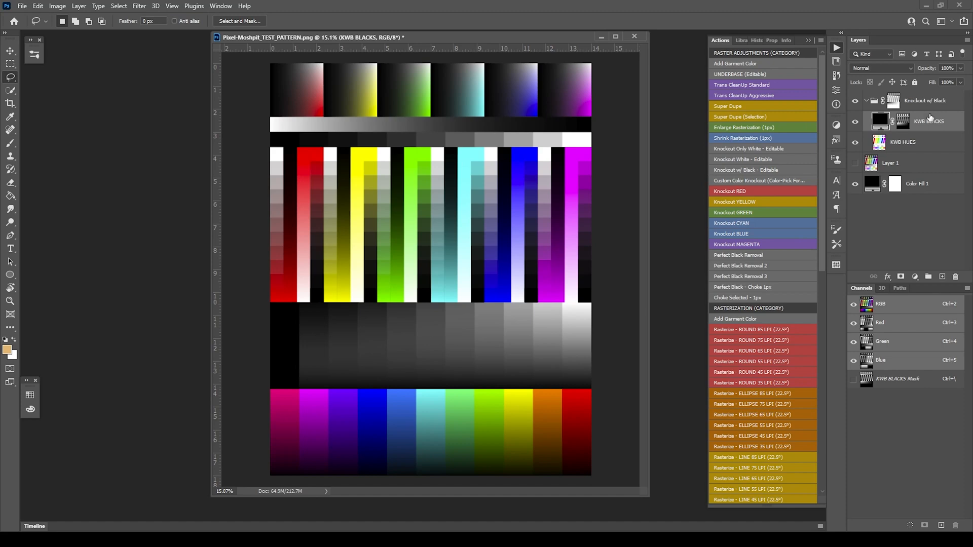
{"action": "mouse_move", "coordinate": [344, 180]}
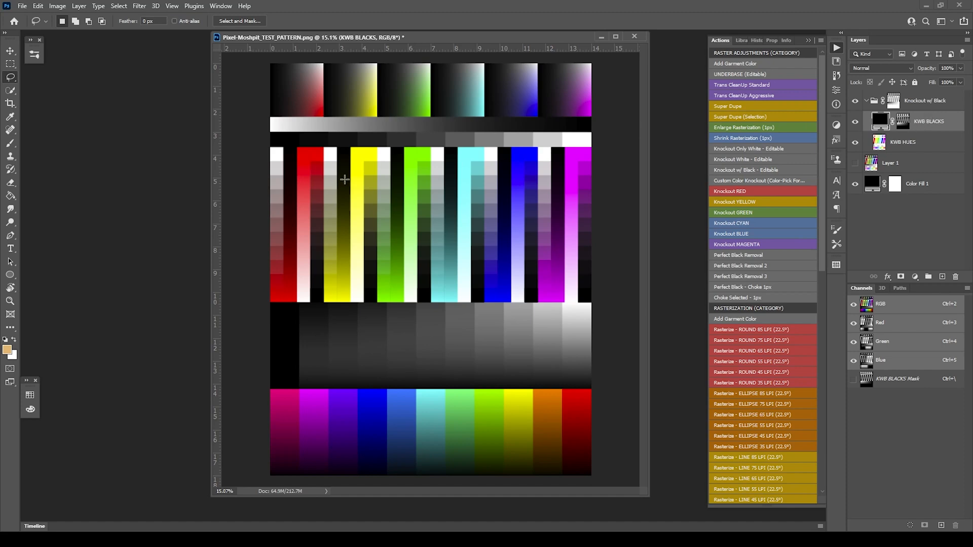
{"action": "mouse_move", "coordinate": [533, 161]}
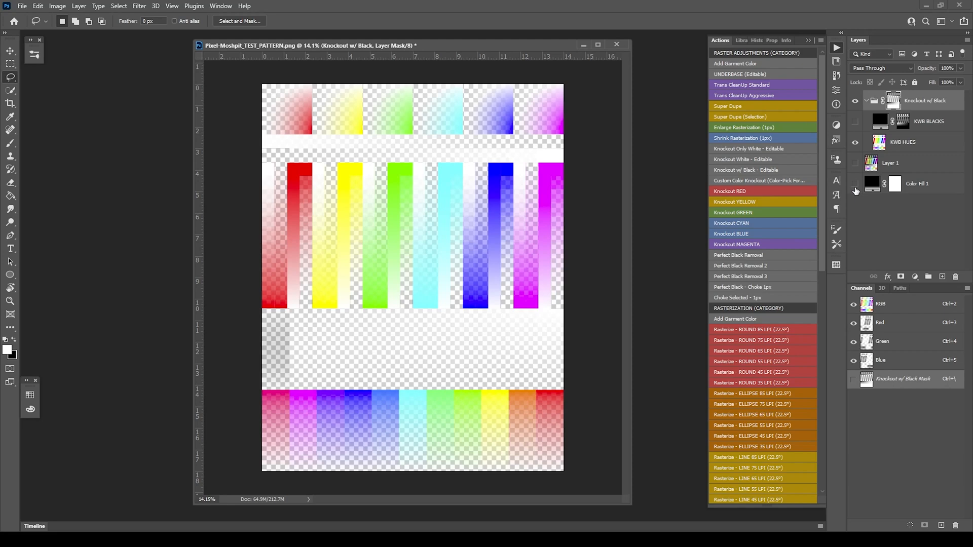
{"action": "mouse_move", "coordinate": [857, 188]}
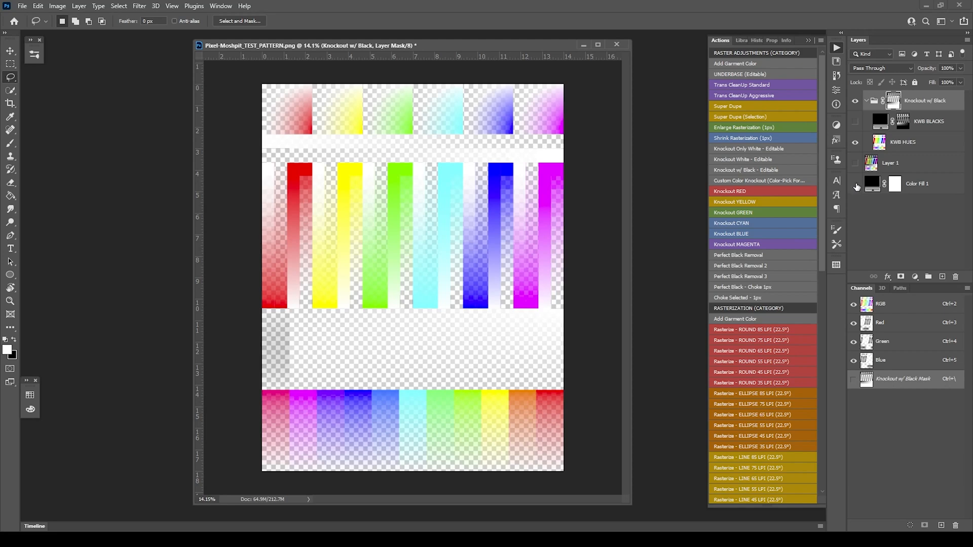
- Target the Knockout w/ Black group mask and toggle the black fill and KWB BLACKS visibility
{"action": "left_click", "coordinate": [855, 185]}
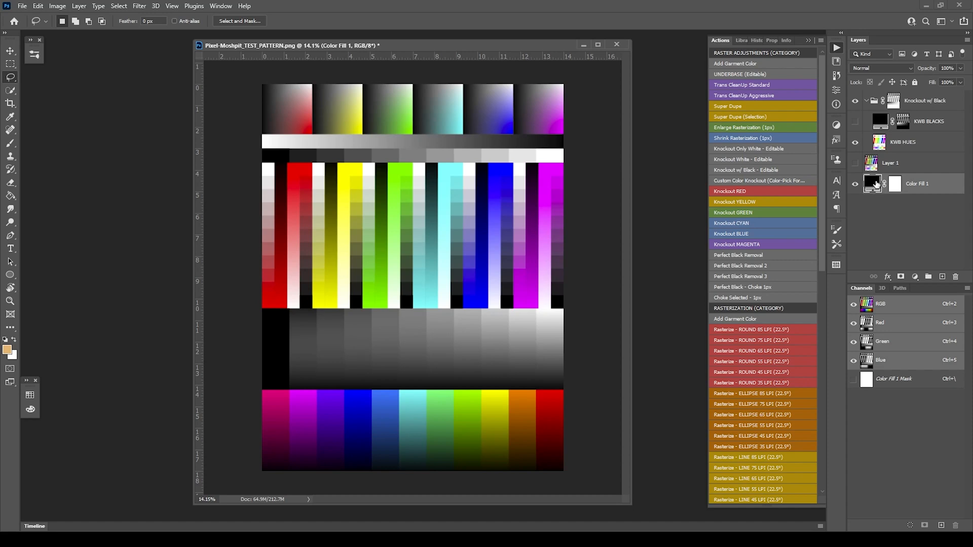
{"action": "left_click", "coordinate": [893, 100]}
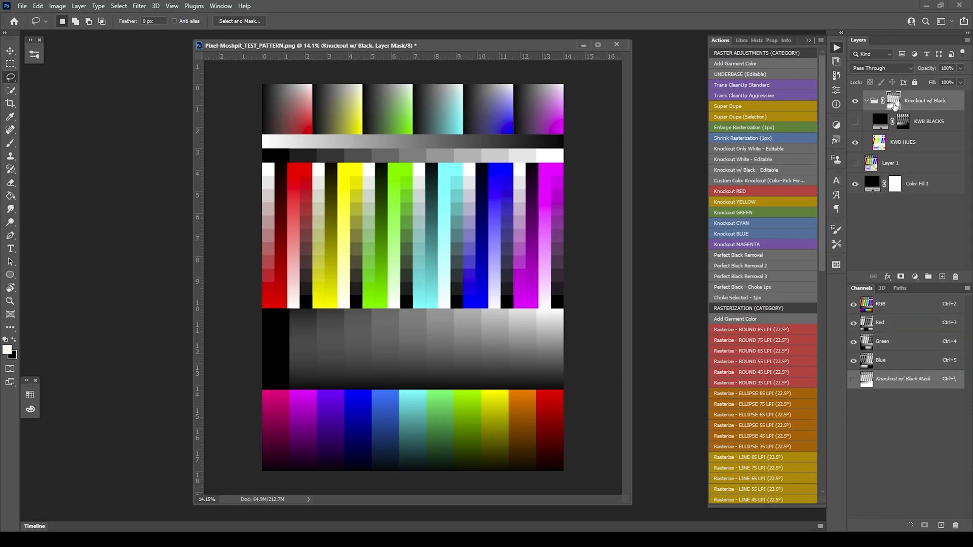
{"action": "left_click", "coordinate": [892, 100]}
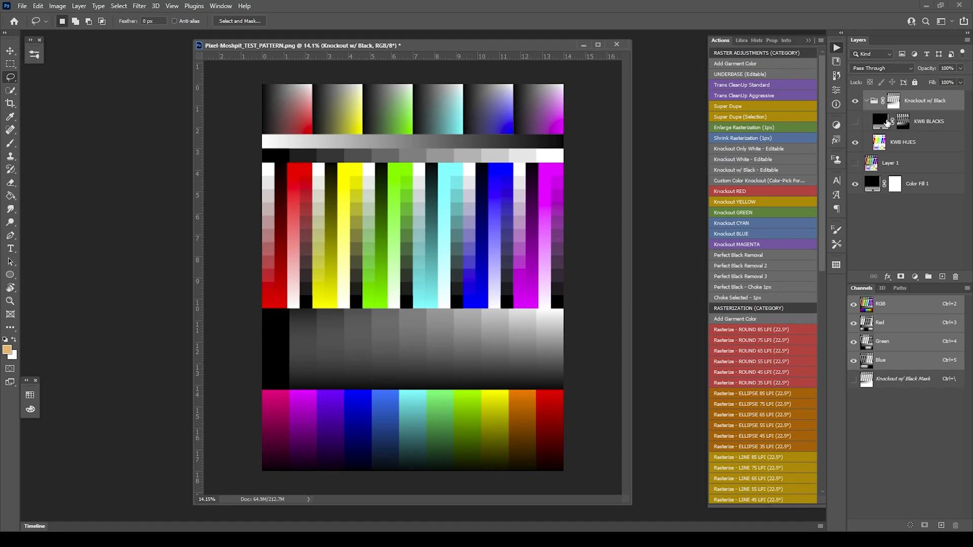
{"action": "left_click", "coordinate": [893, 100]}
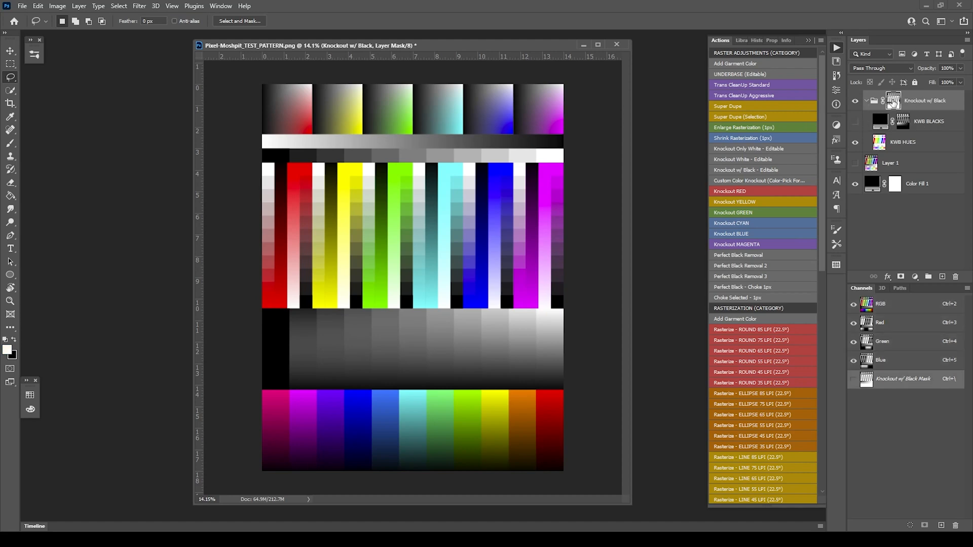
{"action": "mouse_move", "coordinate": [842, 105]}
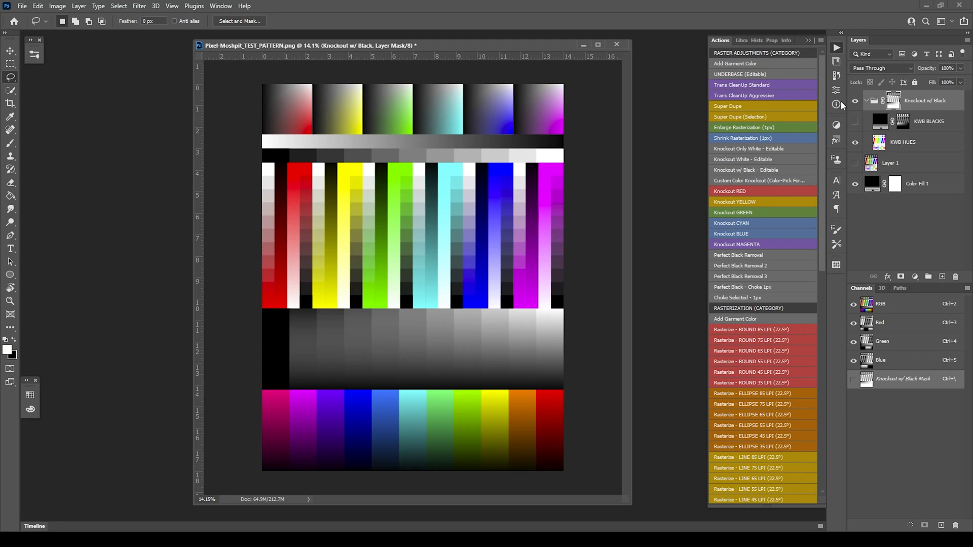
{"action": "mouse_move", "coordinate": [881, 135]}
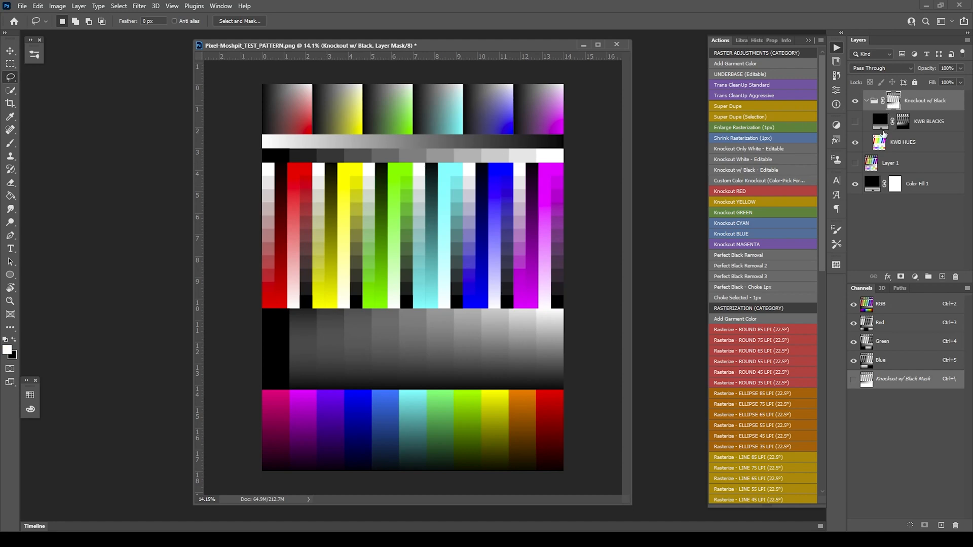
{"action": "left_click", "coordinate": [854, 141]}
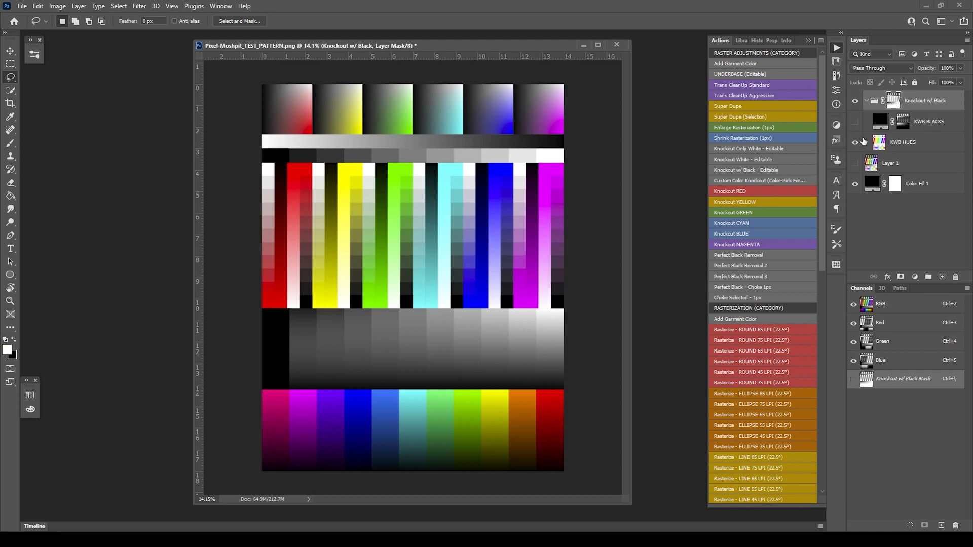
{"action": "left_click", "coordinate": [855, 183]}
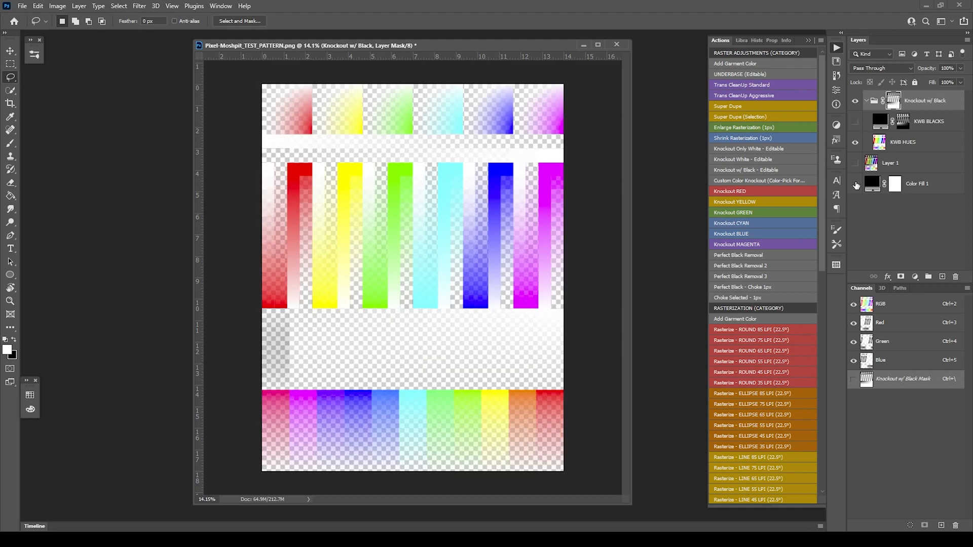
{"action": "mouse_move", "coordinate": [846, 194]}
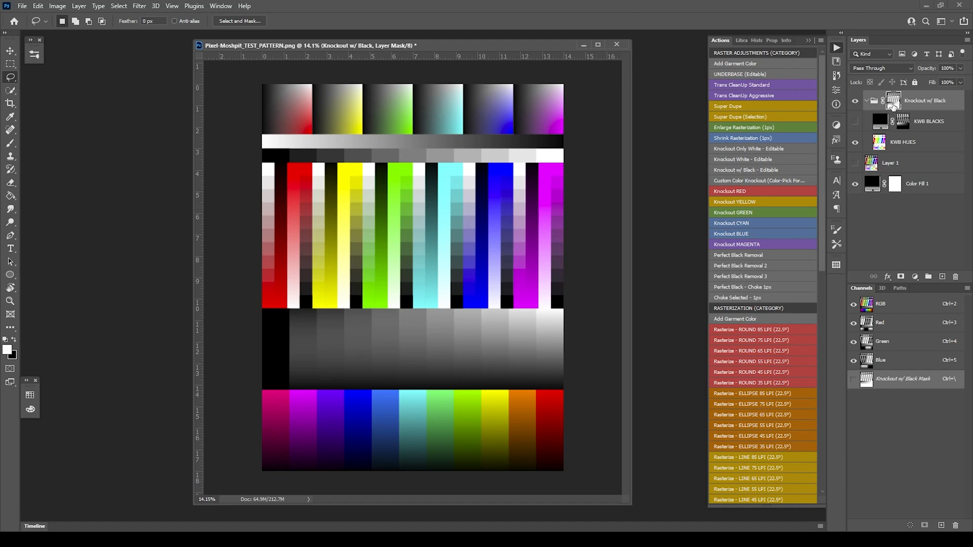
{"action": "mouse_move", "coordinate": [889, 107]}
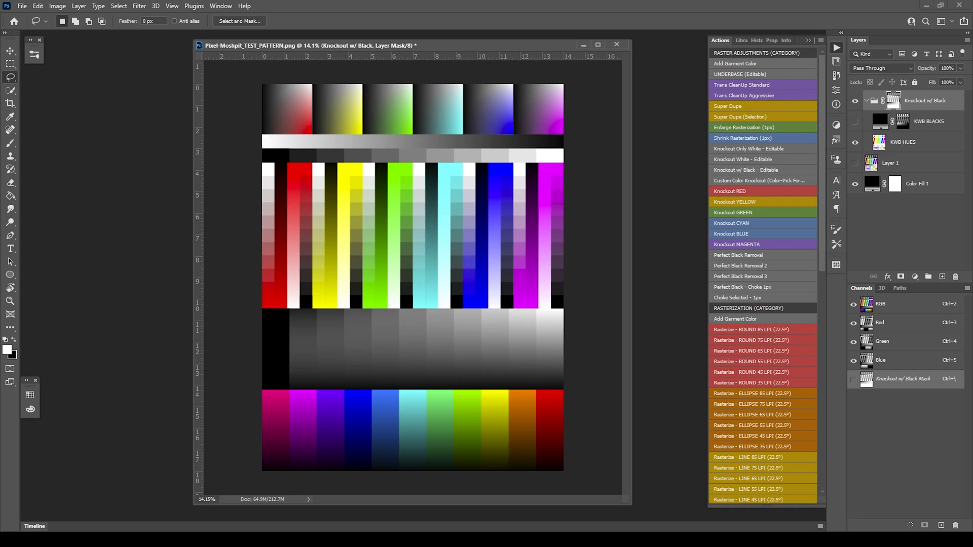
{"action": "left_click", "coordinate": [57, 5]}
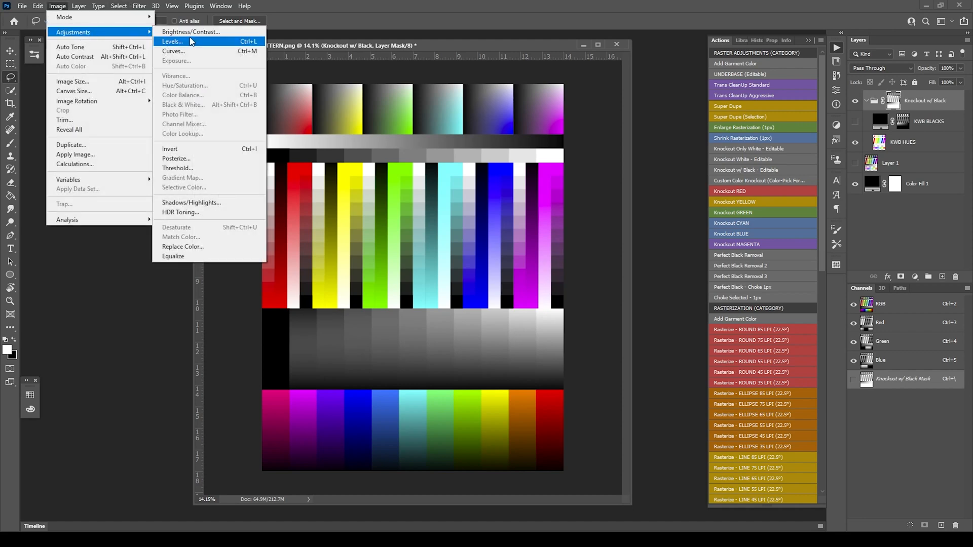
{"action": "mouse_move", "coordinate": [179, 50]}
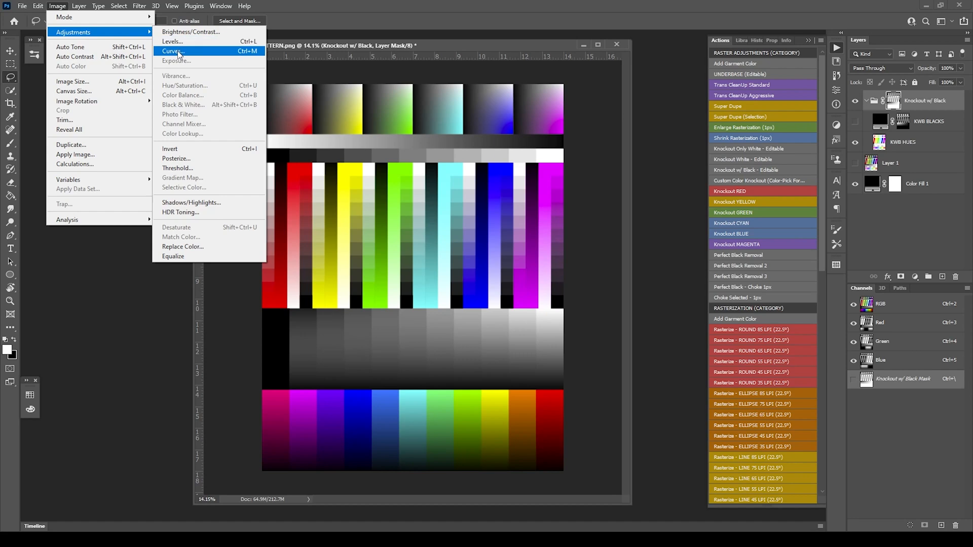
{"action": "left_click", "coordinate": [172, 41]}
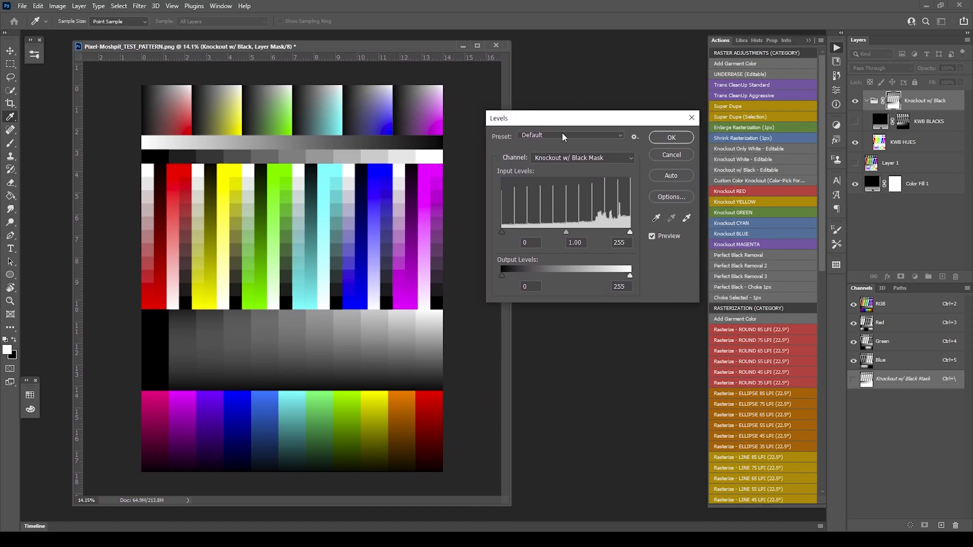
{"action": "mouse_move", "coordinate": [563, 136]}
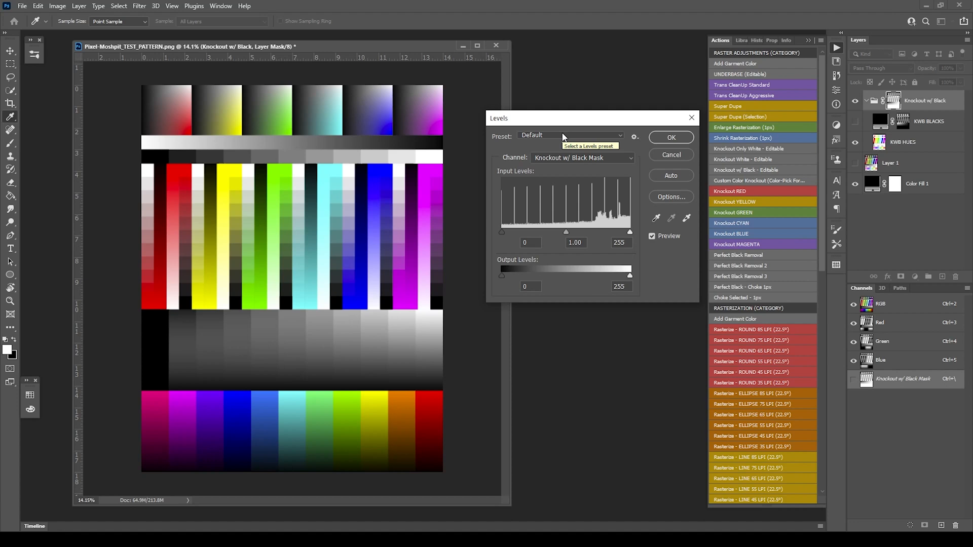
{"action": "mouse_move", "coordinate": [561, 136]}
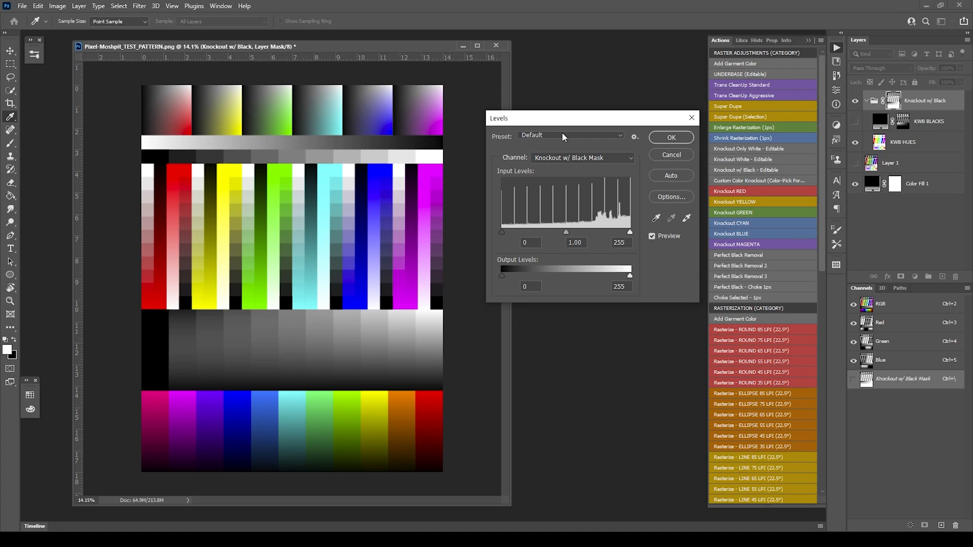
{"action": "mouse_move", "coordinate": [502, 238]}
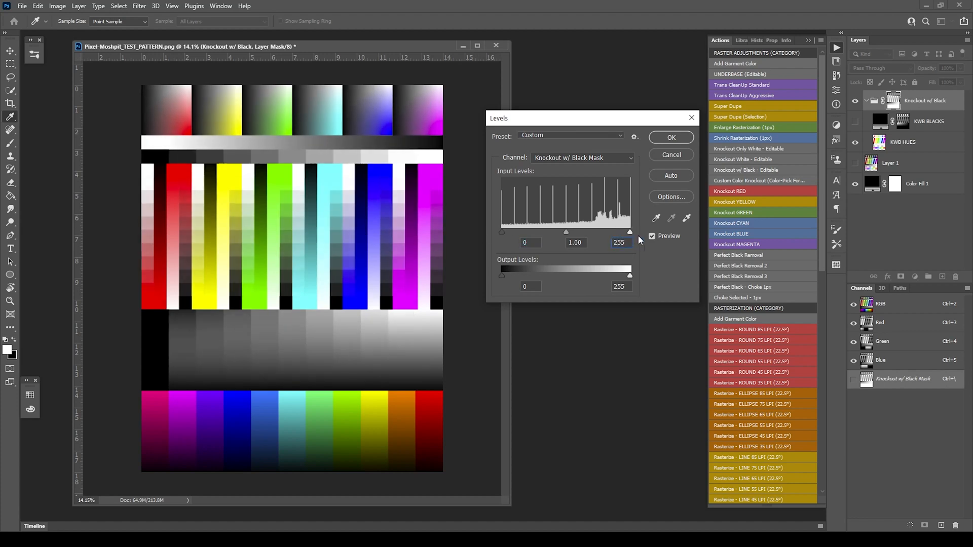
{"action": "triple_click", "coordinate": [618, 243]}
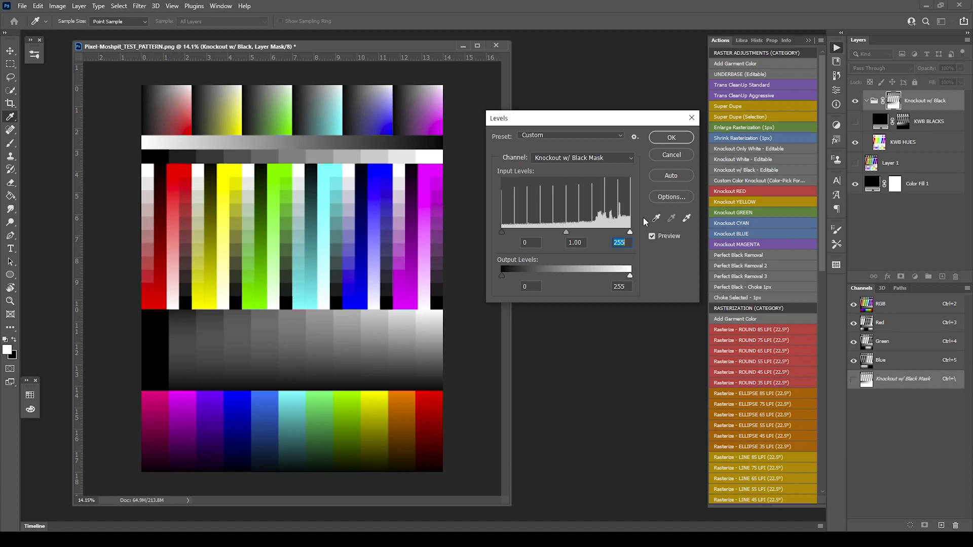
{"action": "mouse_move", "coordinate": [635, 232]}
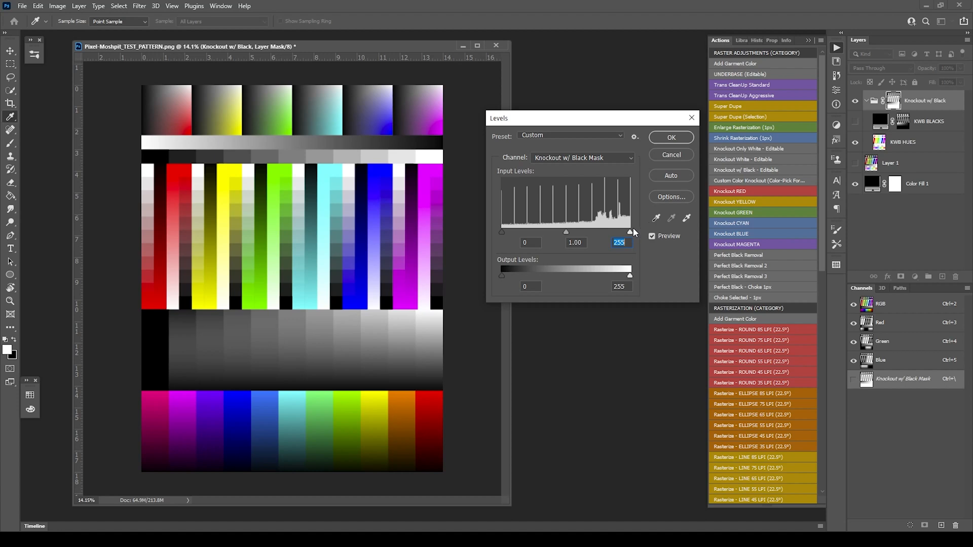
{"action": "mouse_move", "coordinate": [633, 234]}
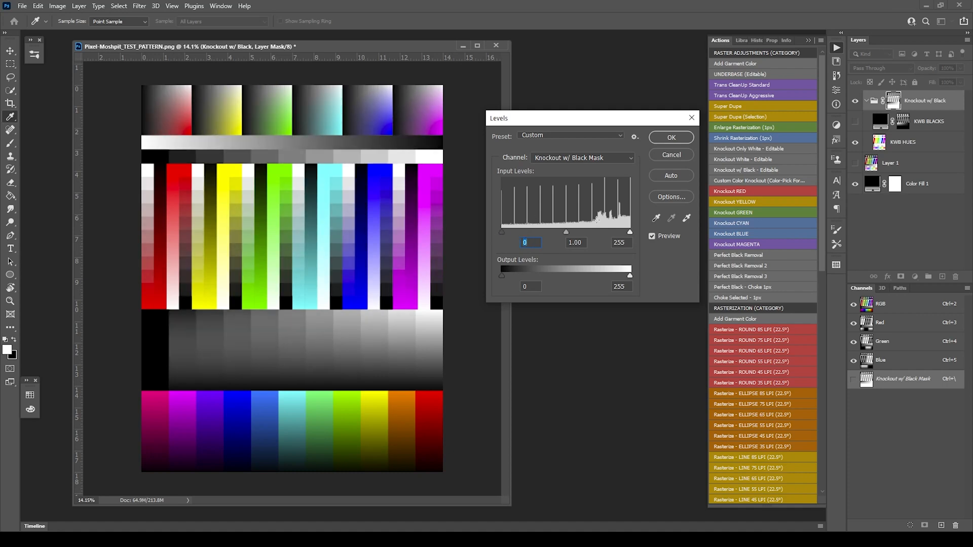
{"action": "mouse_move", "coordinate": [670, 154]}
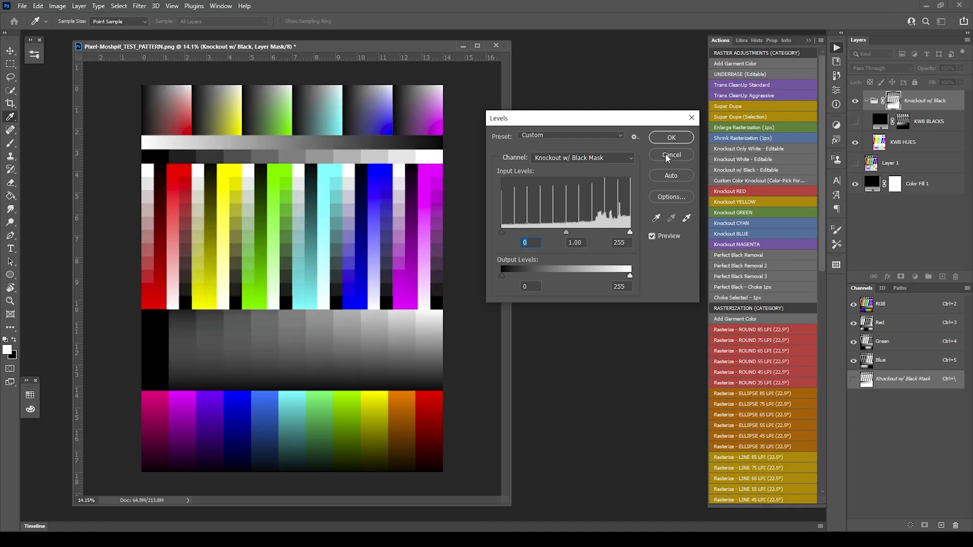
- Cancel the Levels dialog without applying changes
{"action": "left_click", "coordinate": [671, 155]}
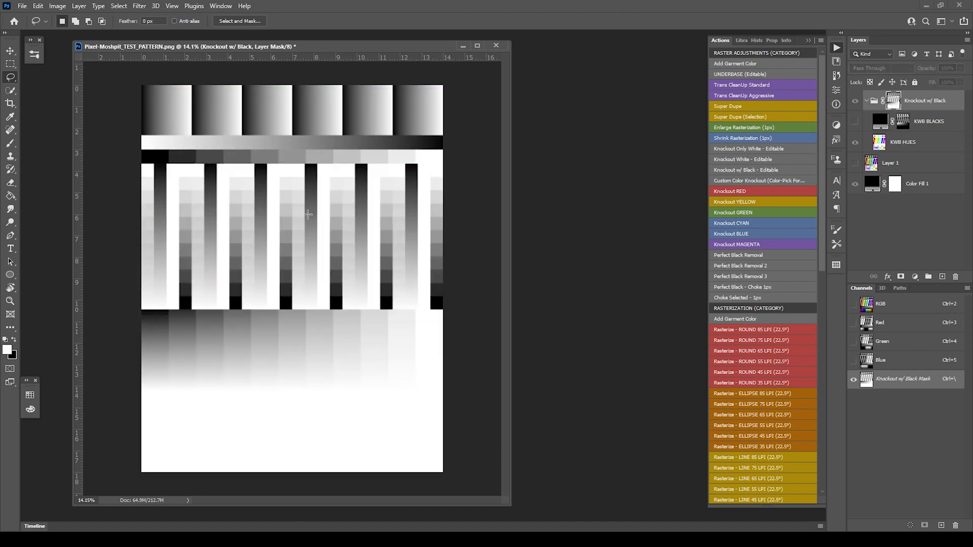
{"action": "mouse_move", "coordinate": [346, 157]}
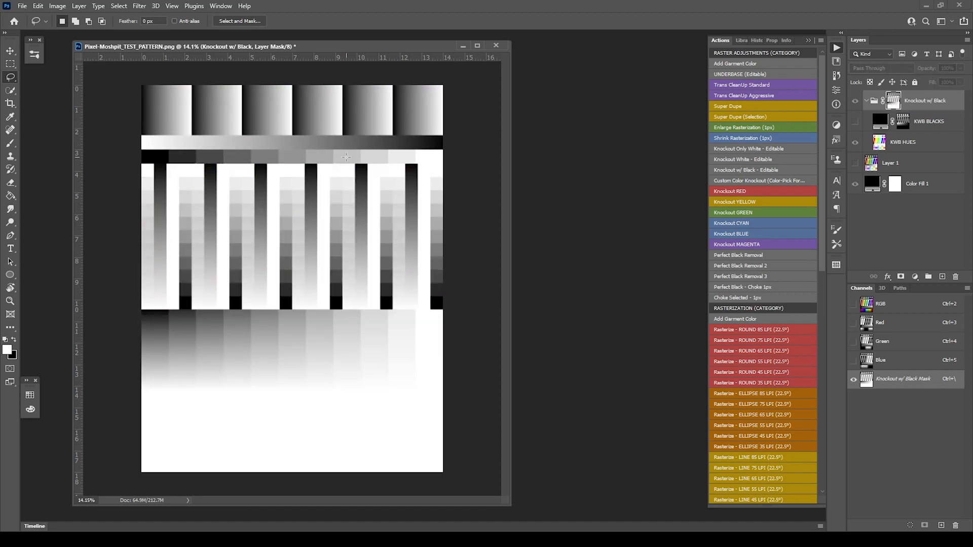
- Open Levels on the Knockout w/ Black Mask and raise the black input to 117
{"action": "left_click", "coordinate": [56, 5]}
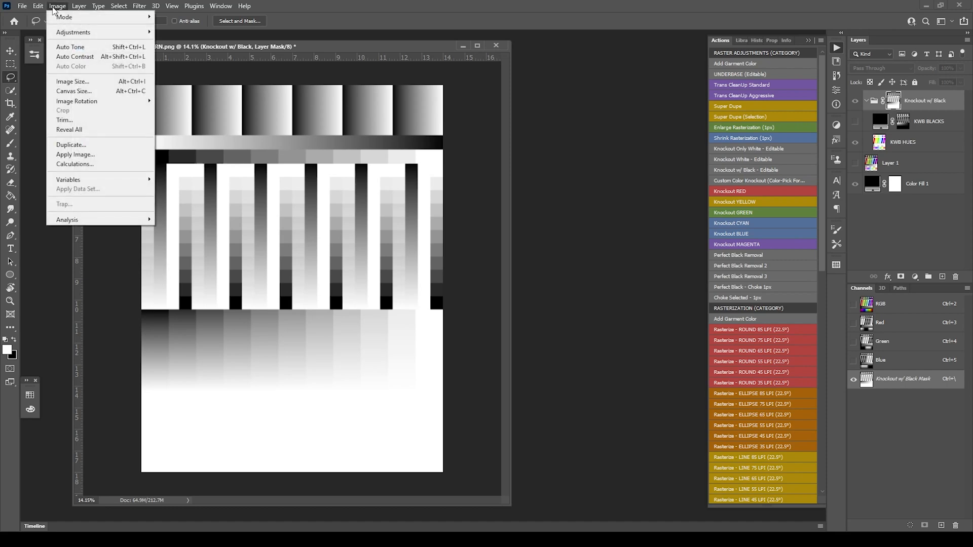
{"action": "mouse_move", "coordinate": [73, 33]}
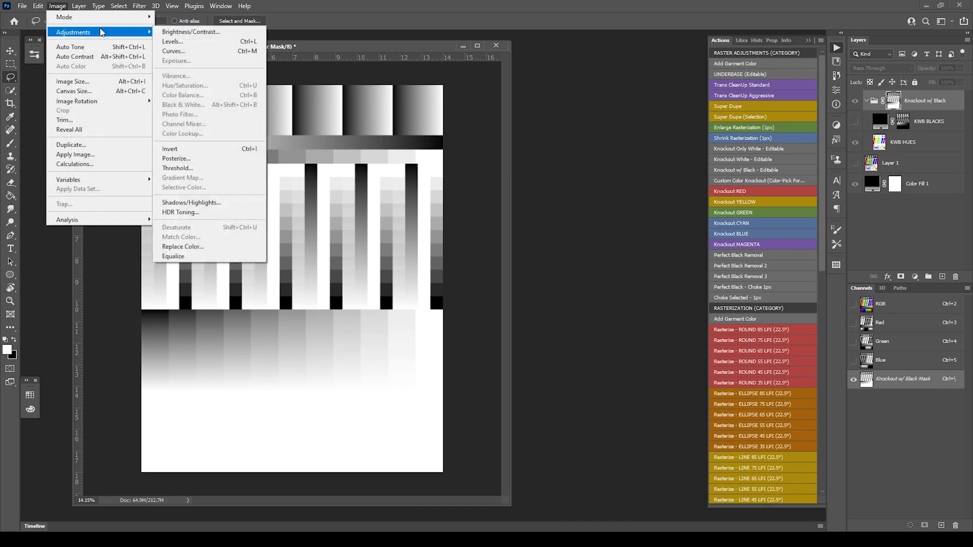
{"action": "left_click", "coordinate": [171, 42]}
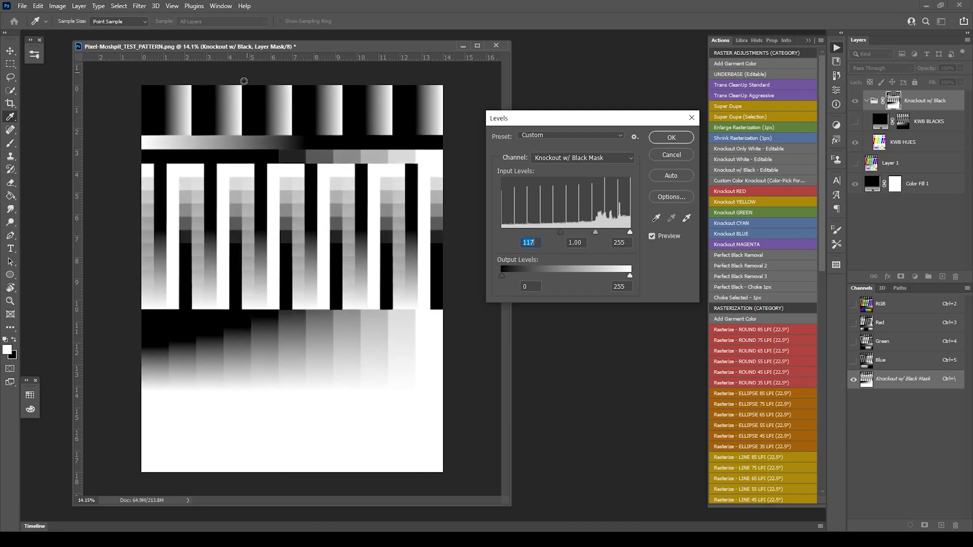
{"action": "mouse_move", "coordinate": [259, 112]}
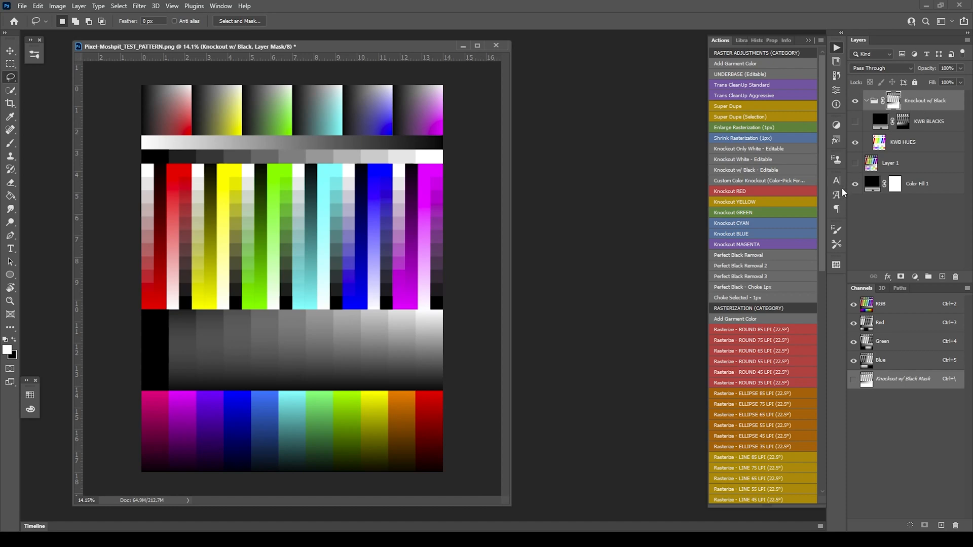
{"action": "mouse_move", "coordinate": [854, 188]}
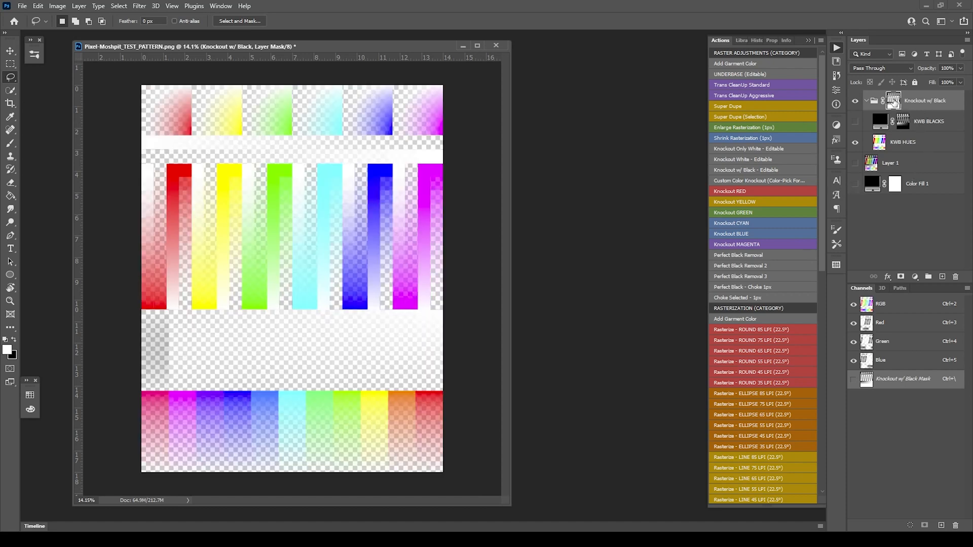
- Dismiss the Image adjustments list without choosing a command
{"action": "left_click", "coordinate": [57, 5]}
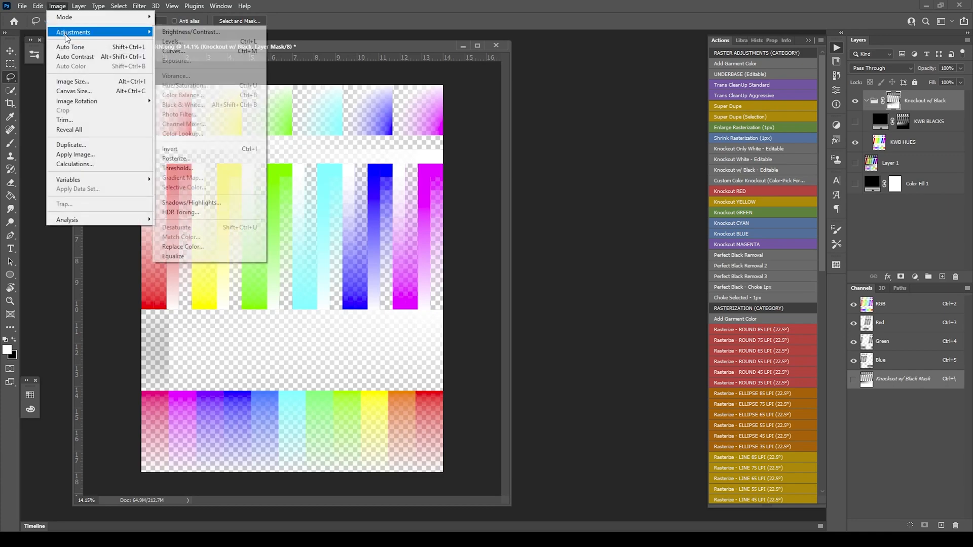
{"action": "left_click", "coordinate": [171, 41]}
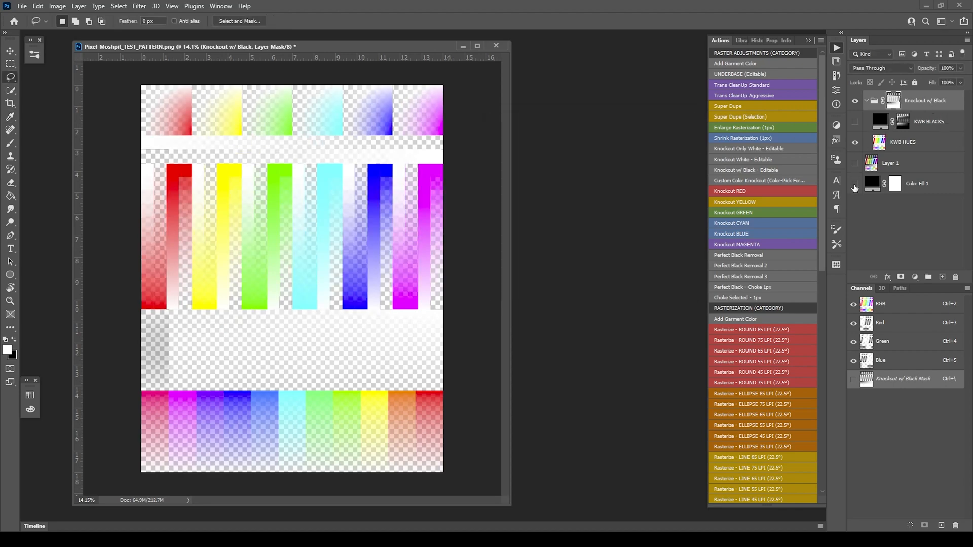
- Show the black Color Fill 1 layer again and make KWB HUES the active layer
{"action": "left_click", "coordinate": [855, 185]}
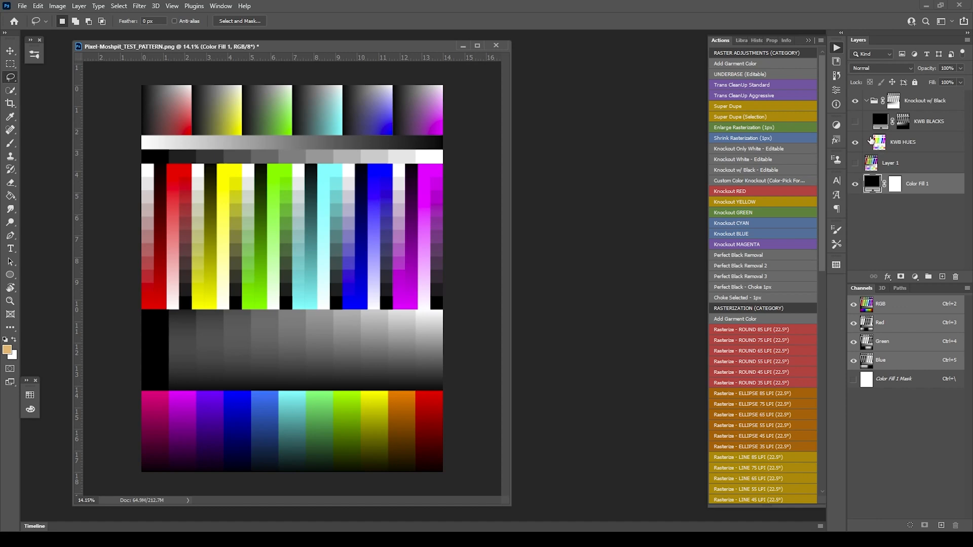
{"action": "left_click", "coordinate": [902, 142]}
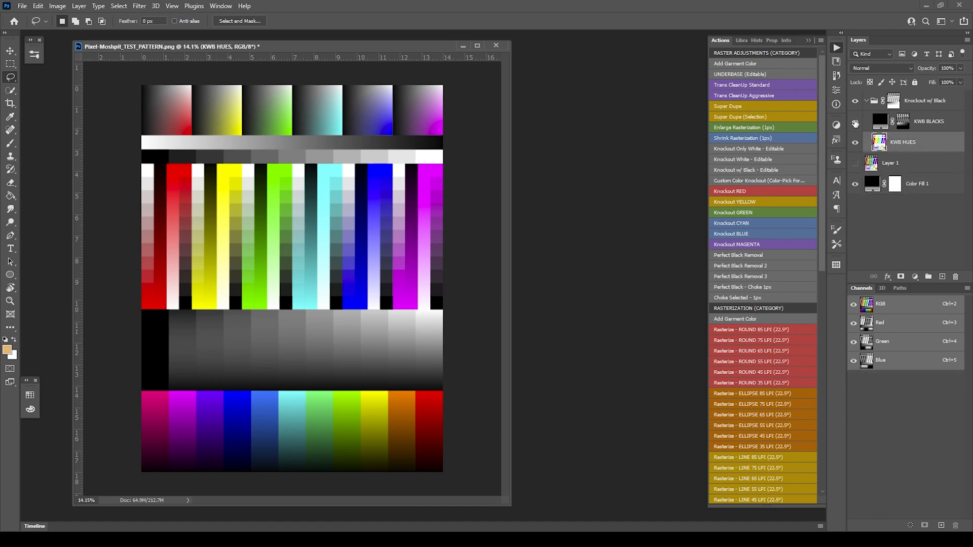
{"action": "left_click", "coordinate": [855, 123]}
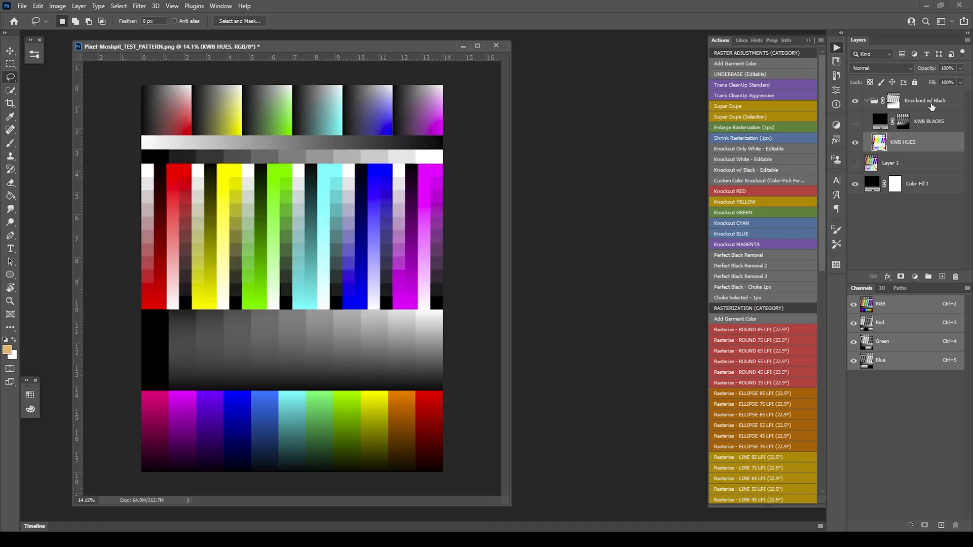
{"action": "mouse_move", "coordinate": [892, 100]}
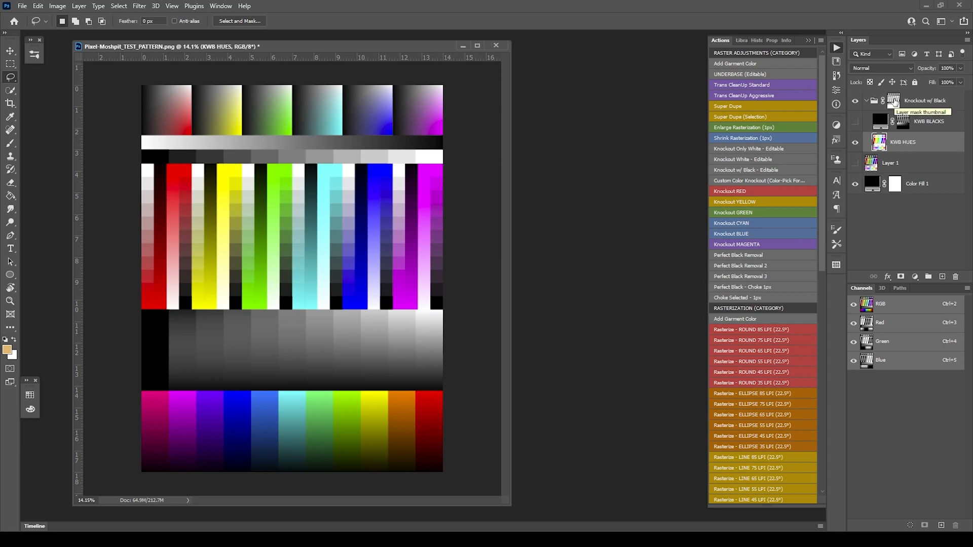
- Apply Levels with inputs 38, 0.71 and 241 to the knockout group's mask
{"action": "left_click", "coordinate": [892, 100]}
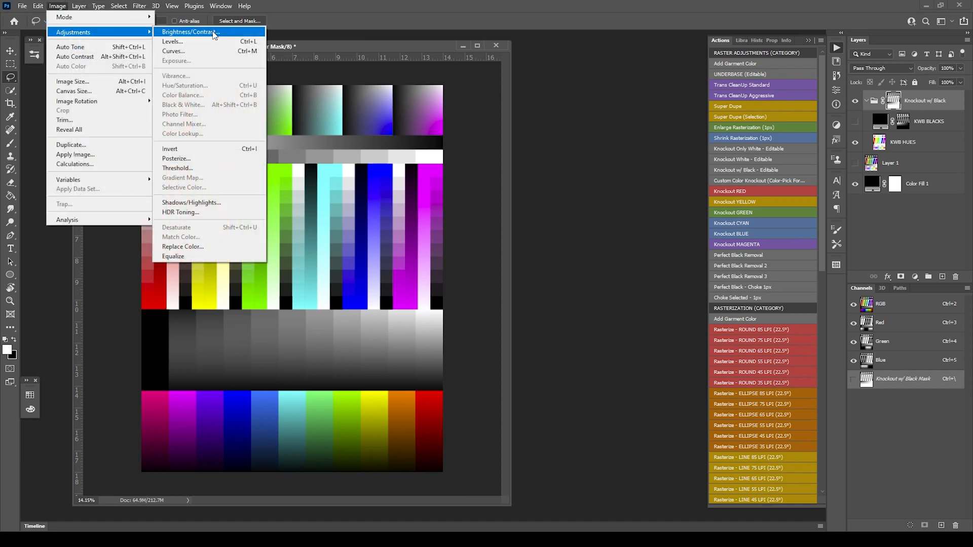
{"action": "left_click", "coordinate": [173, 41]}
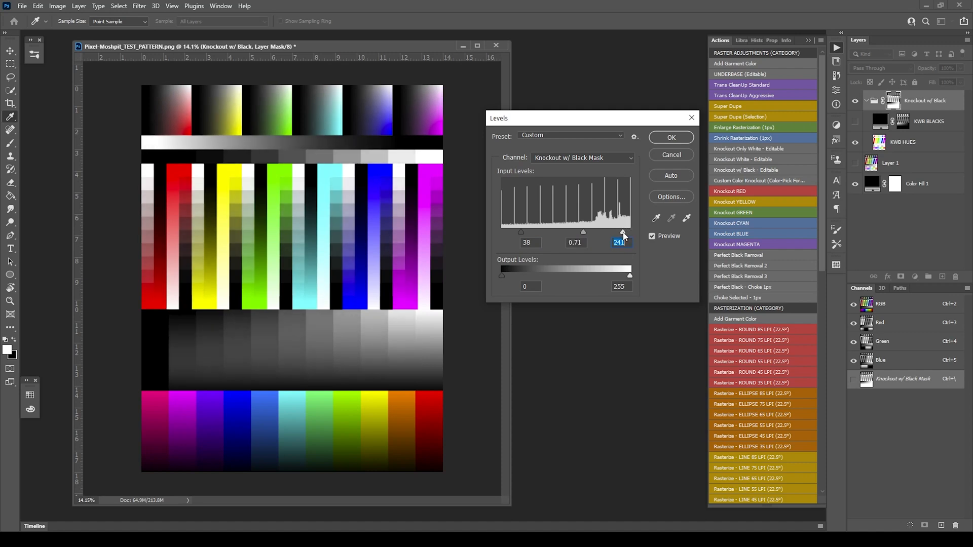
{"action": "left_click", "coordinate": [670, 137]}
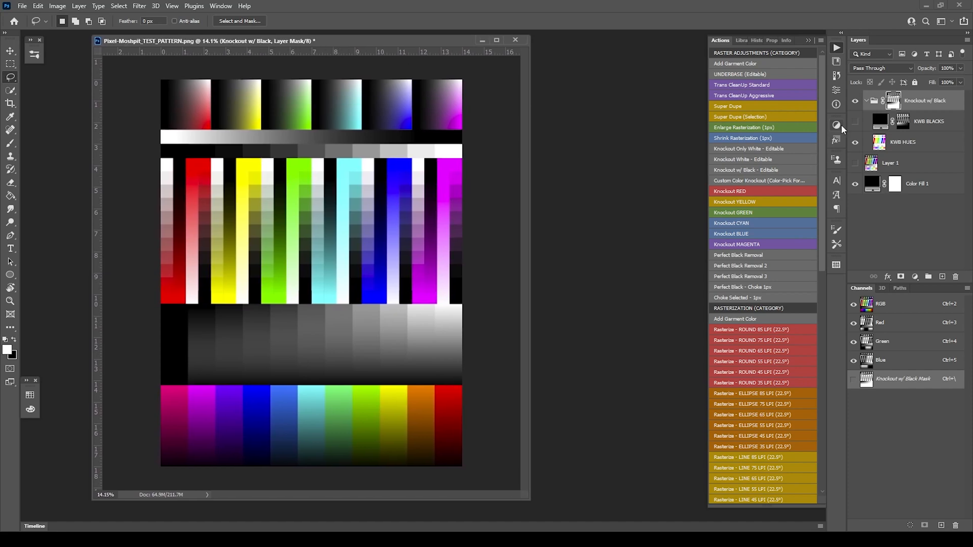
- Collapse the Knockout w/ Black group so only the group, Layer 1 and Color Fill 1 show
{"action": "left_click", "coordinate": [865, 100]}
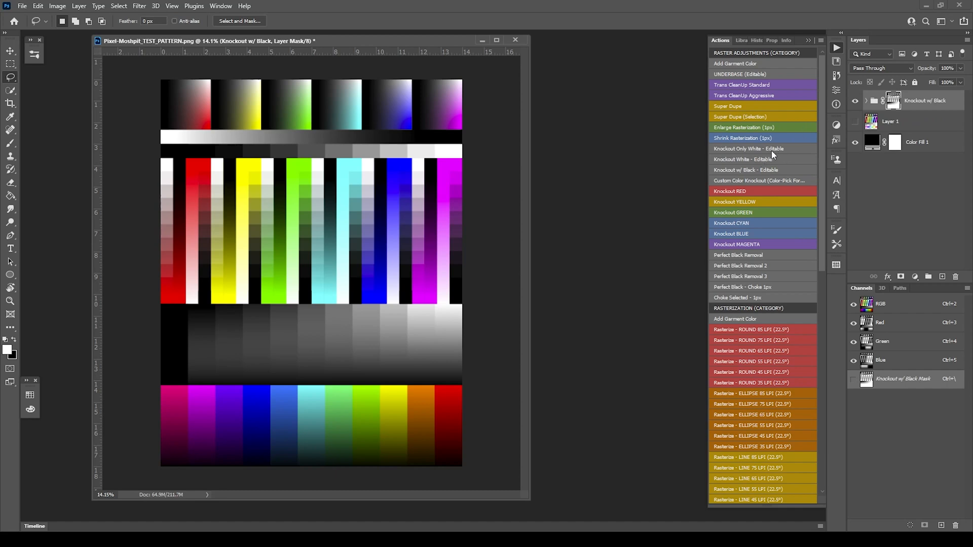
{"action": "mouse_move", "coordinate": [929, 113]}
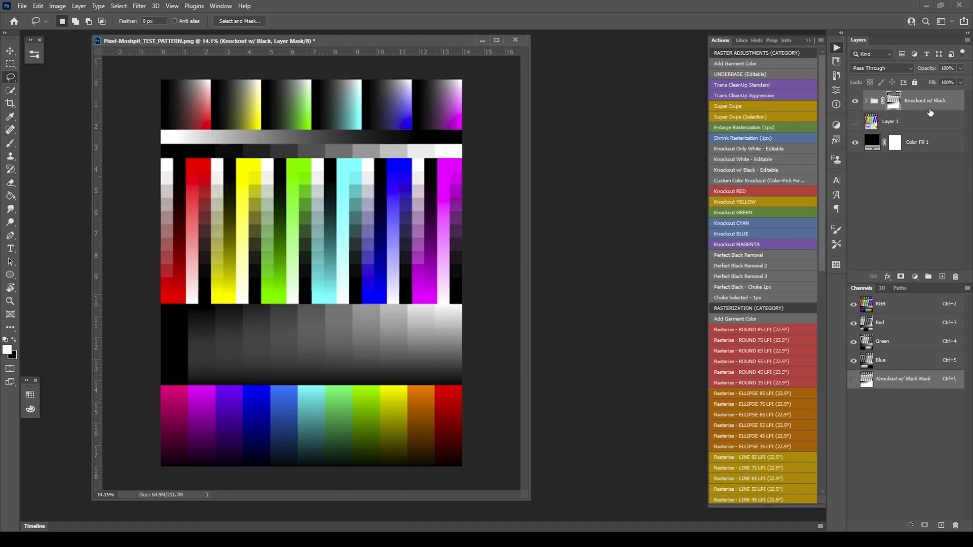
{"action": "mouse_move", "coordinate": [906, 104]}
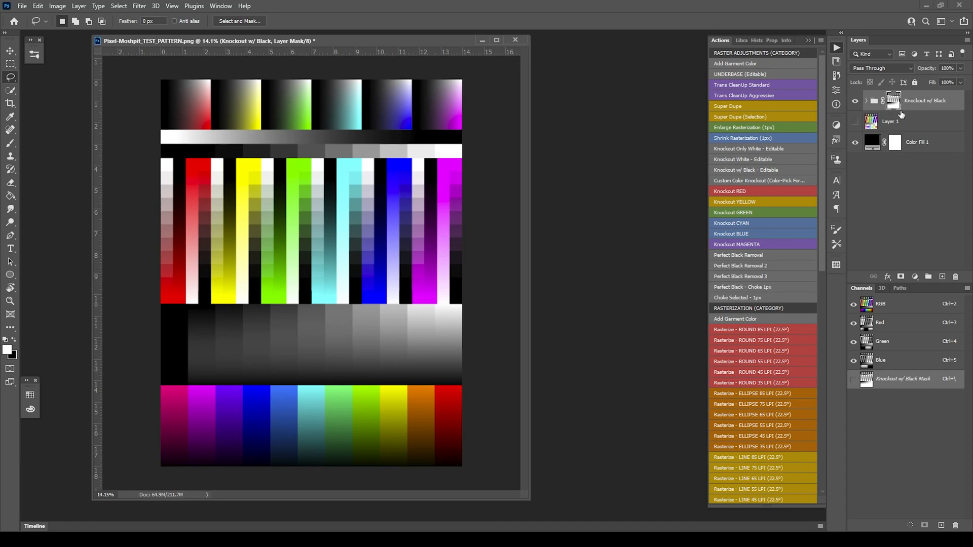
{"action": "left_click", "coordinate": [890, 121]}
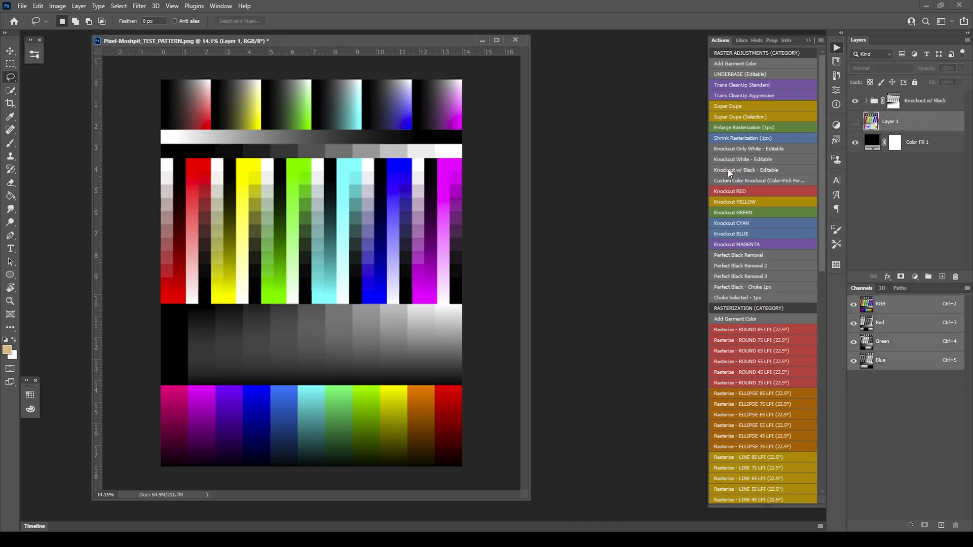
{"action": "mouse_move", "coordinate": [788, 166]}
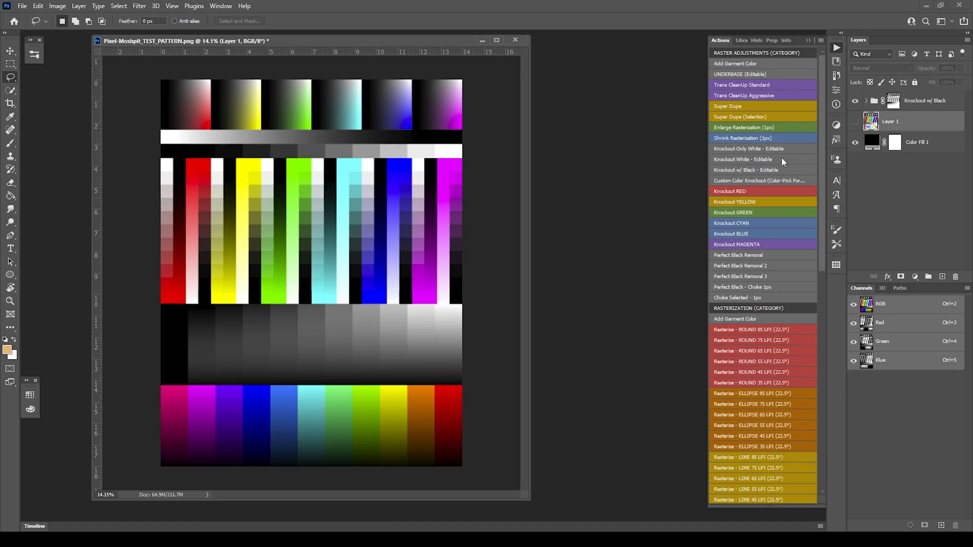
{"action": "mouse_move", "coordinate": [788, 160]}
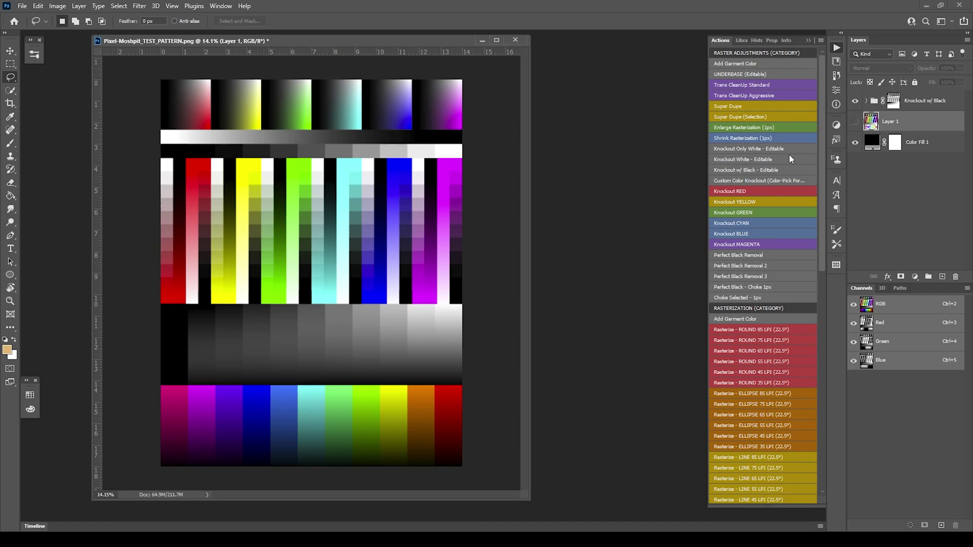
{"action": "mouse_move", "coordinate": [791, 162]}
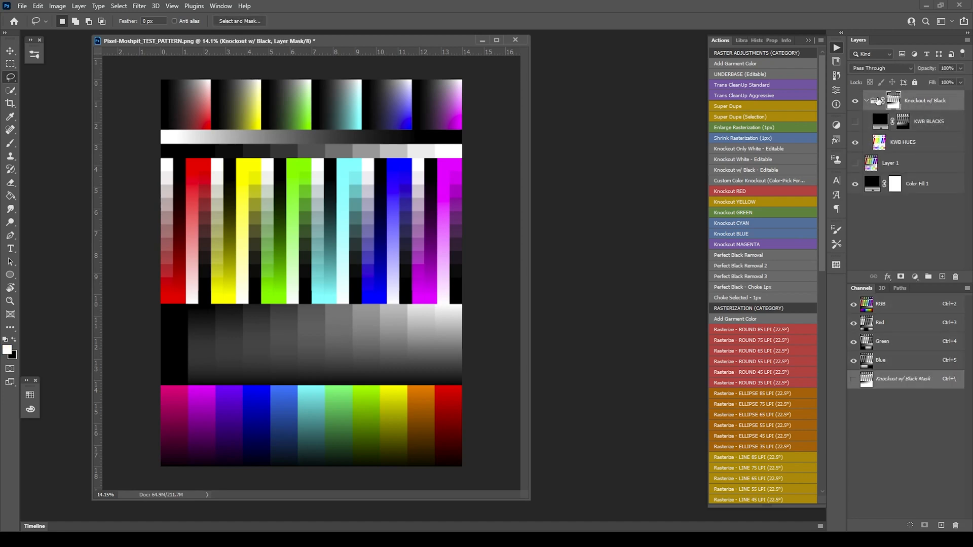
{"action": "left_click", "coordinate": [866, 99]}
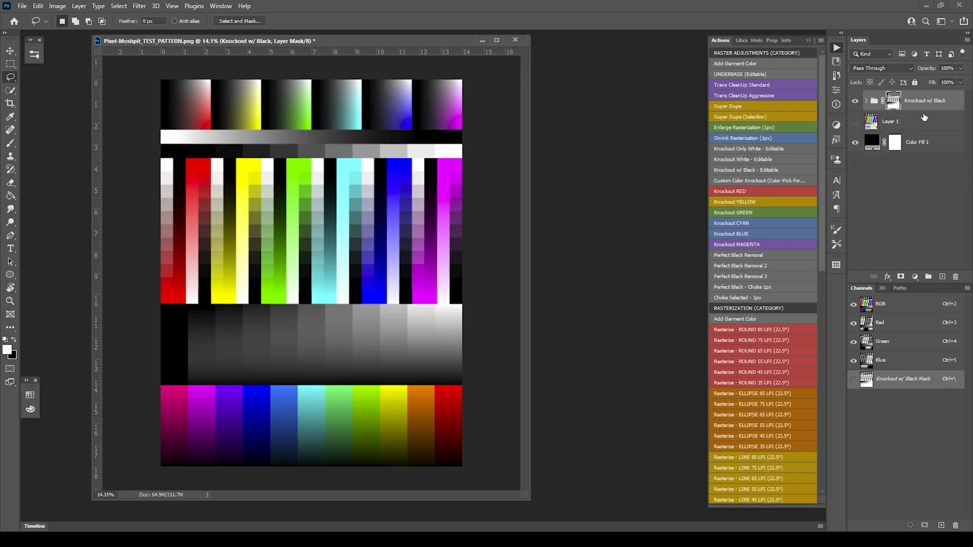
{"action": "mouse_move", "coordinate": [748, 174]}
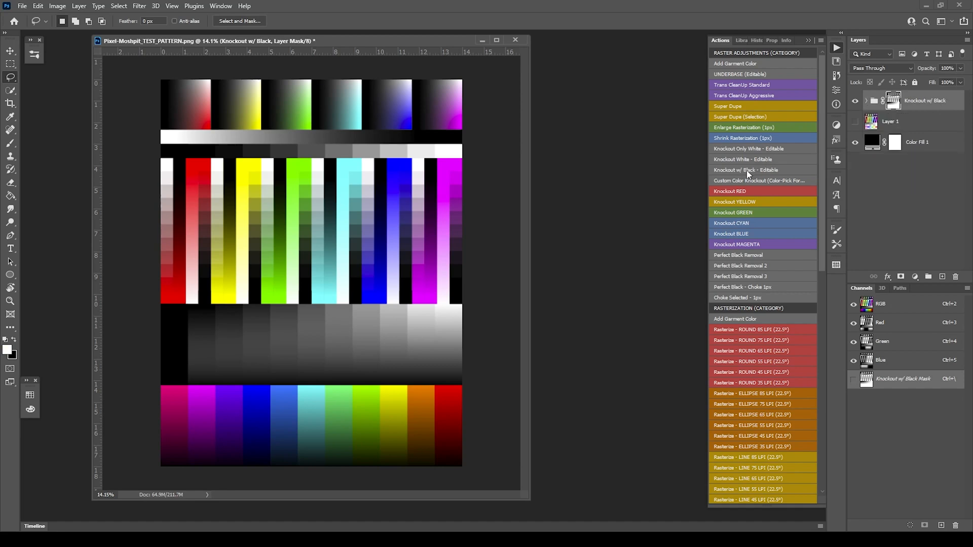
{"action": "mouse_move", "coordinate": [793, 169]}
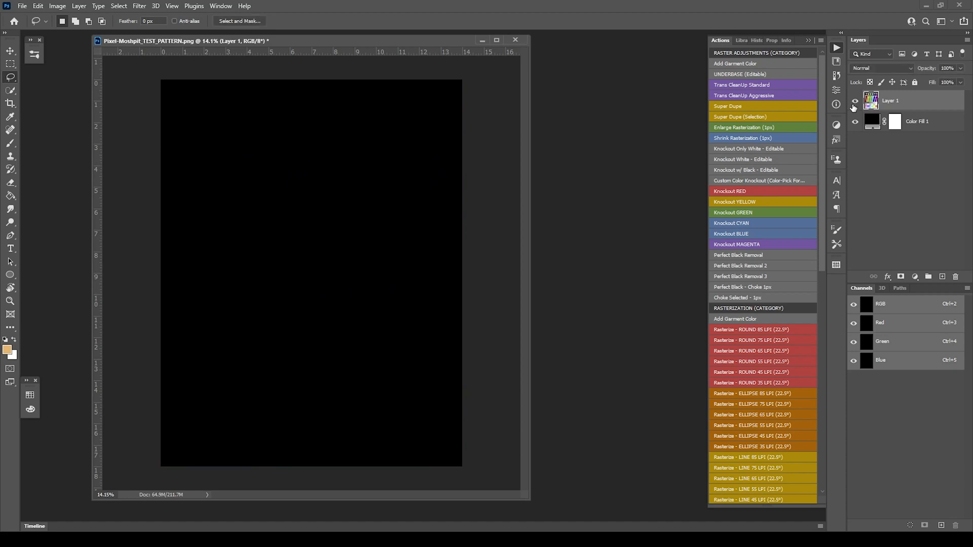
- Make Layer 1 visible again and select it as the knockout source
{"action": "left_click", "coordinate": [855, 123]}
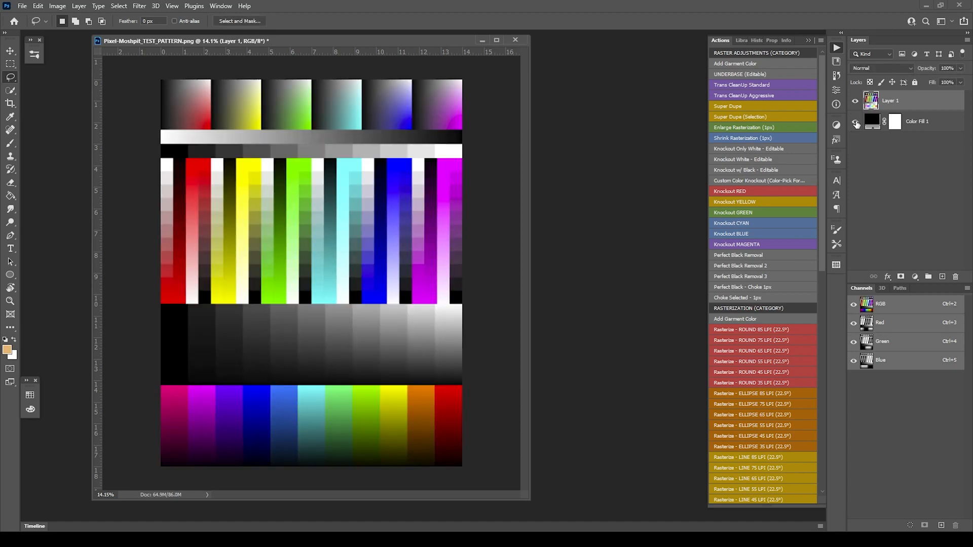
{"action": "left_click", "coordinate": [917, 121]}
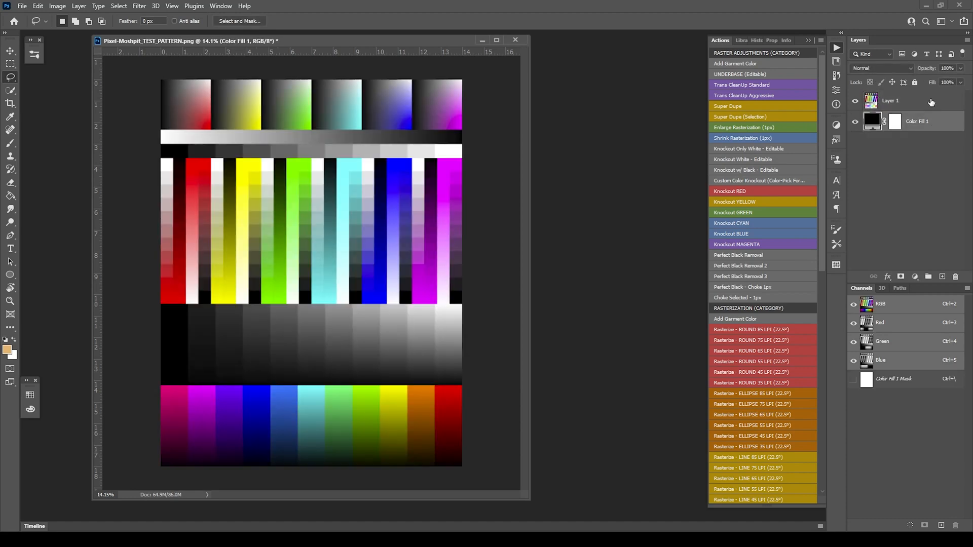
{"action": "left_click", "coordinate": [890, 100]}
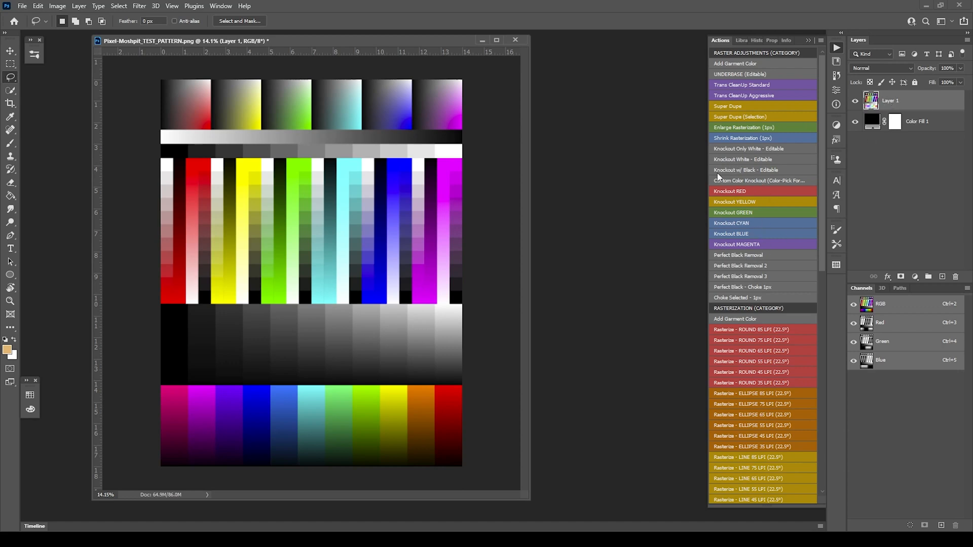
{"action": "mouse_move", "coordinate": [787, 175]}
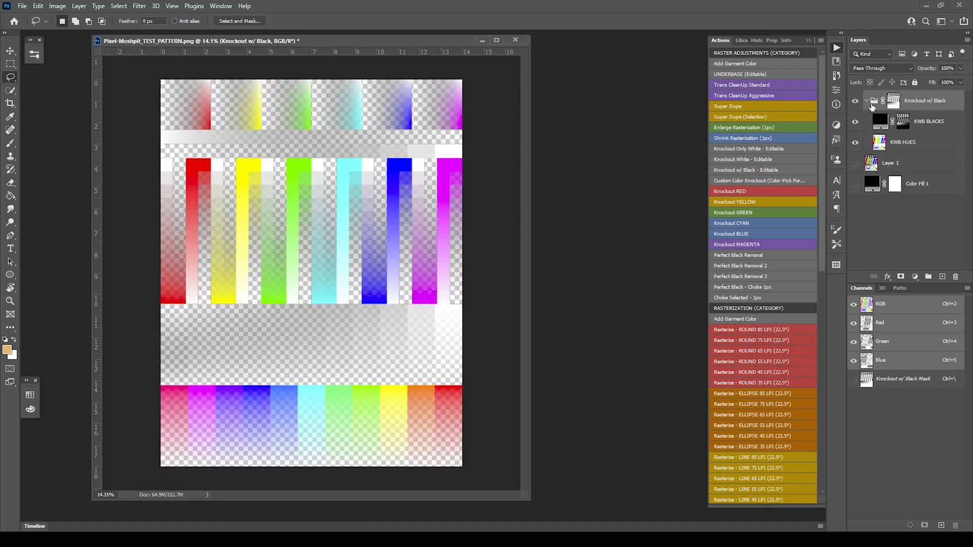
- Reselect Layer 1, replay Knockout w/ Black - Editable, and collapse both knockout groups
{"action": "left_click", "coordinate": [866, 100]}
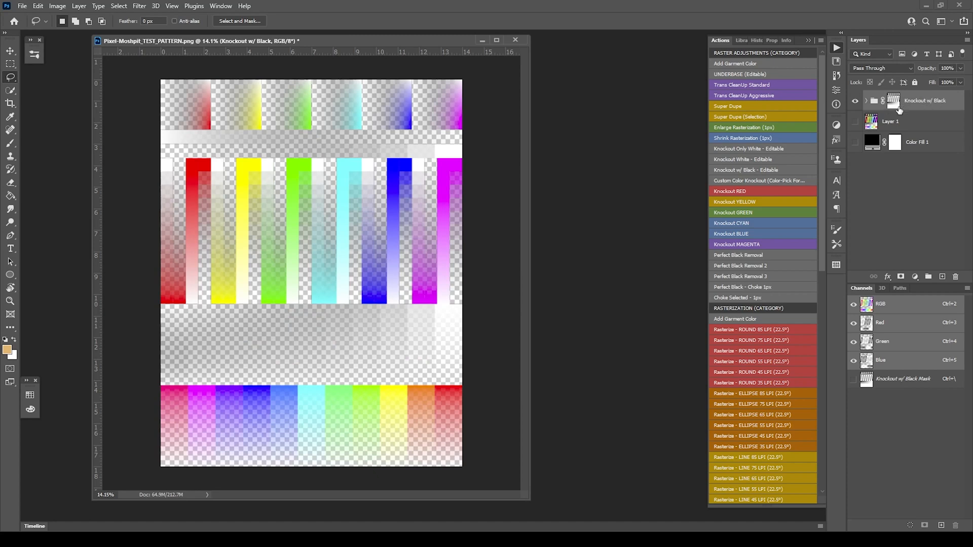
{"action": "mouse_move", "coordinate": [909, 124]}
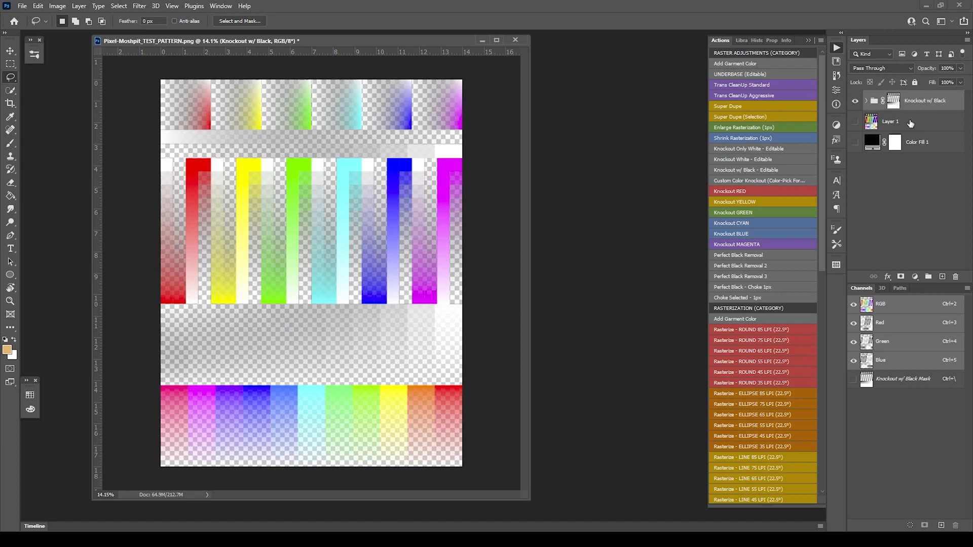
{"action": "left_click", "coordinate": [891, 121]}
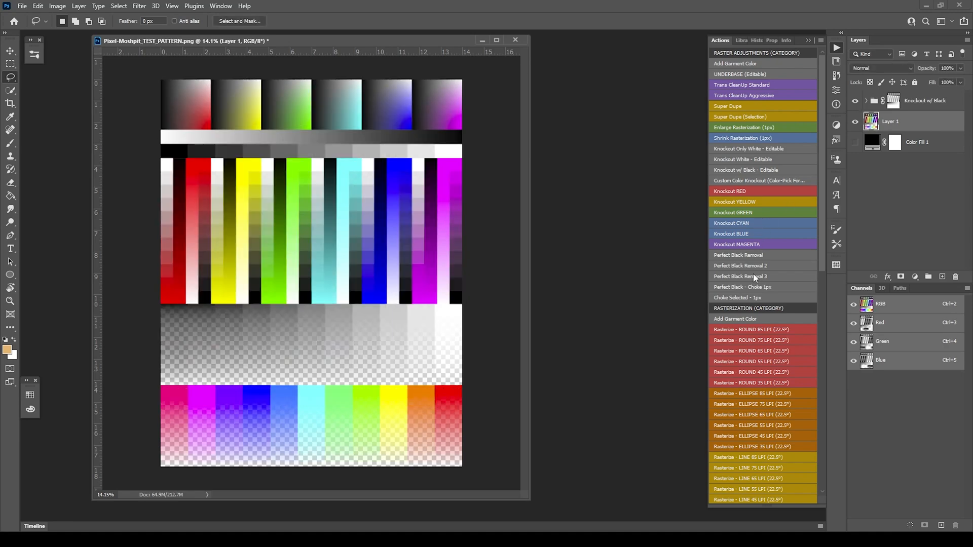
{"action": "mouse_move", "coordinate": [748, 173]}
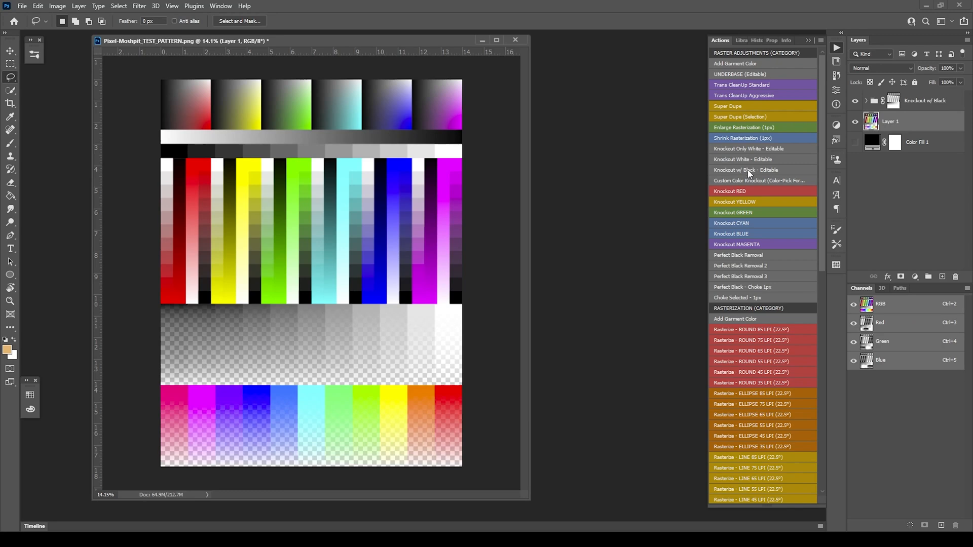
{"action": "left_click", "coordinate": [746, 169]}
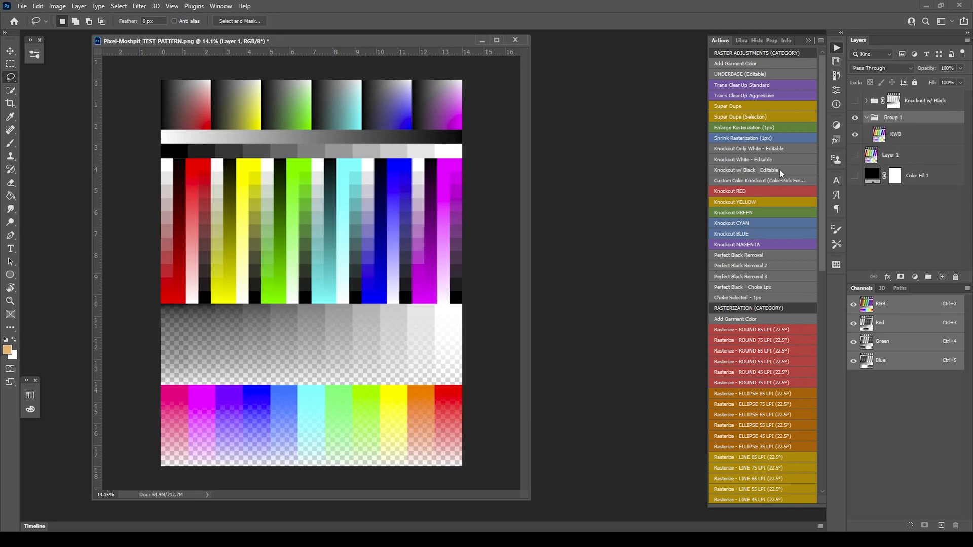
{"action": "double_click", "coordinate": [745, 170]}
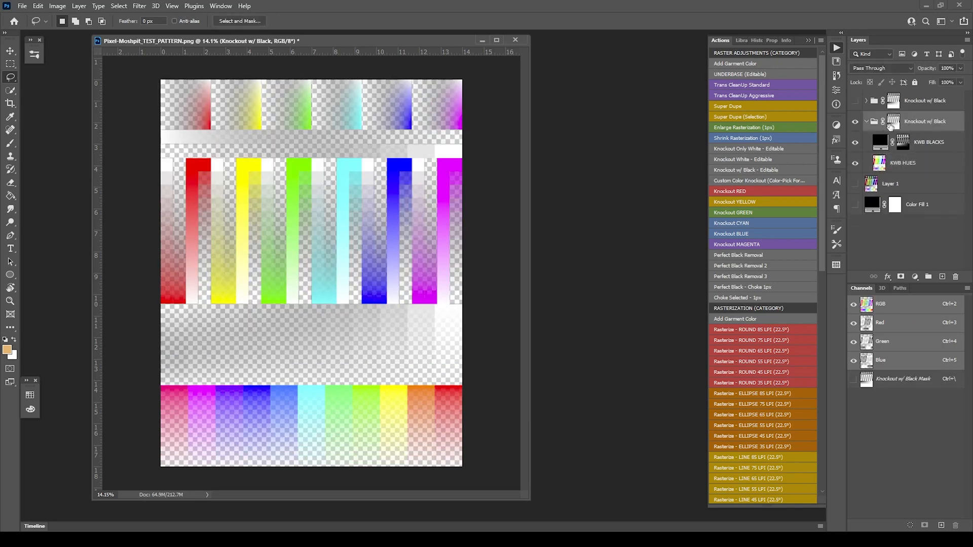
{"action": "left_click", "coordinate": [866, 121]}
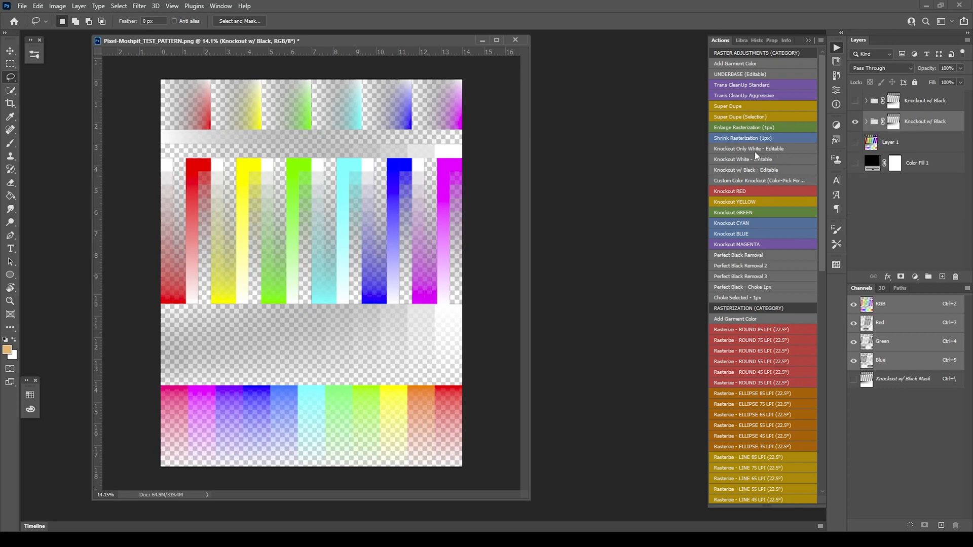
{"action": "mouse_move", "coordinate": [755, 160]}
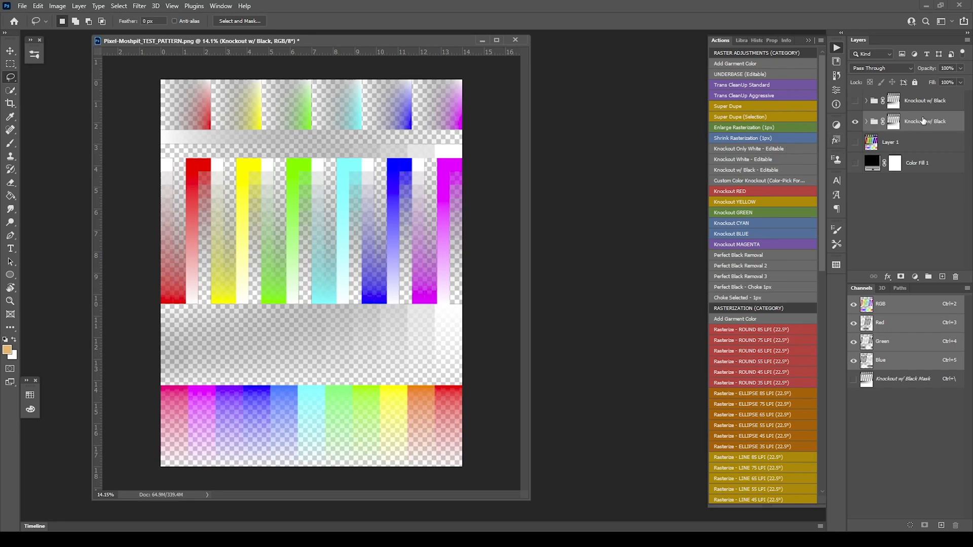
{"action": "mouse_move", "coordinate": [923, 123]}
{"action": "type", "text": "ASDASDASD"}
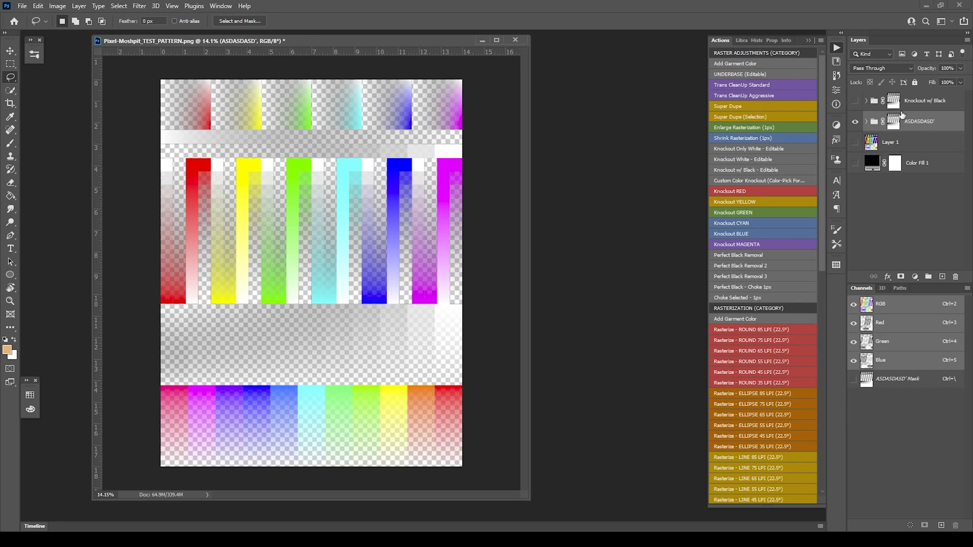
{"action": "mouse_move", "coordinate": [837, 157]}
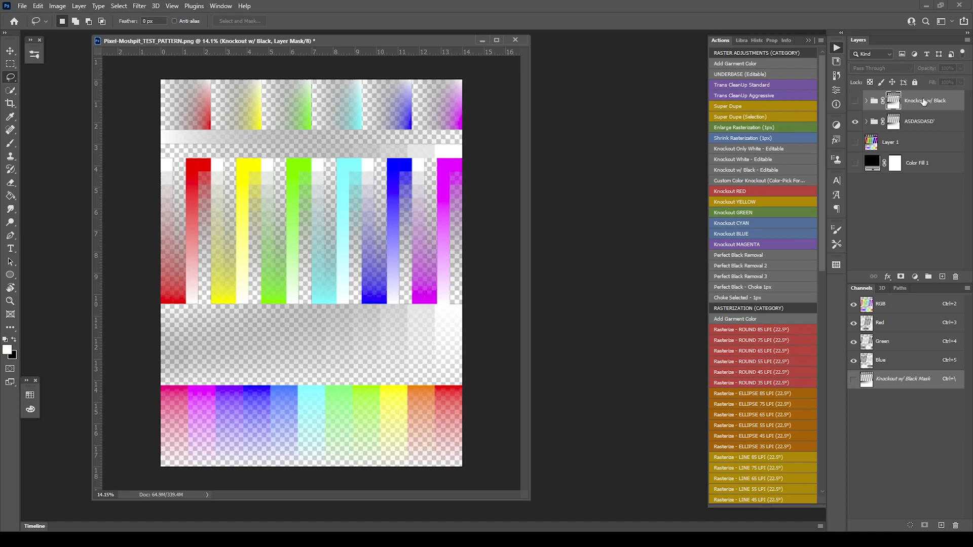
{"action": "mouse_move", "coordinate": [922, 104]}
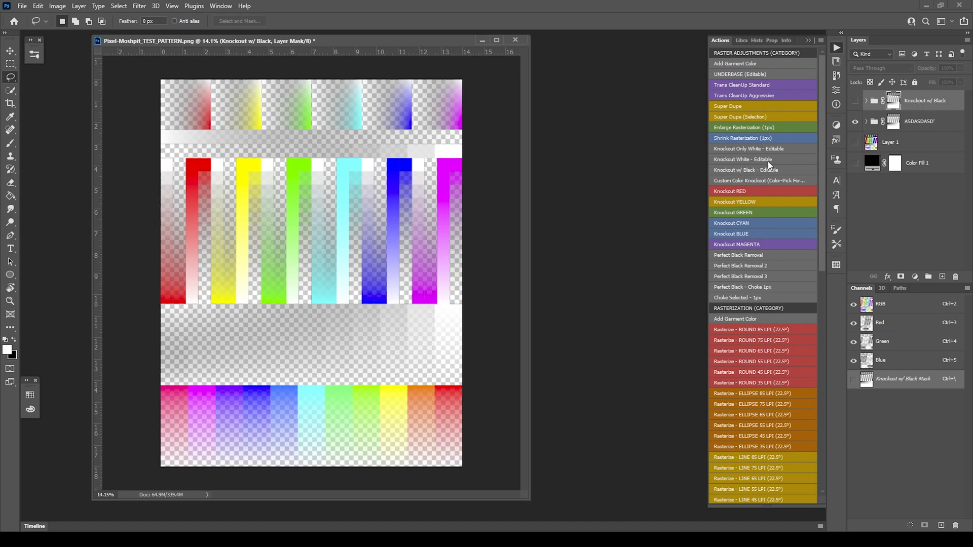
{"action": "mouse_move", "coordinate": [773, 169]}
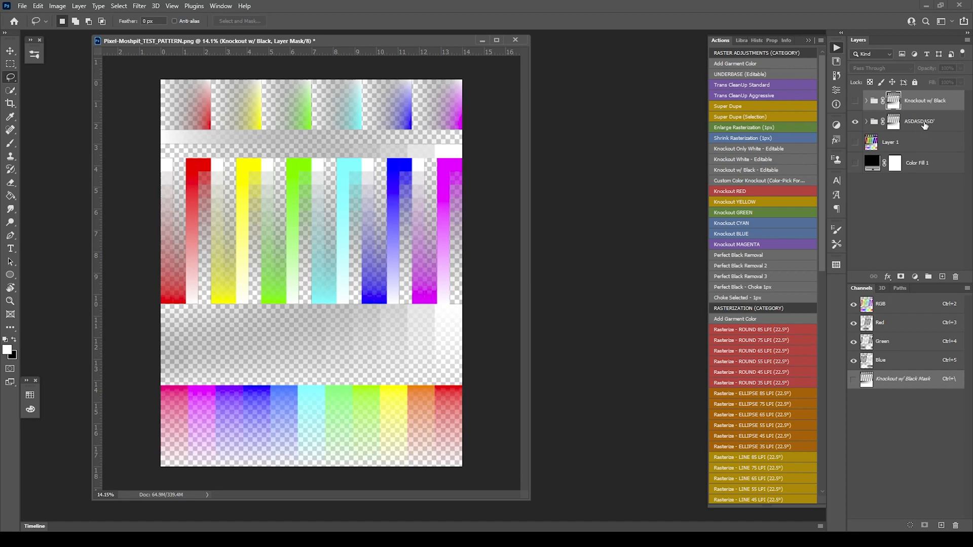
- Target the layer mask of the renamed ASDASDASD' group
{"action": "left_click", "coordinate": [918, 121]}
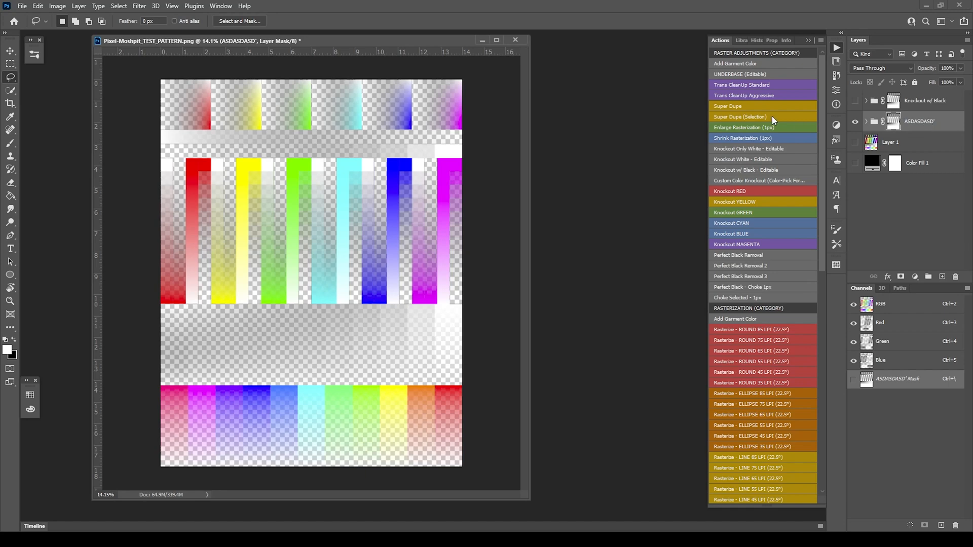
{"action": "mouse_move", "coordinate": [559, 143]}
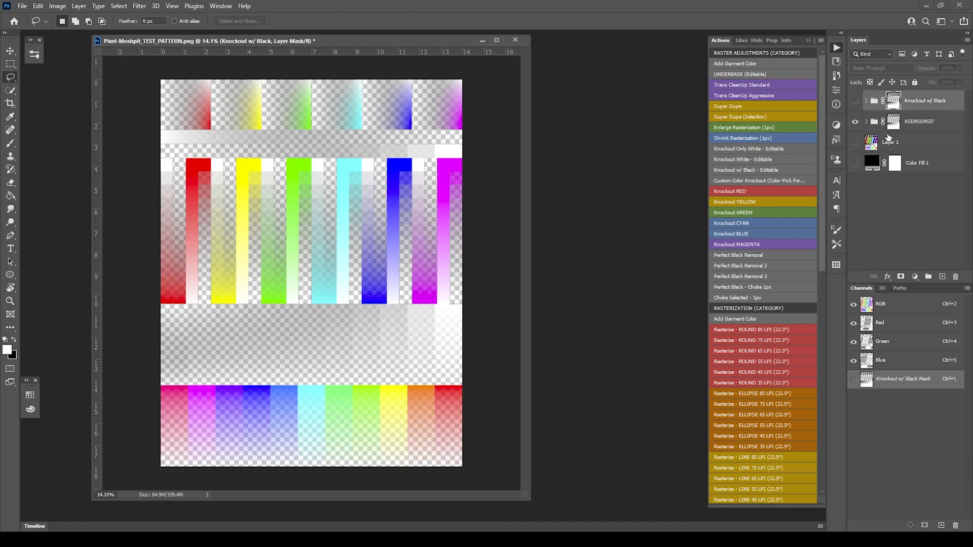
{"action": "mouse_move", "coordinate": [924, 124]}
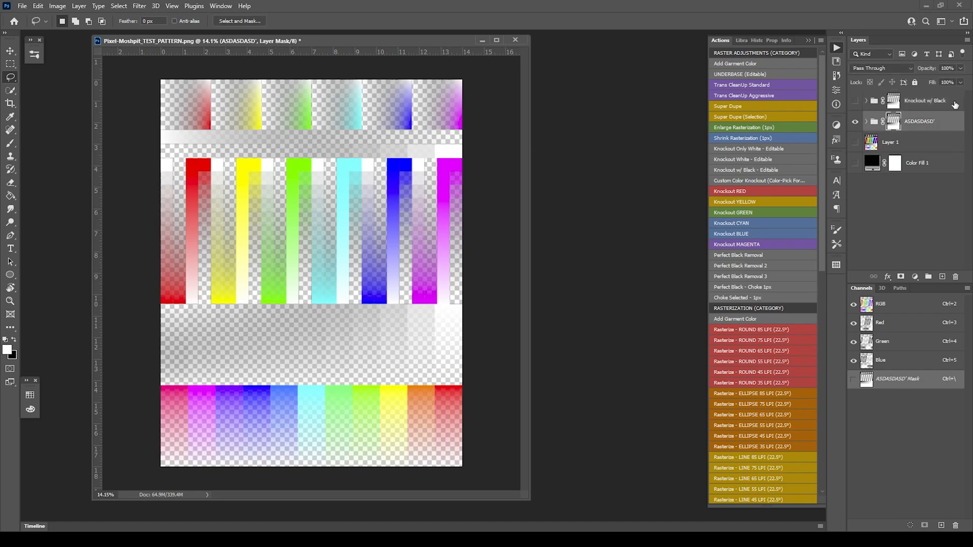
{"action": "mouse_move", "coordinate": [955, 103]}
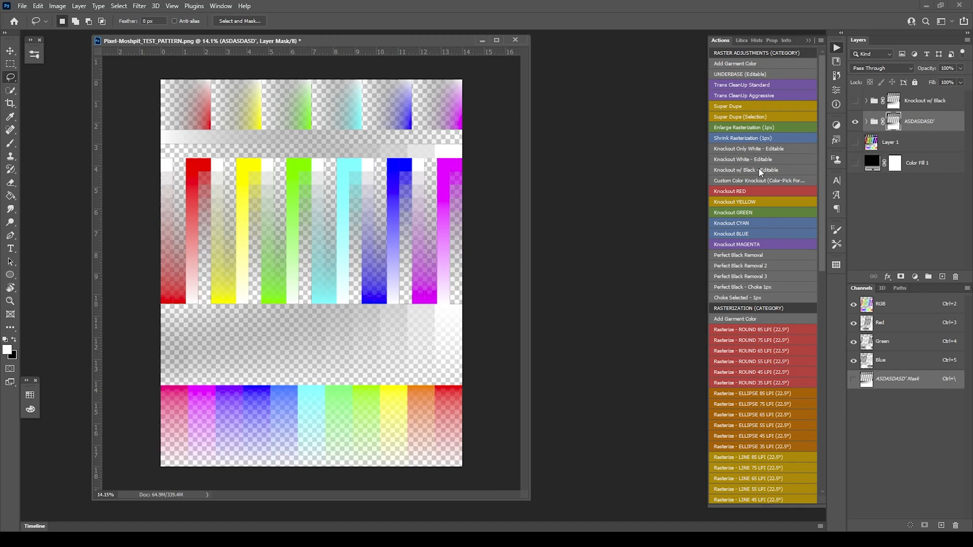
{"action": "mouse_move", "coordinate": [719, 175]}
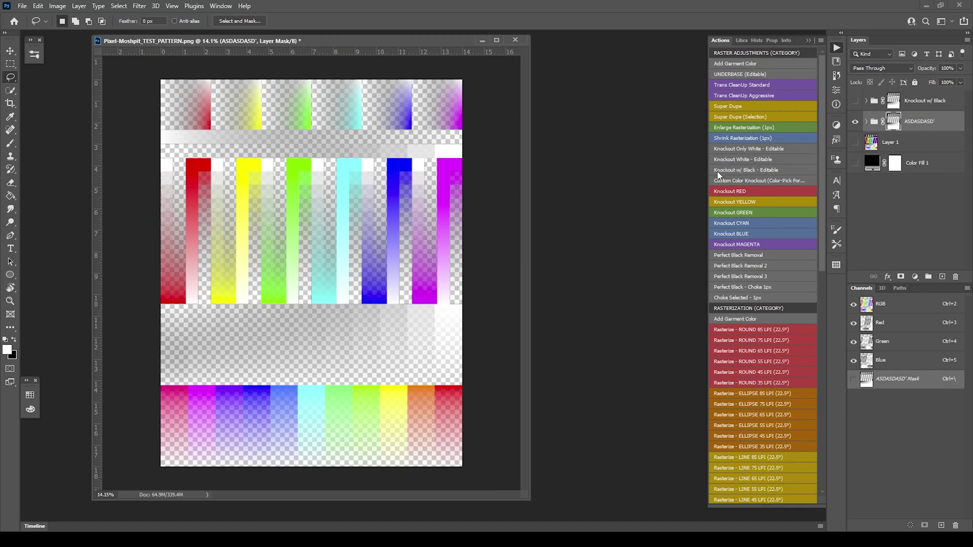
{"action": "mouse_move", "coordinate": [766, 179]}
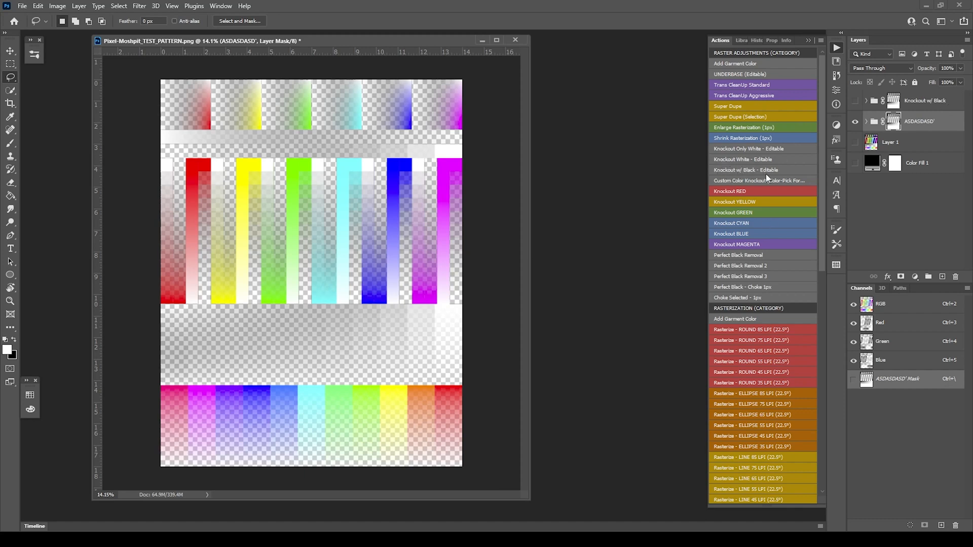
{"action": "mouse_move", "coordinate": [768, 174]}
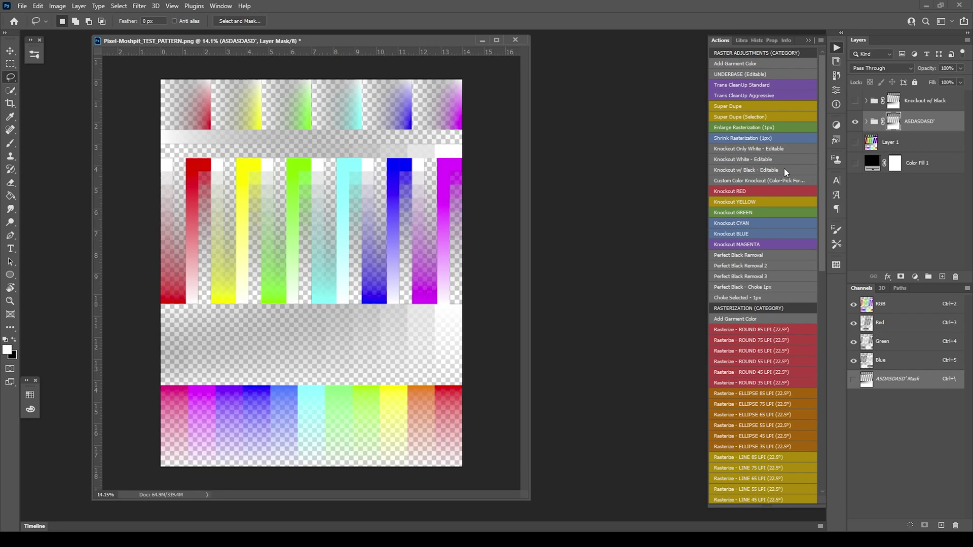